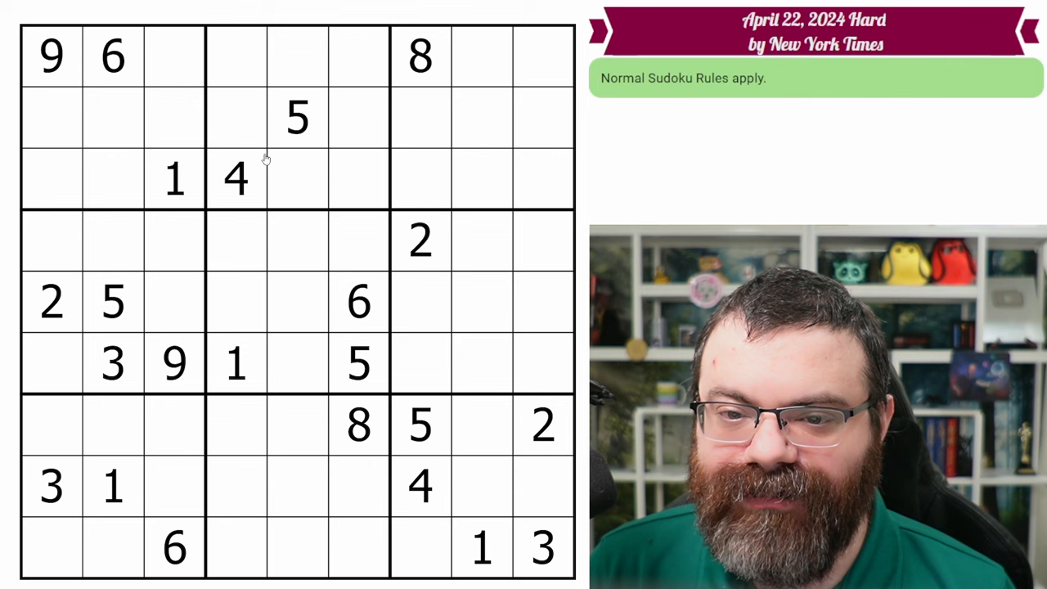
- Centre-mark a 6/8 pair in r2c4 and r3c5 and corner-mark 9 in r2c6 and r3c6
click(357, 301)
text(9)
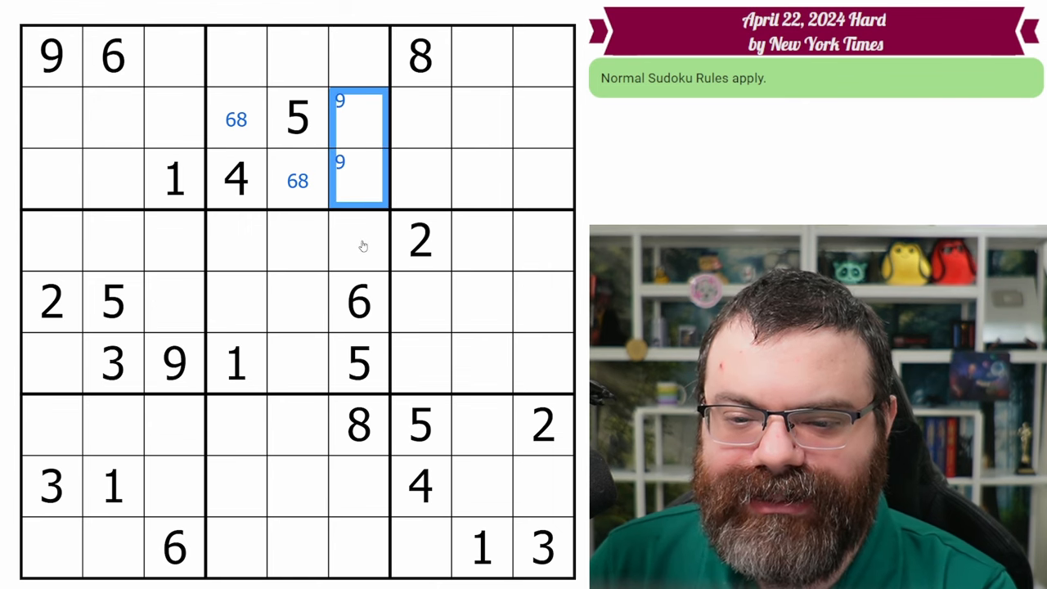
mouse_move(468, 450)
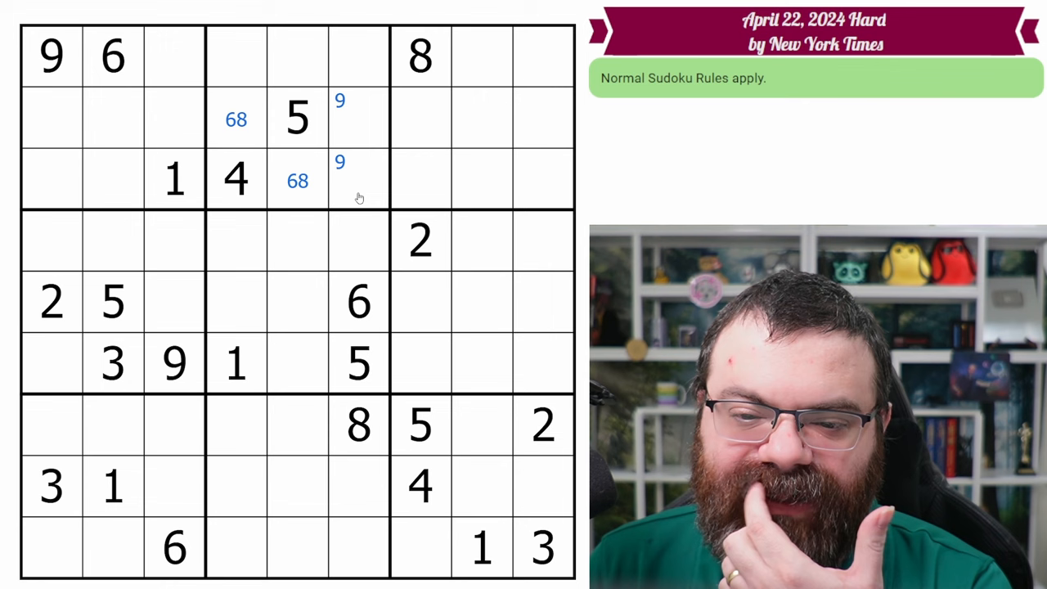
click(357, 179)
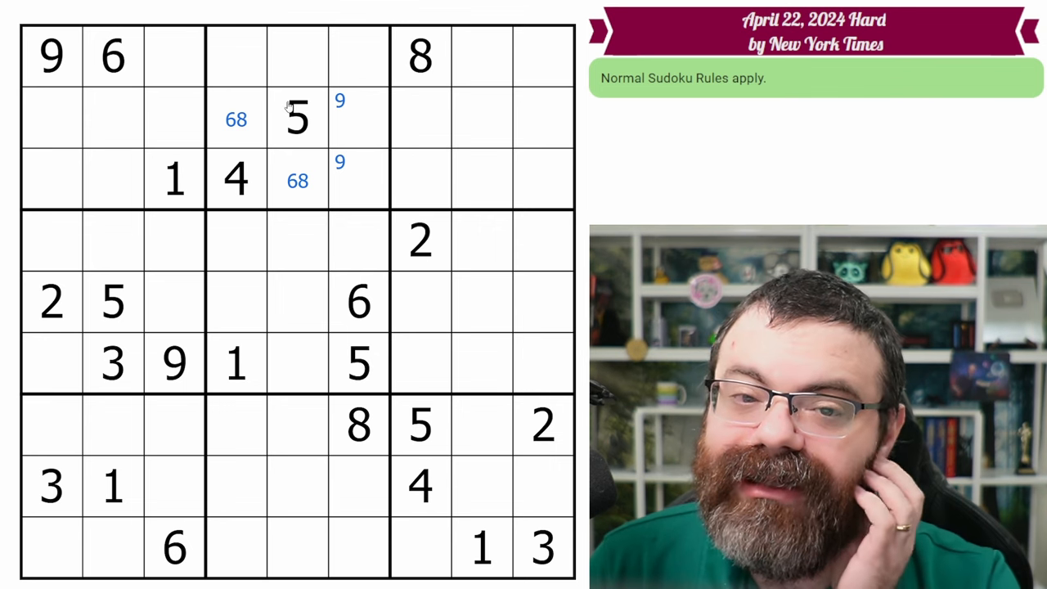
mouse_move(143, 72)
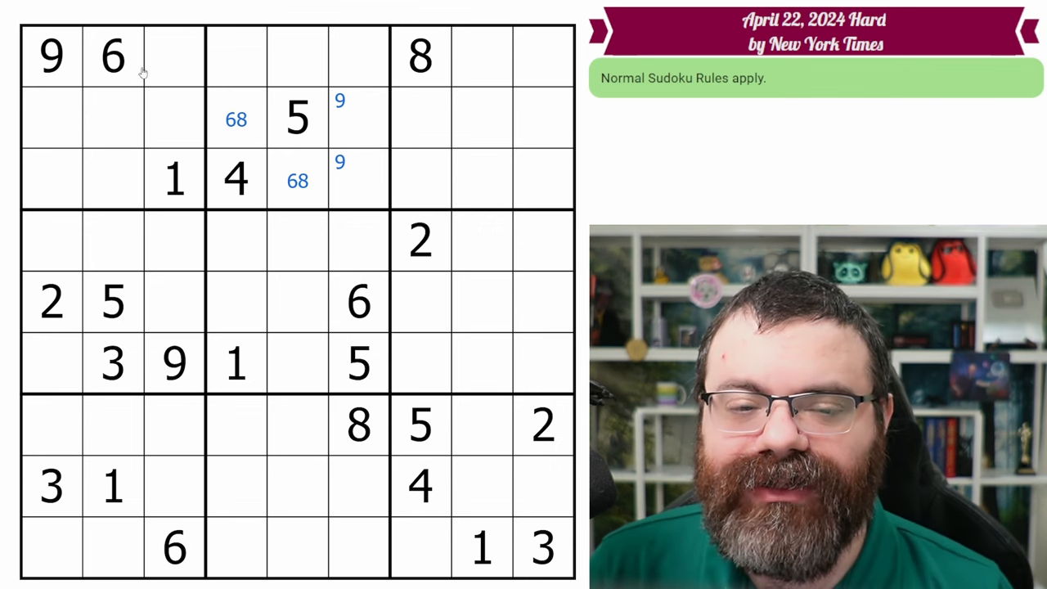
mouse_move(341, 115)
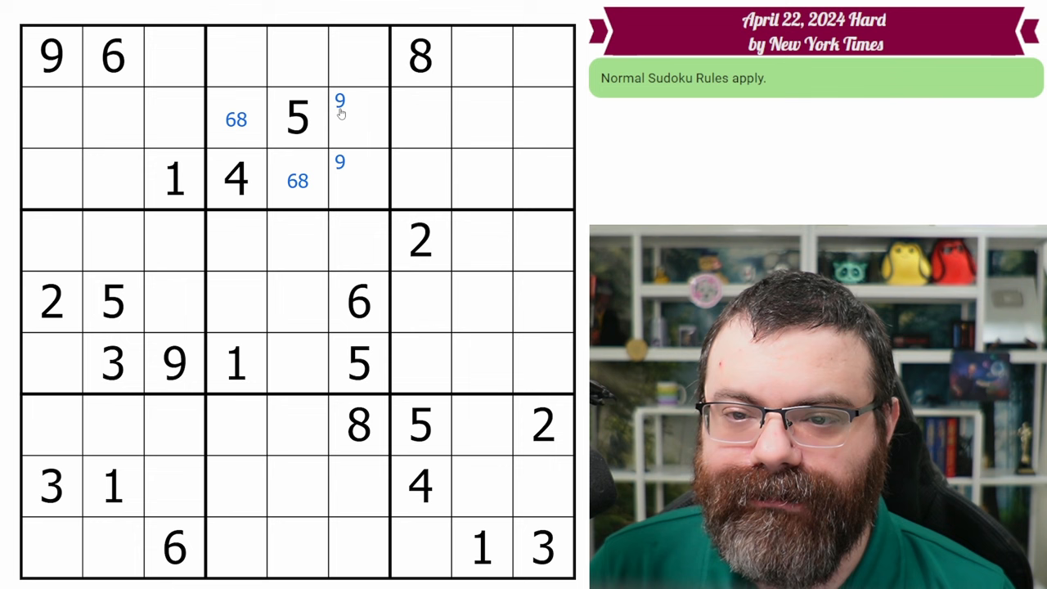
mouse_move(295, 133)
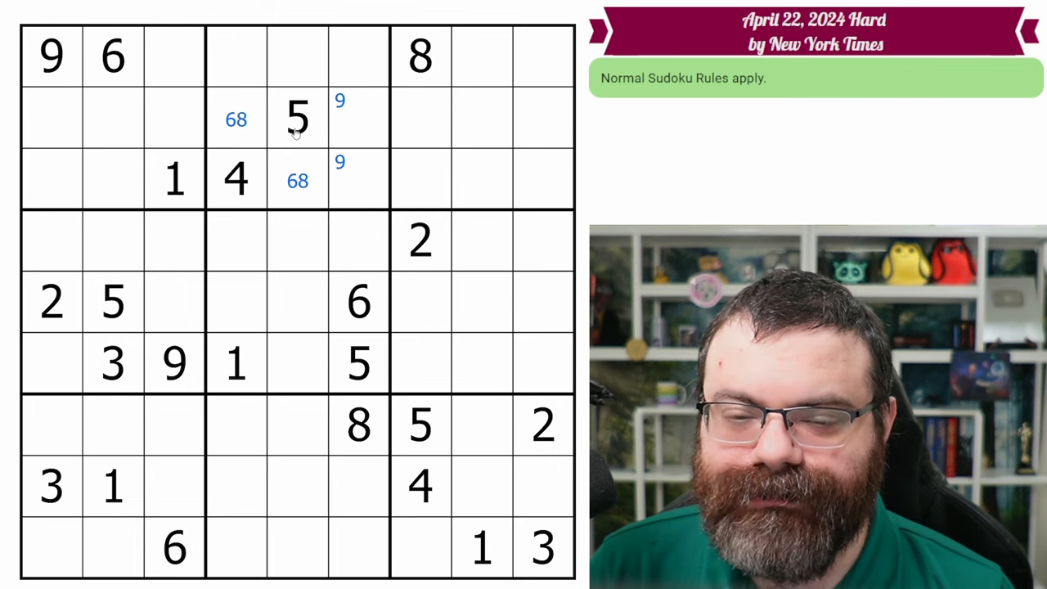
mouse_move(437, 72)
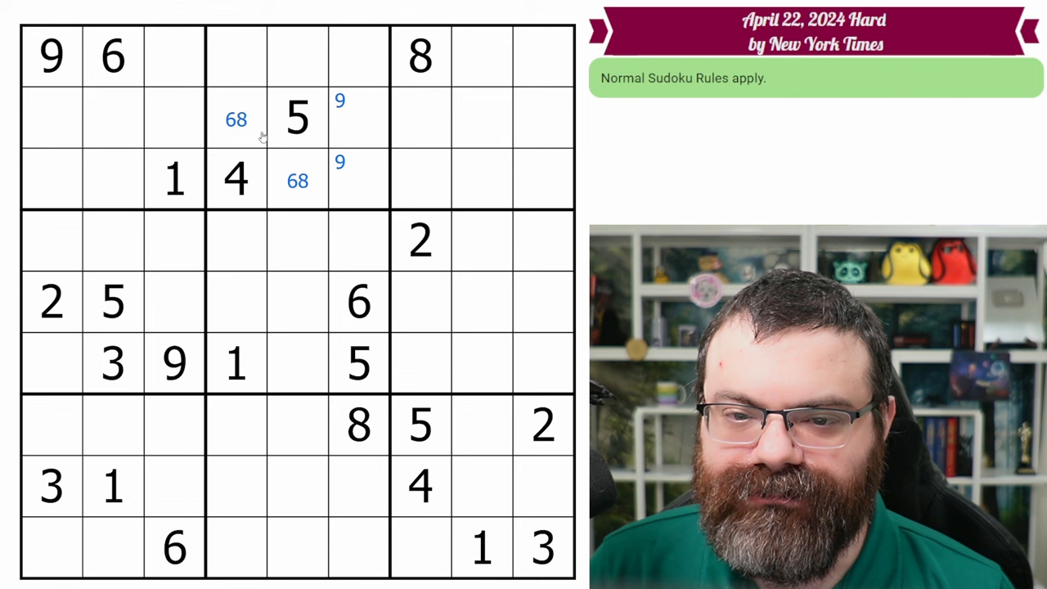
mouse_move(323, 7)
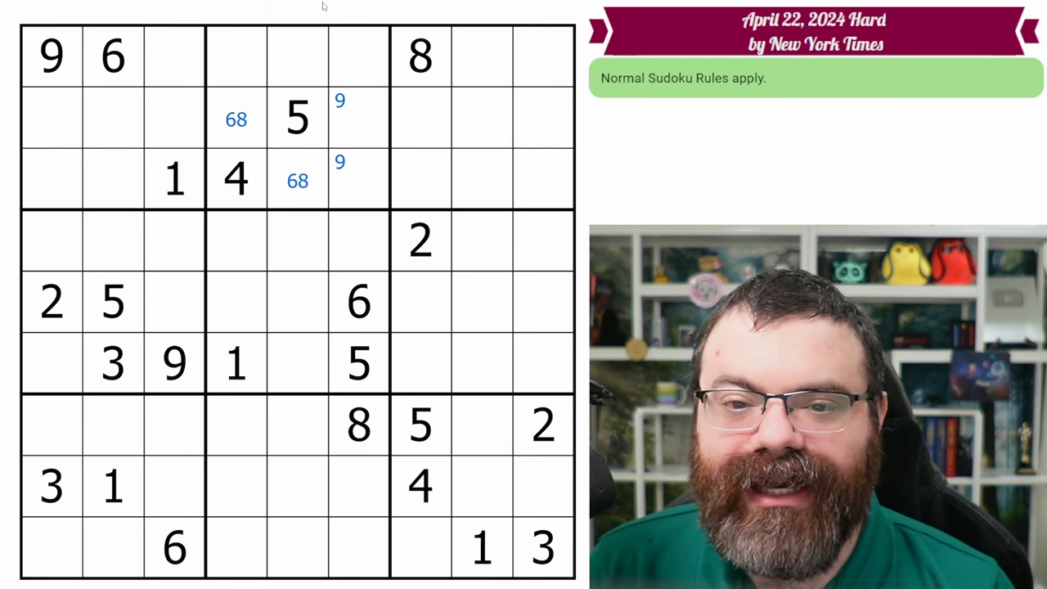
mouse_move(145, 315)
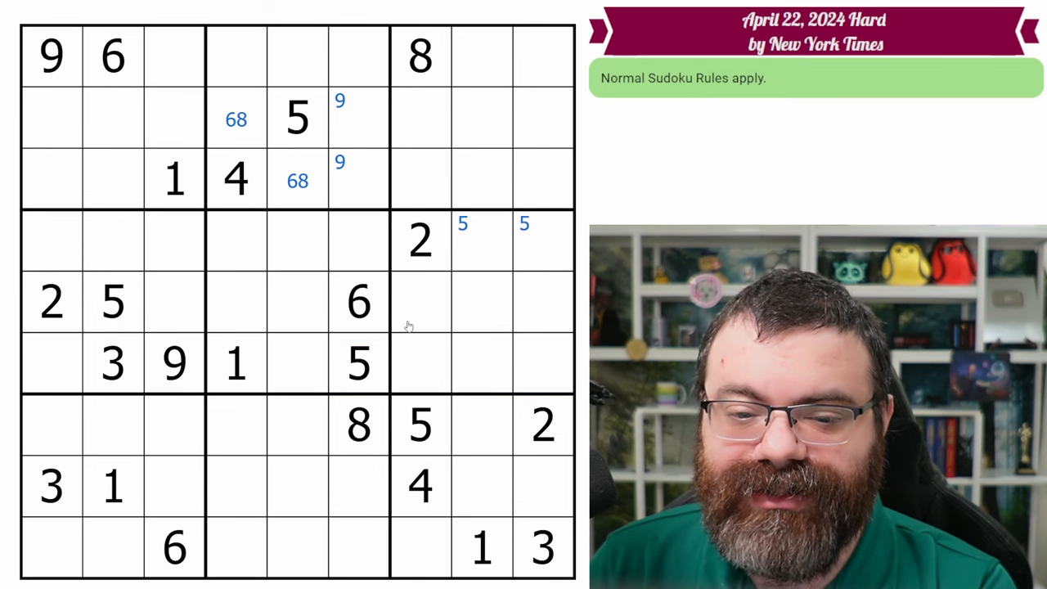
mouse_move(293, 281)
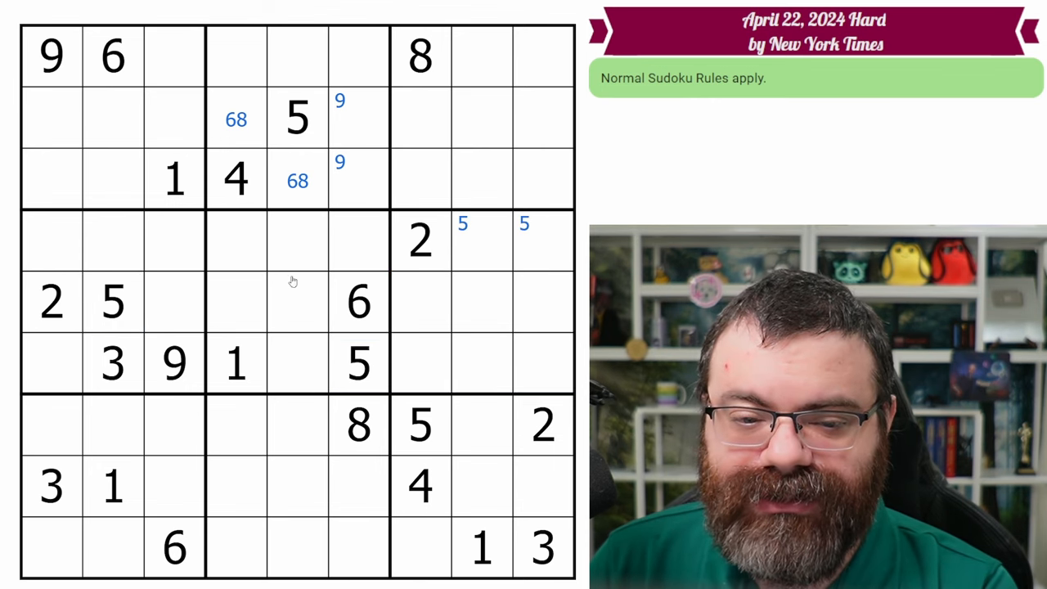
- Place 2 in r6c5 and corner-mark 5s in r4c8-9, 3s in r1-2c3, 9s in c2 and 5s in r8-9c4
click(297, 364)
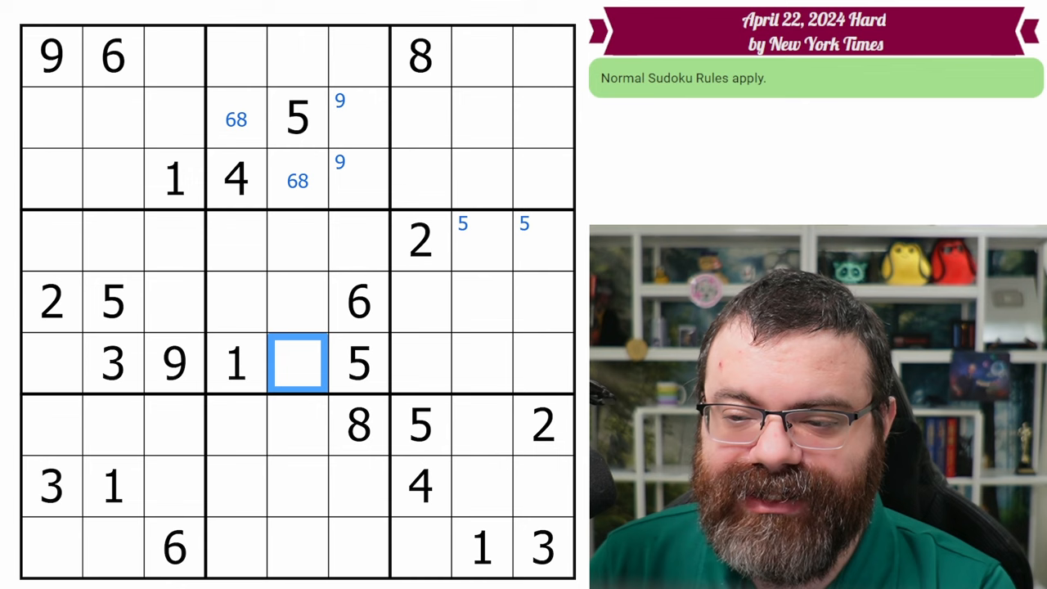
text(2)
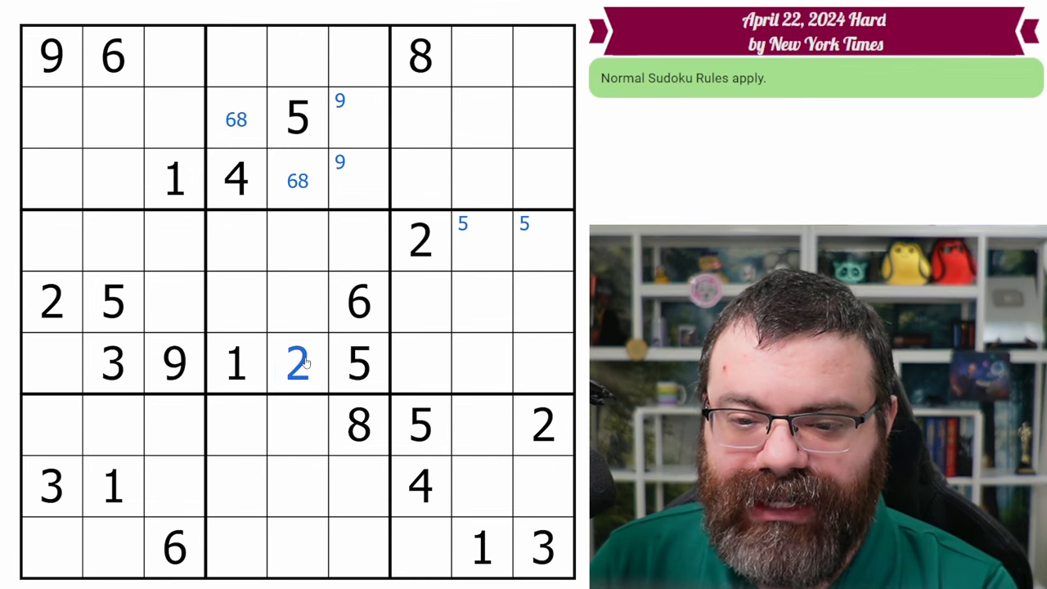
click(113, 302)
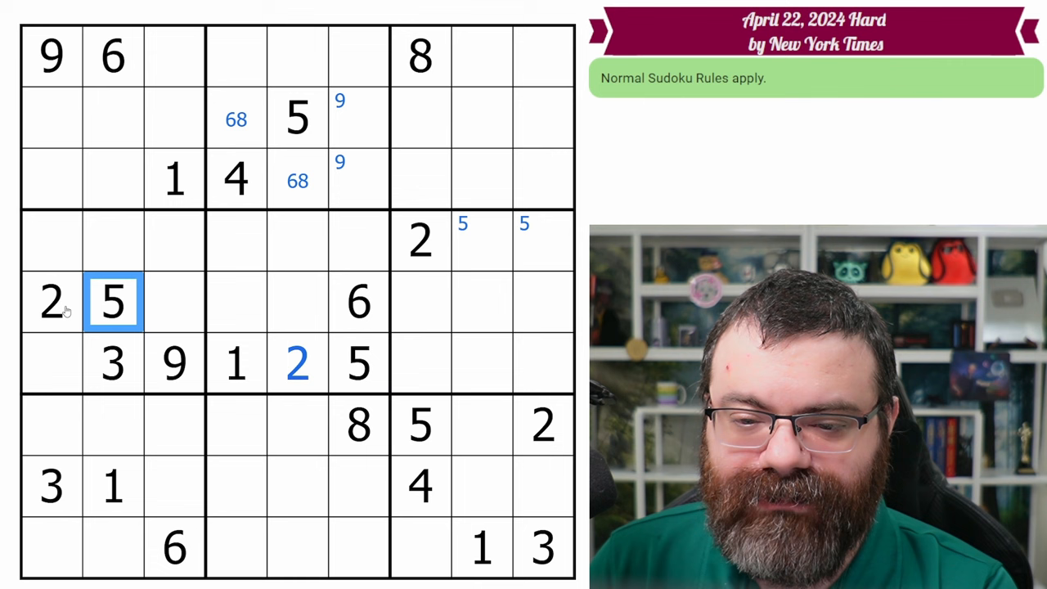
click(174, 365)
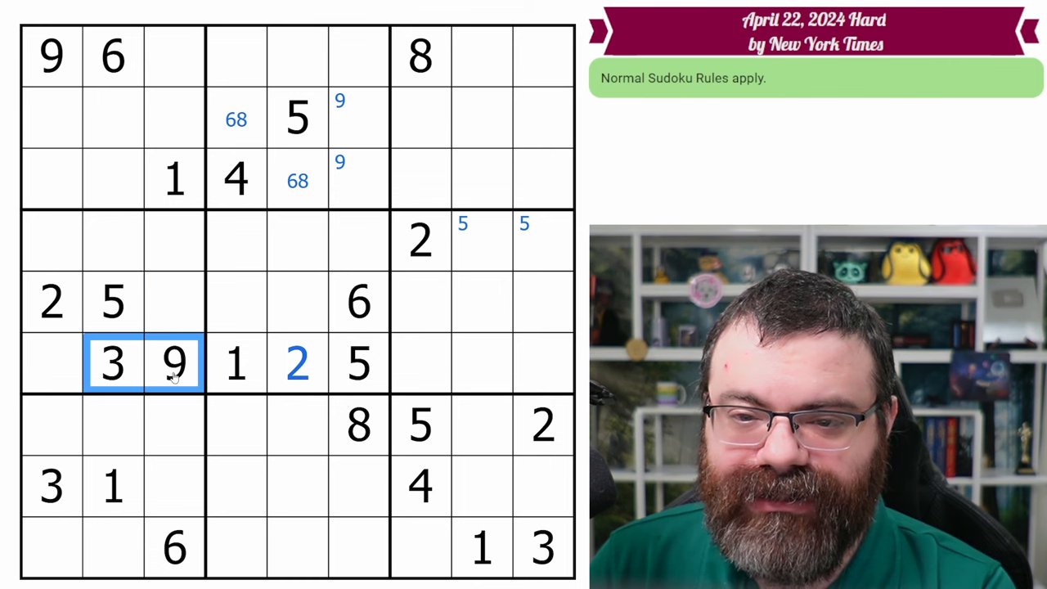
click(51, 54)
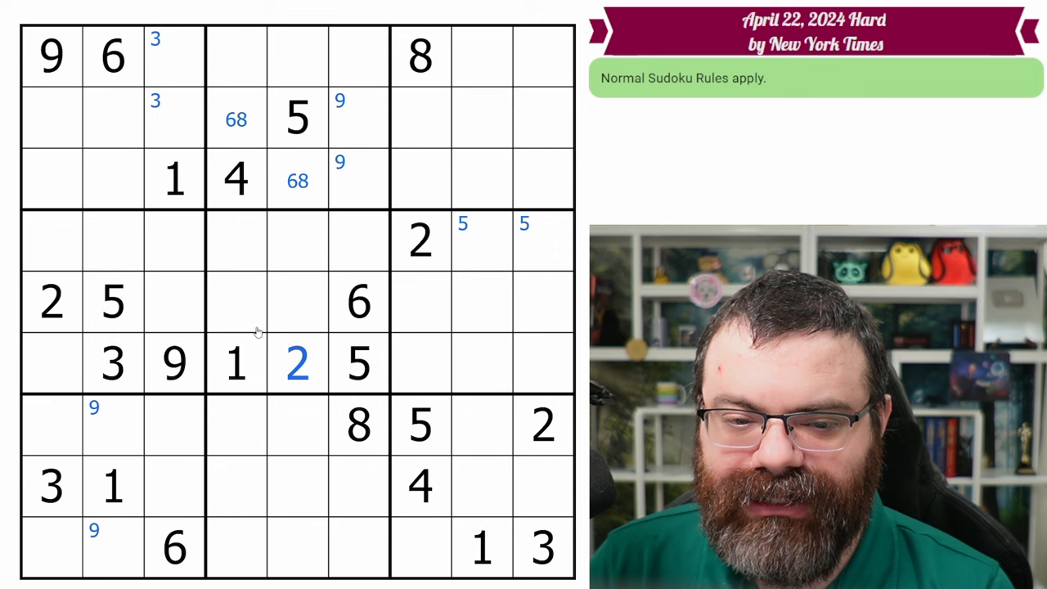
mouse_move(184, 327)
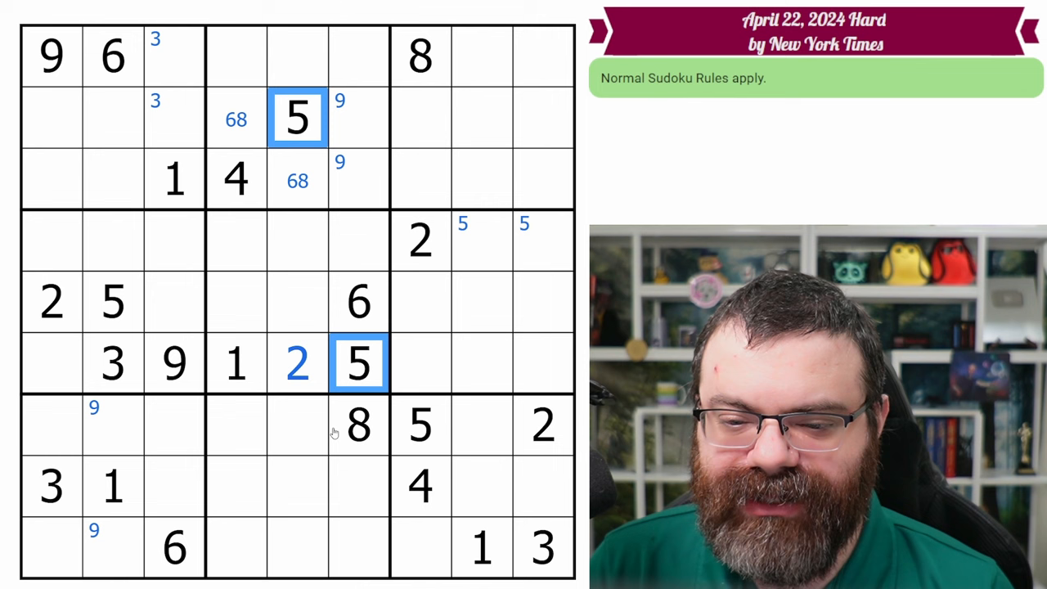
click(236, 515)
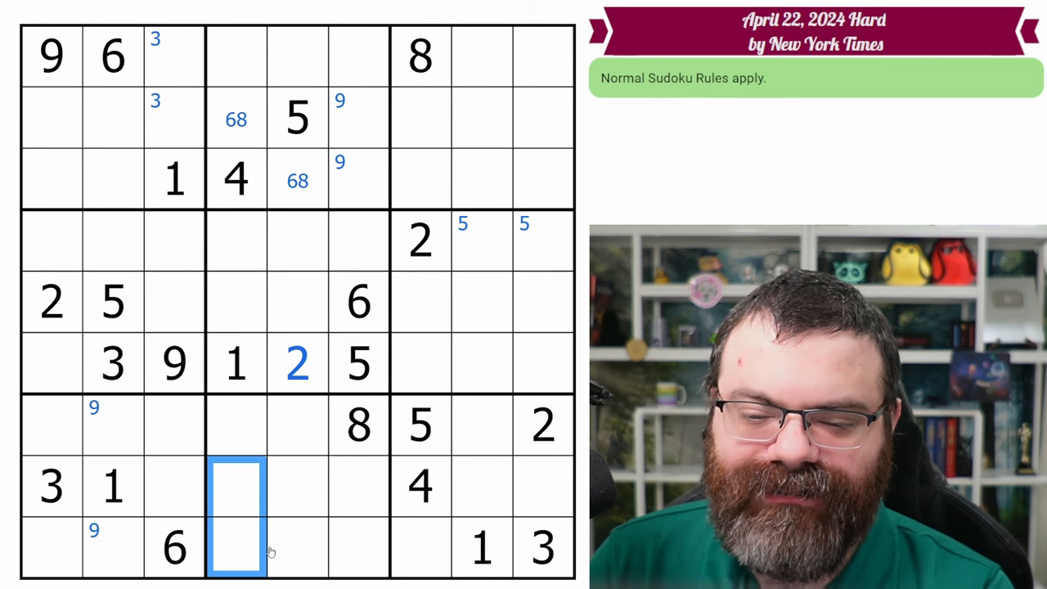
text(5)
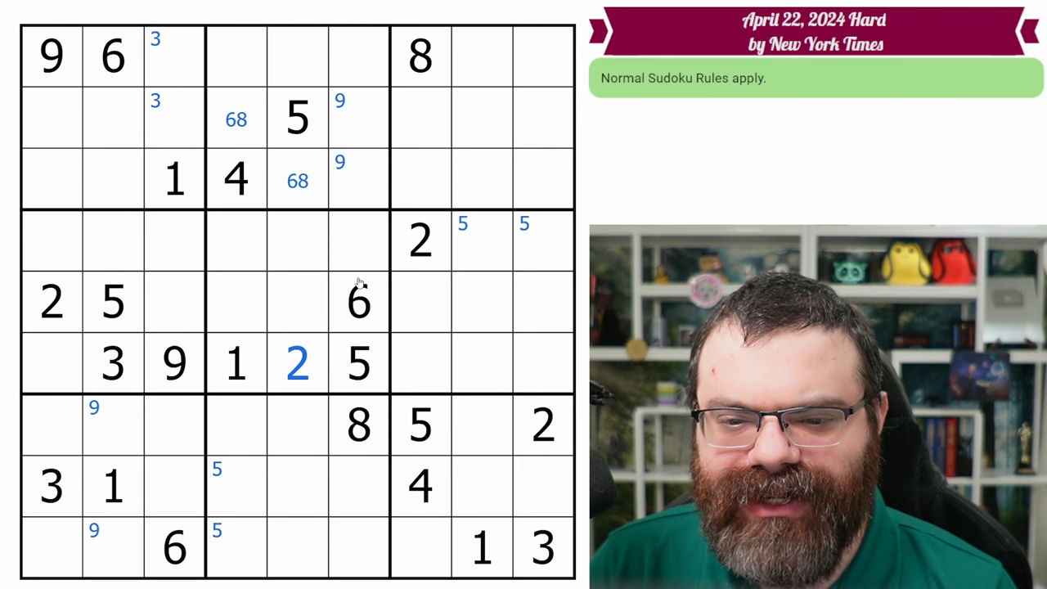
mouse_move(236, 323)
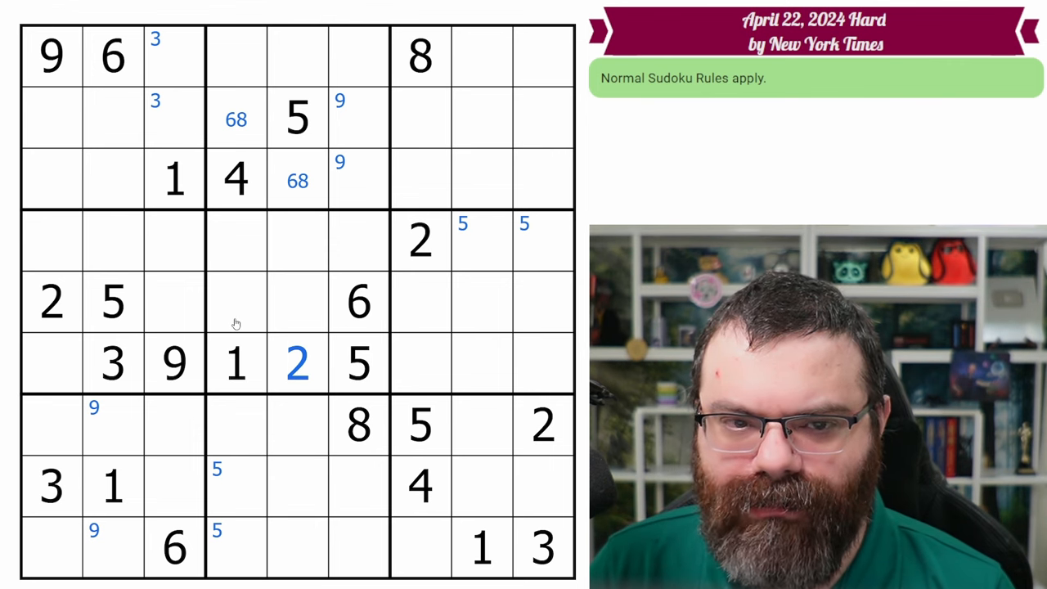
mouse_move(470, 342)
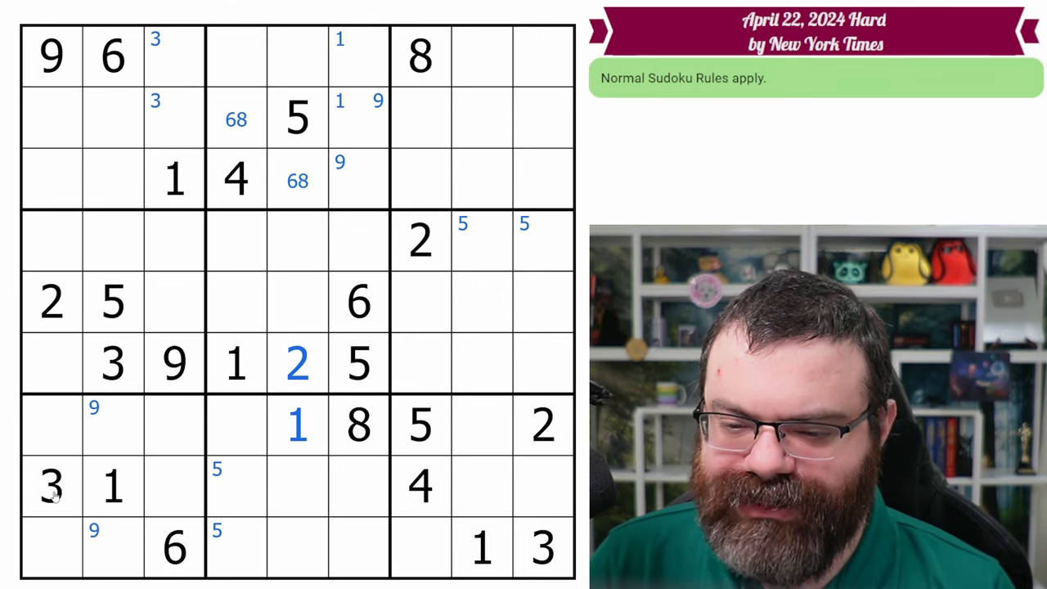
- Place 3 in r7c4, 1 in r7c5 and 6 in r7c8
click(236, 425)
text(3)
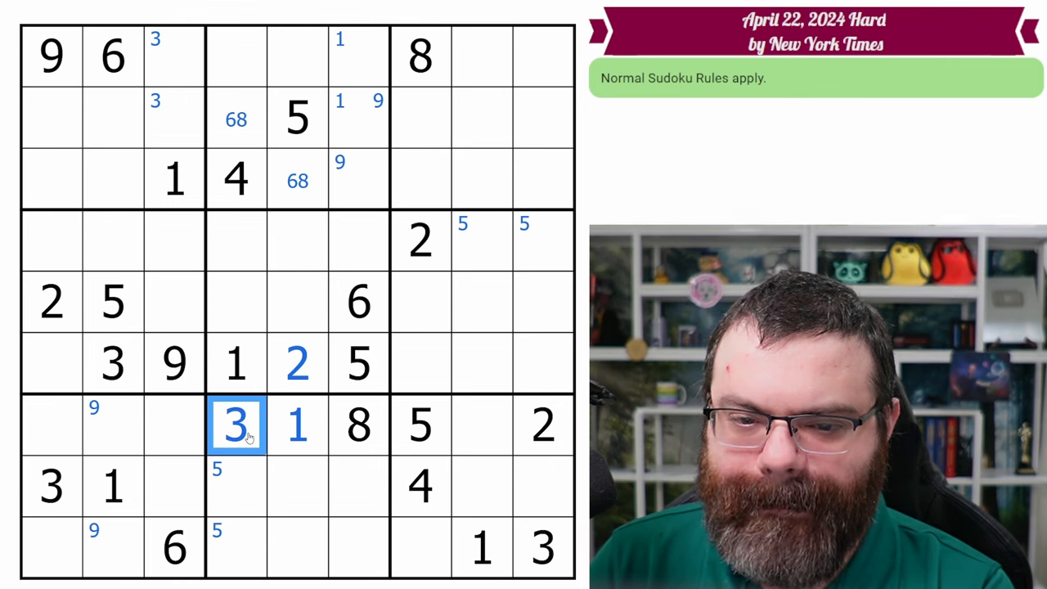
click(237, 57)
text( 6)
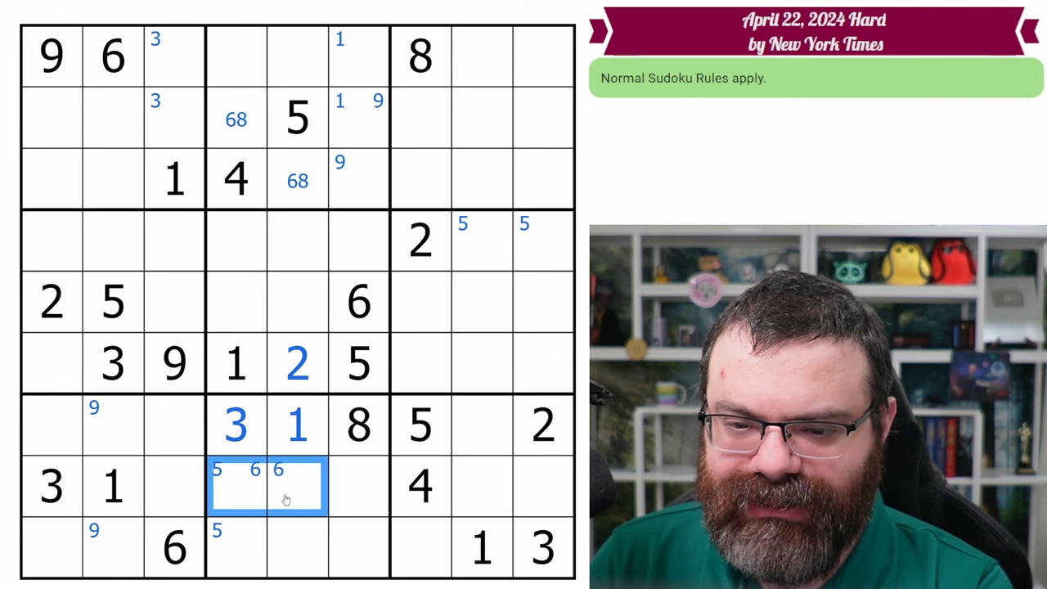
click(483, 424)
text(6)
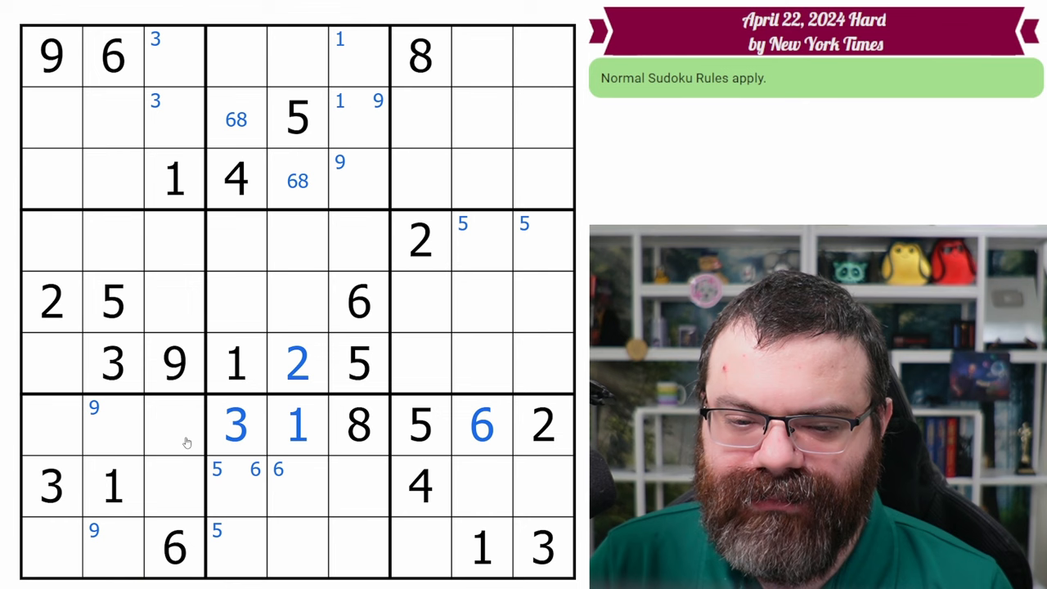
- Place 9 in r7c2 and pencil 47, 258, 58 and 28 into the bottom-left box
click(113, 426)
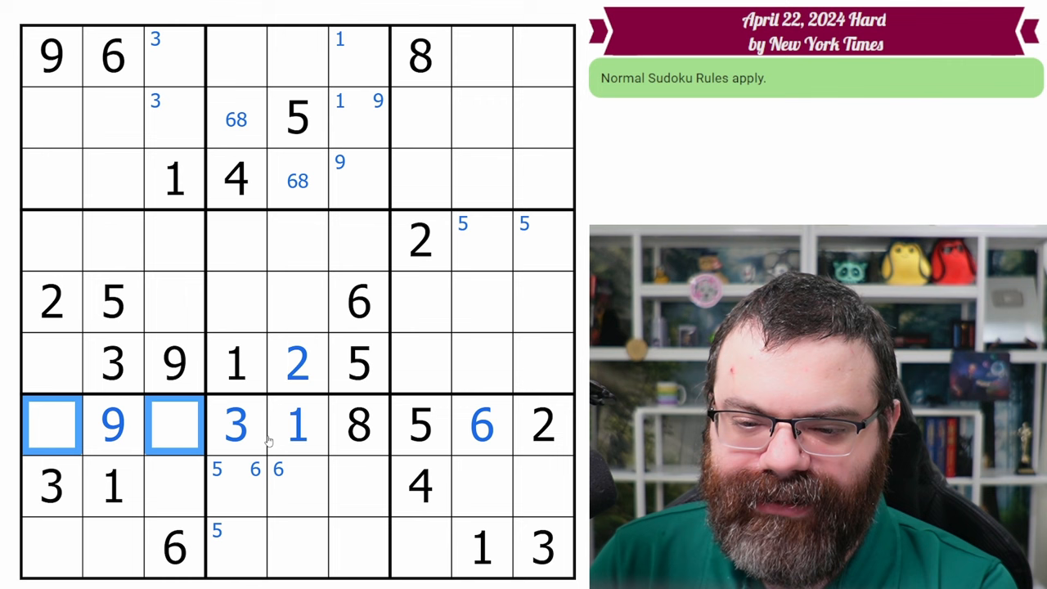
mouse_move(299, 442)
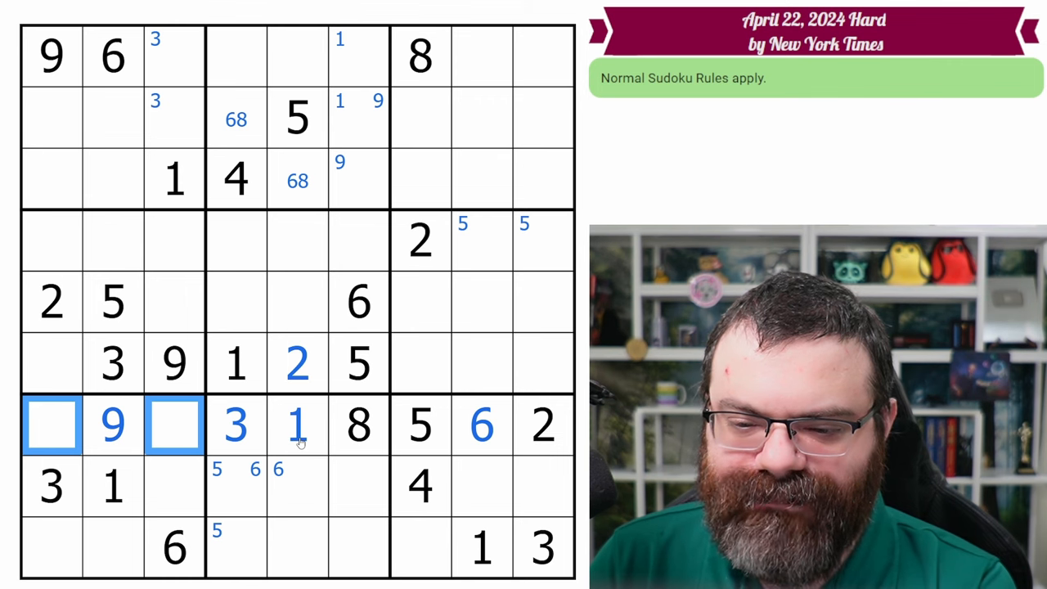
text(47)
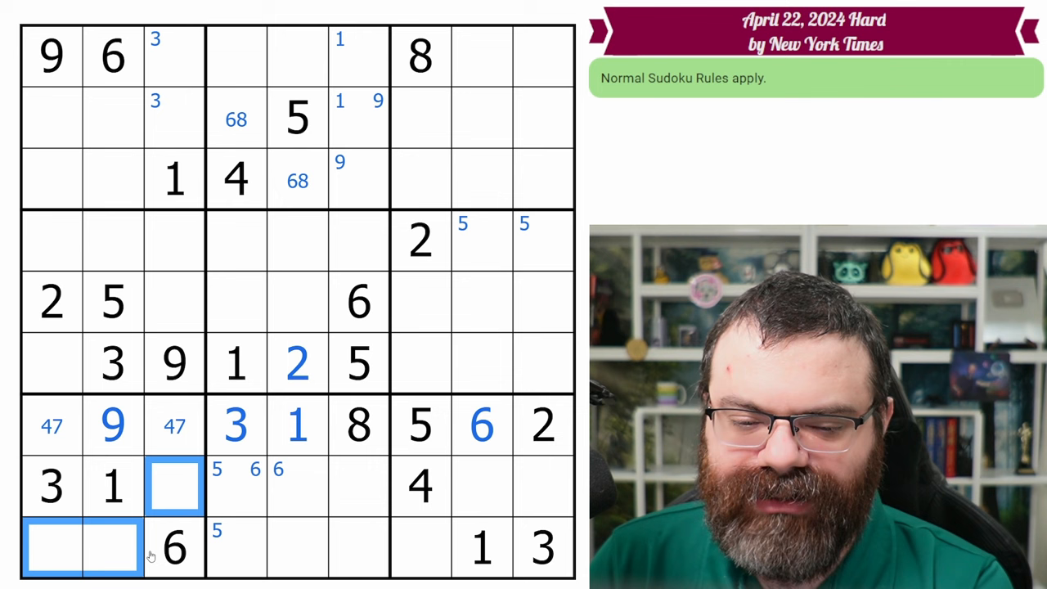
text(258)
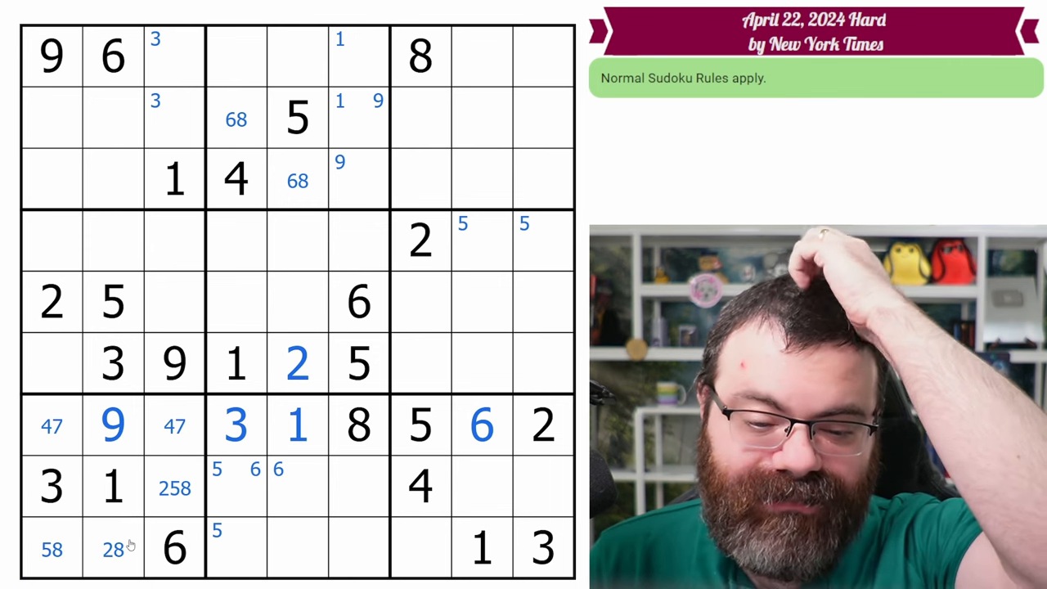
click(175, 488)
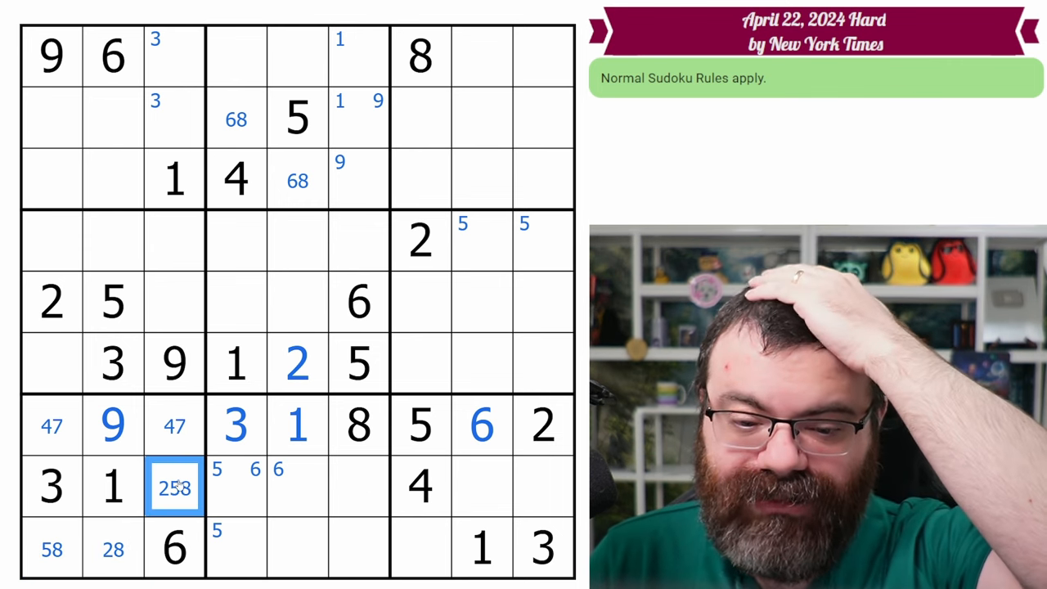
mouse_move(180, 505)
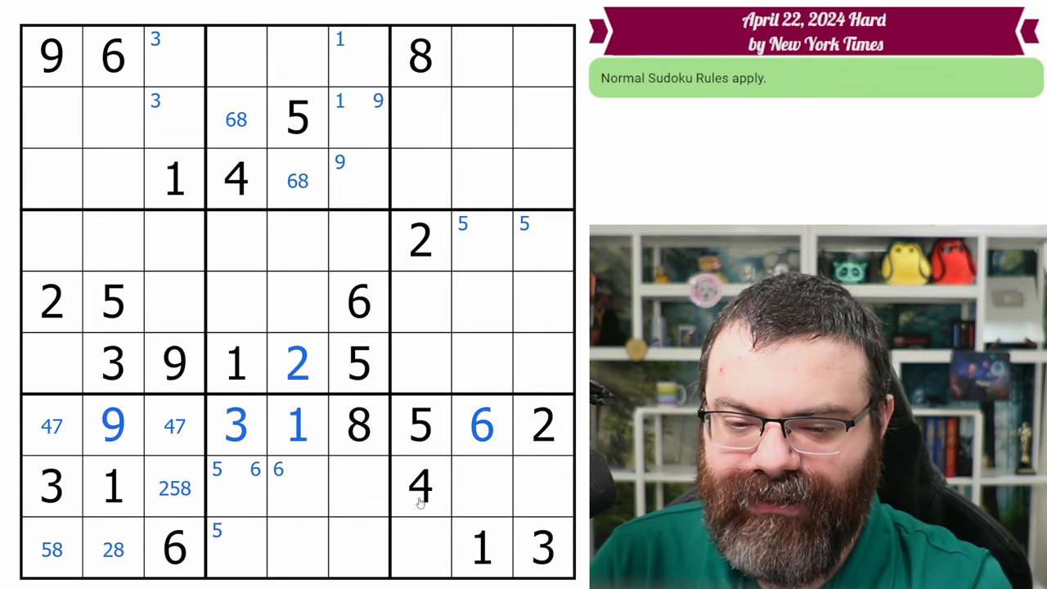
click(297, 487)
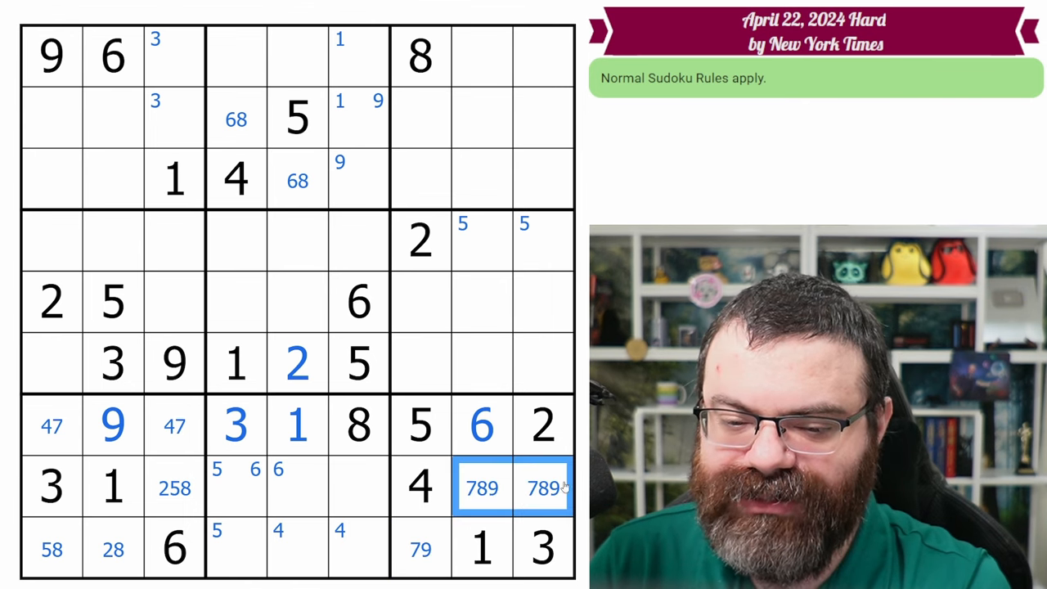
click(175, 487)
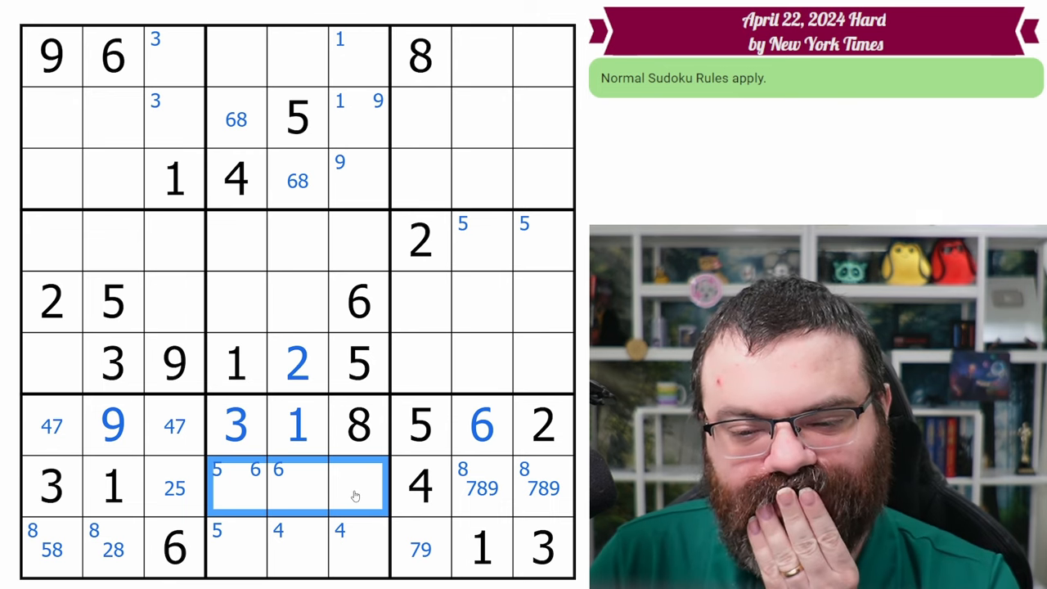
mouse_move(299, 484)
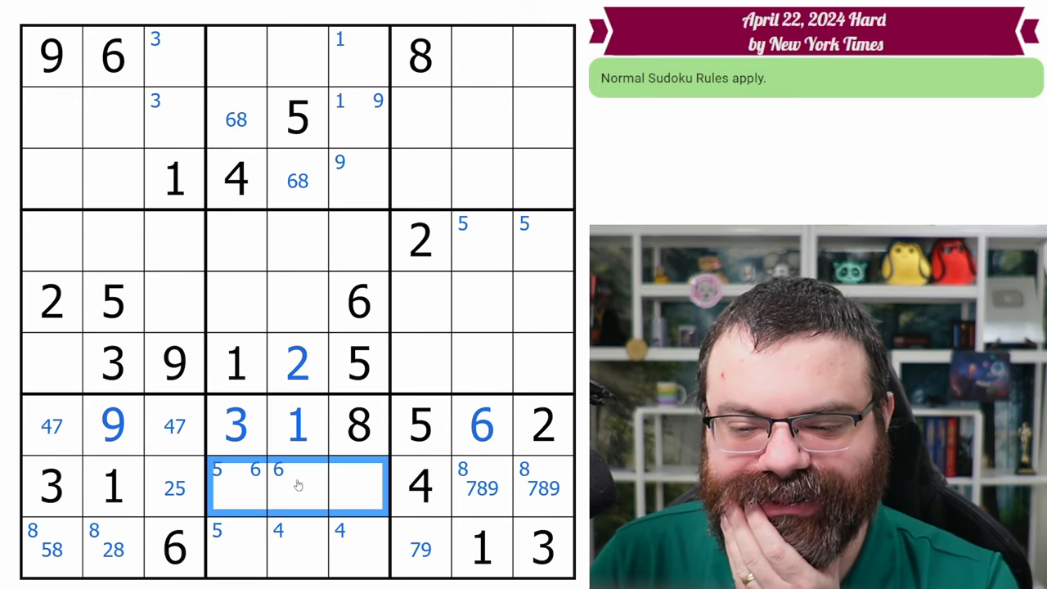
click(174, 487)
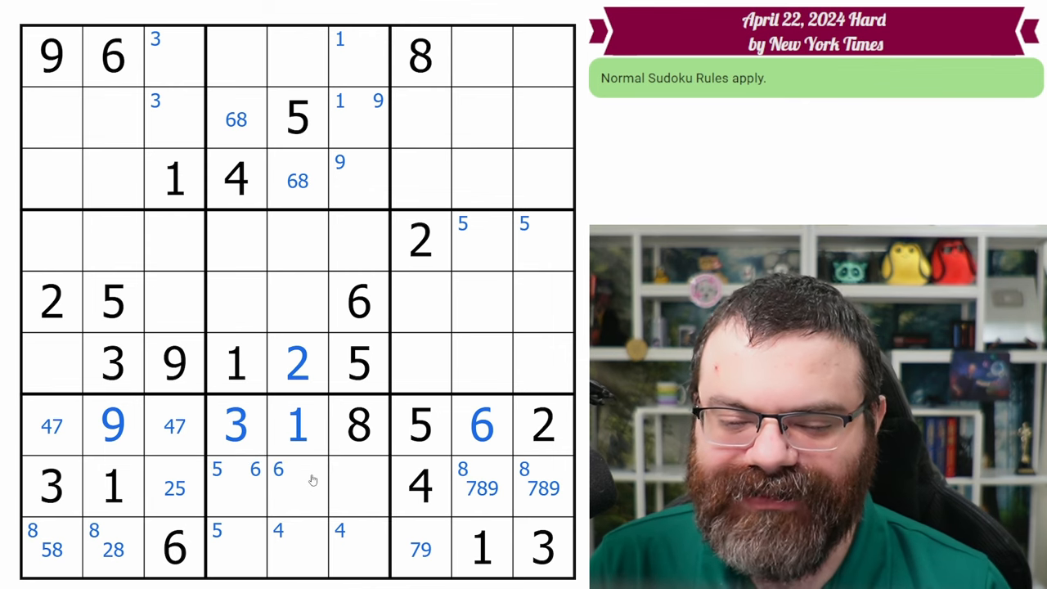
mouse_move(316, 547)
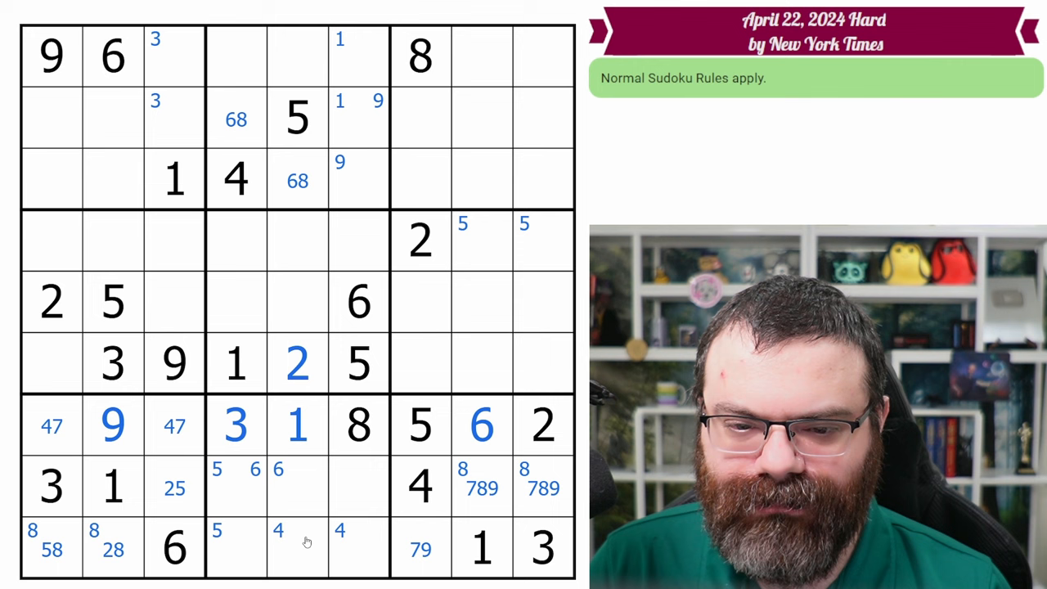
mouse_move(141, 455)
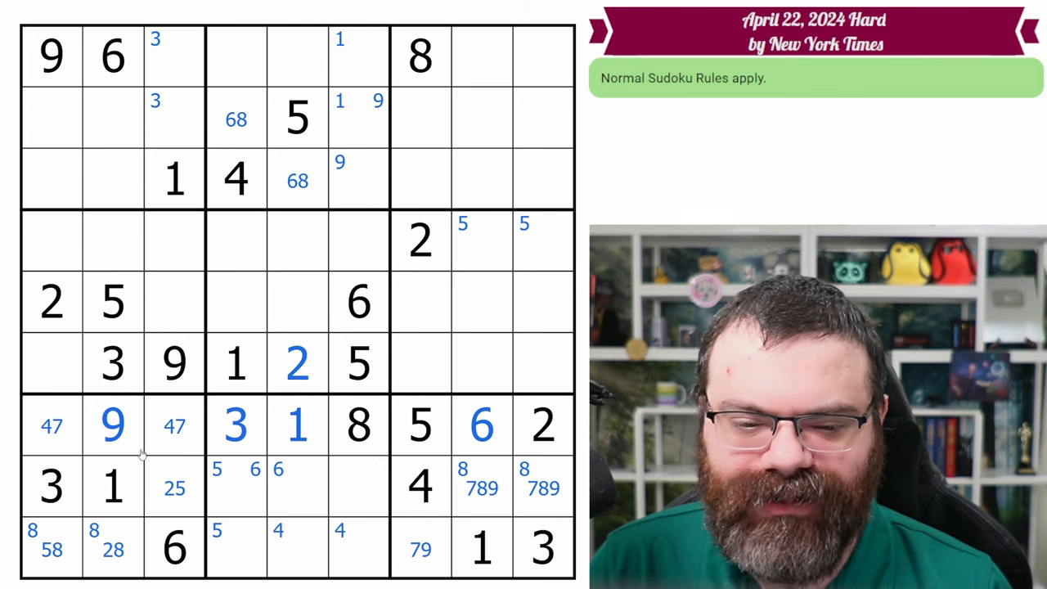
mouse_move(91, 297)
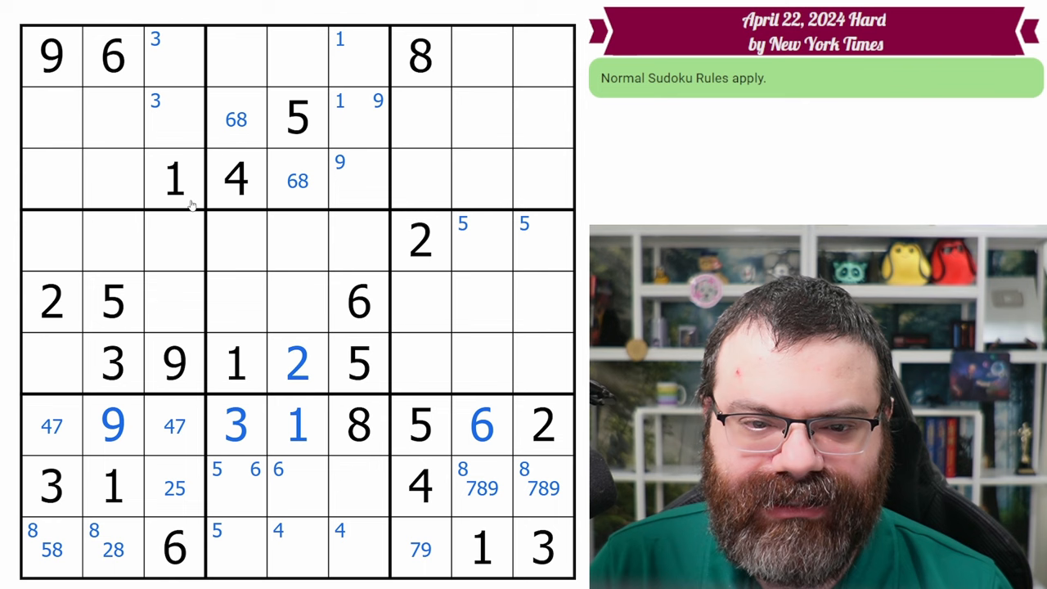
mouse_move(171, 189)
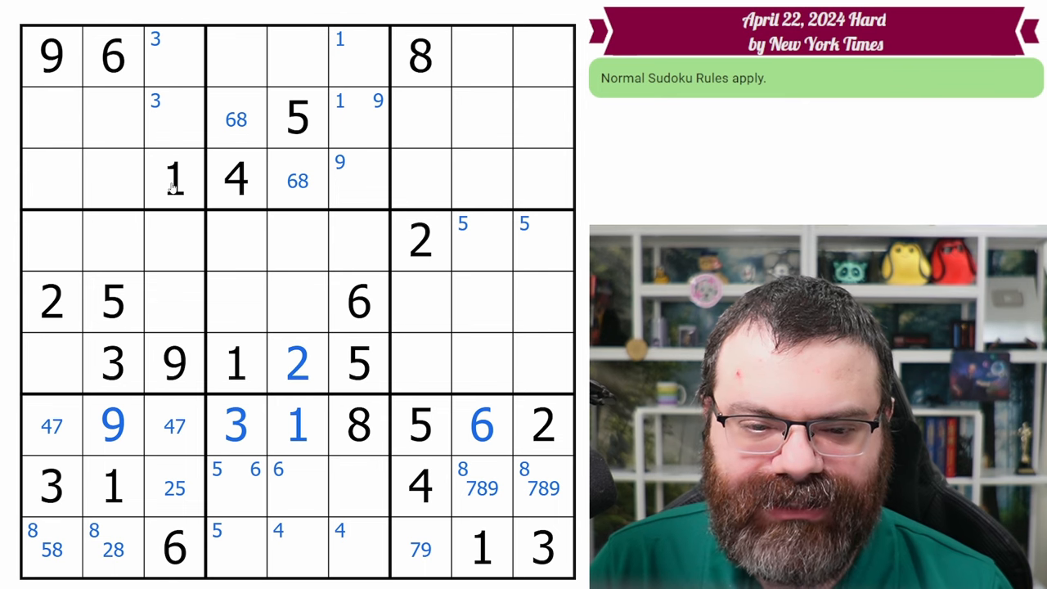
mouse_move(87, 227)
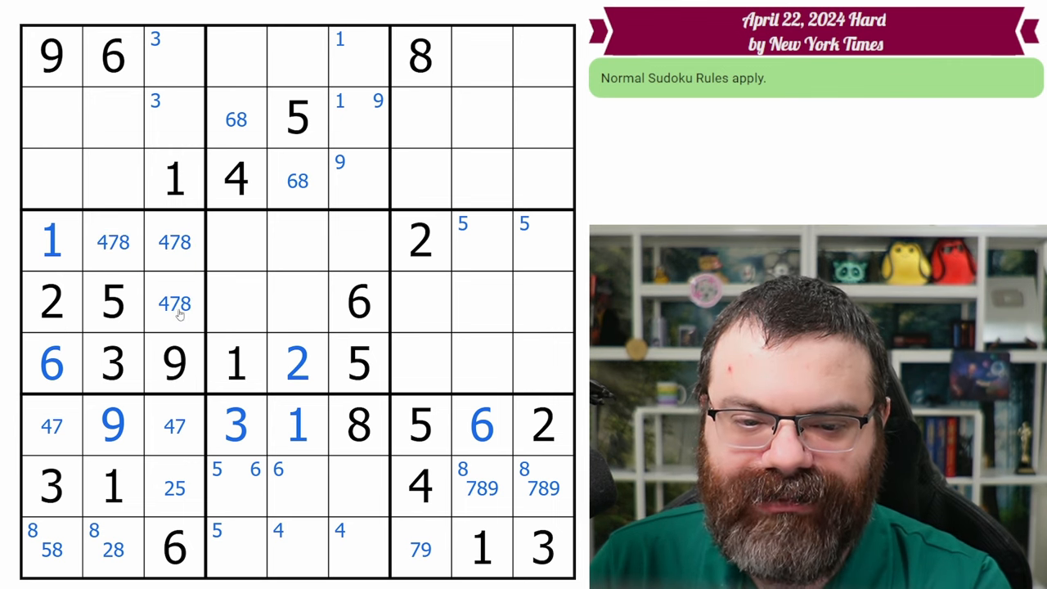
- Place 1 and 6 in column 1, pencil 478 in three cells, and enter 6 in r4c9 and 5 in r4c8
click(51, 240)
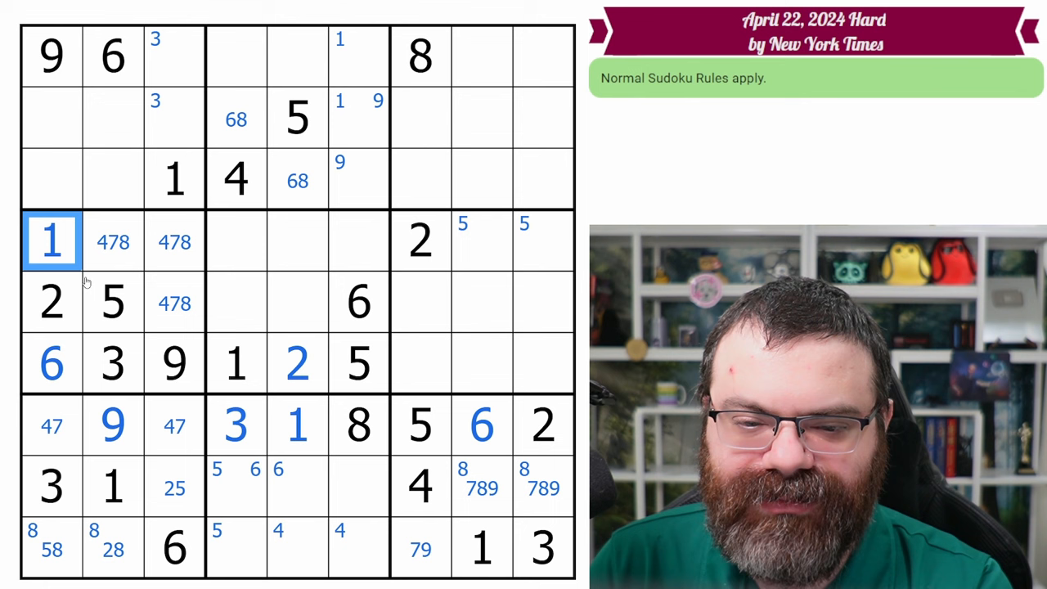
click(511, 241)
text(6)
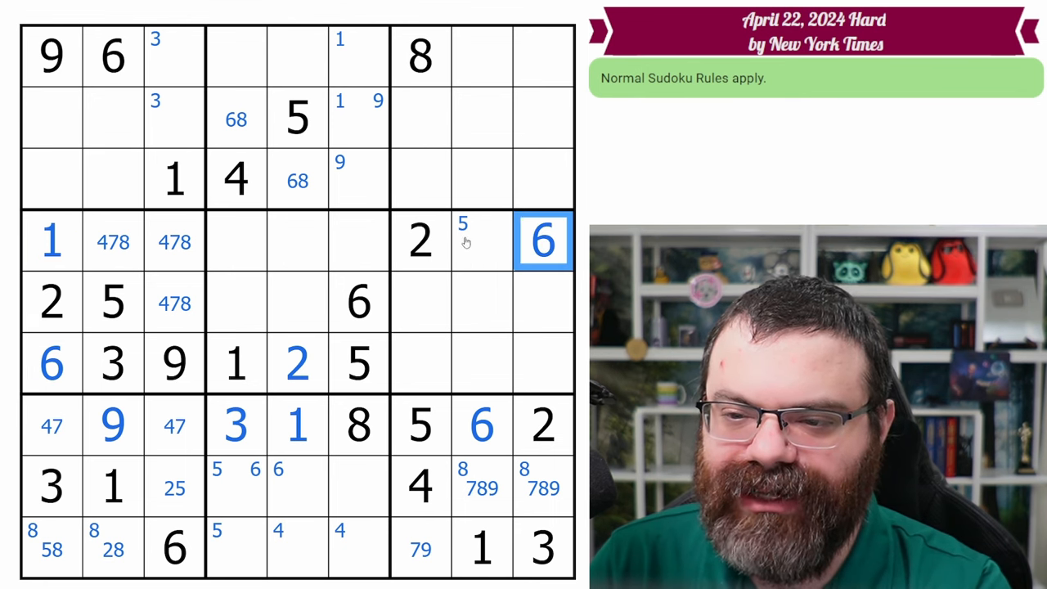
click(482, 240)
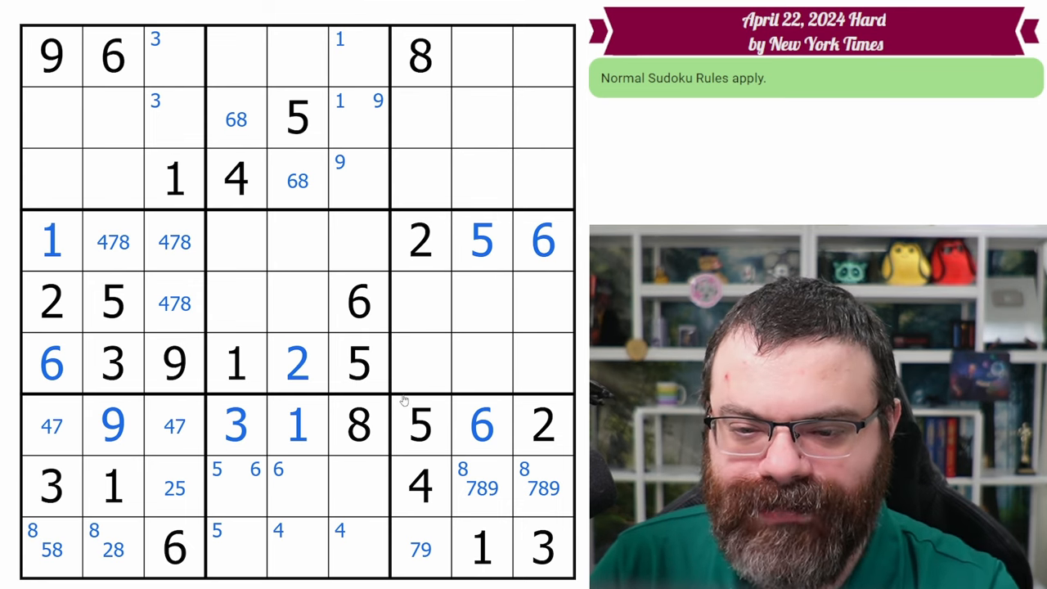
mouse_move(101, 366)
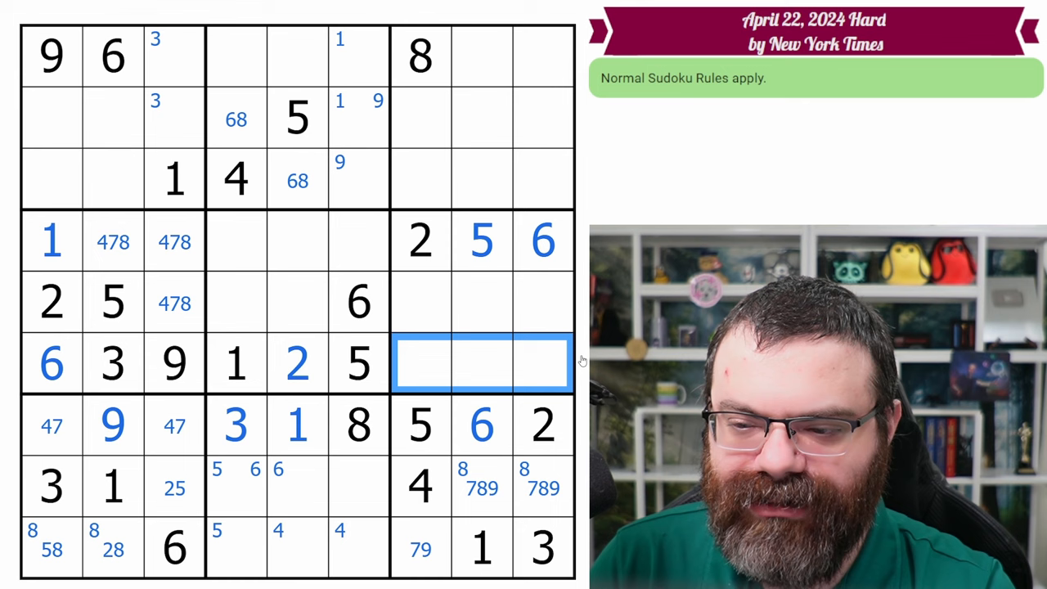
mouse_move(472, 379)
text(7)
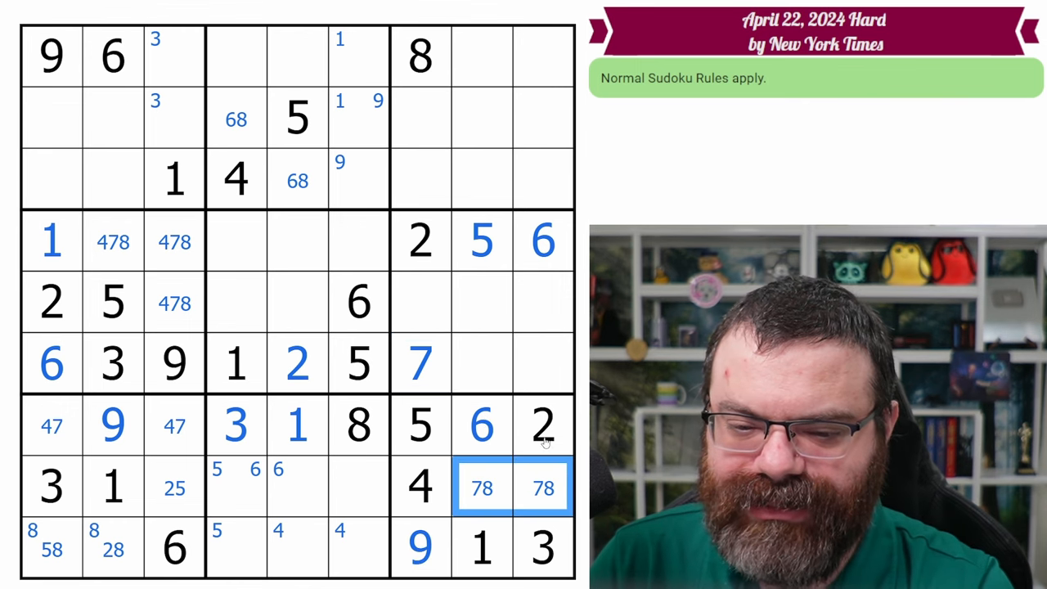
mouse_move(499, 493)
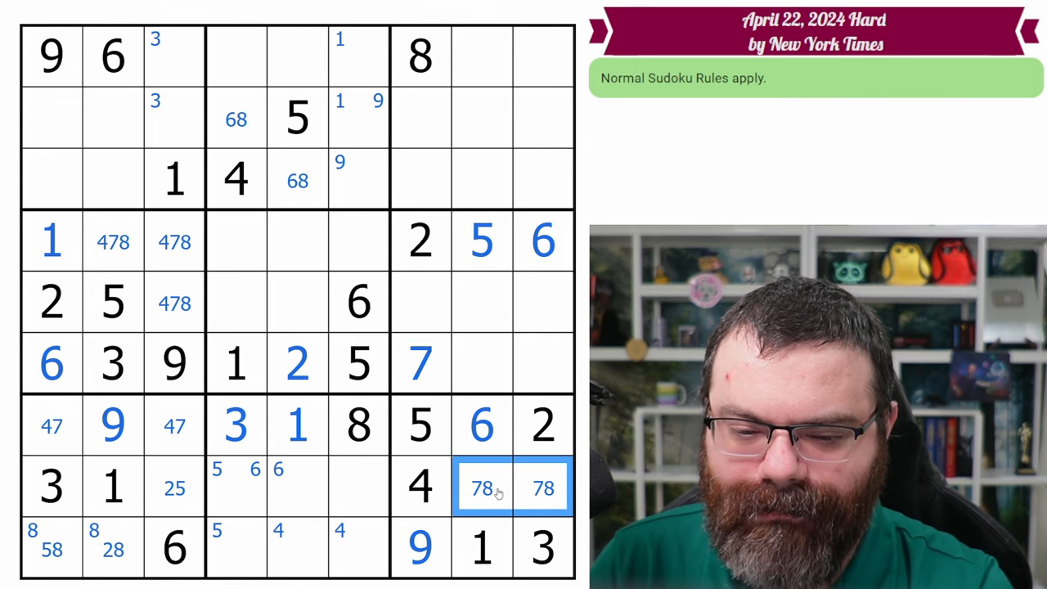
mouse_move(461, 362)
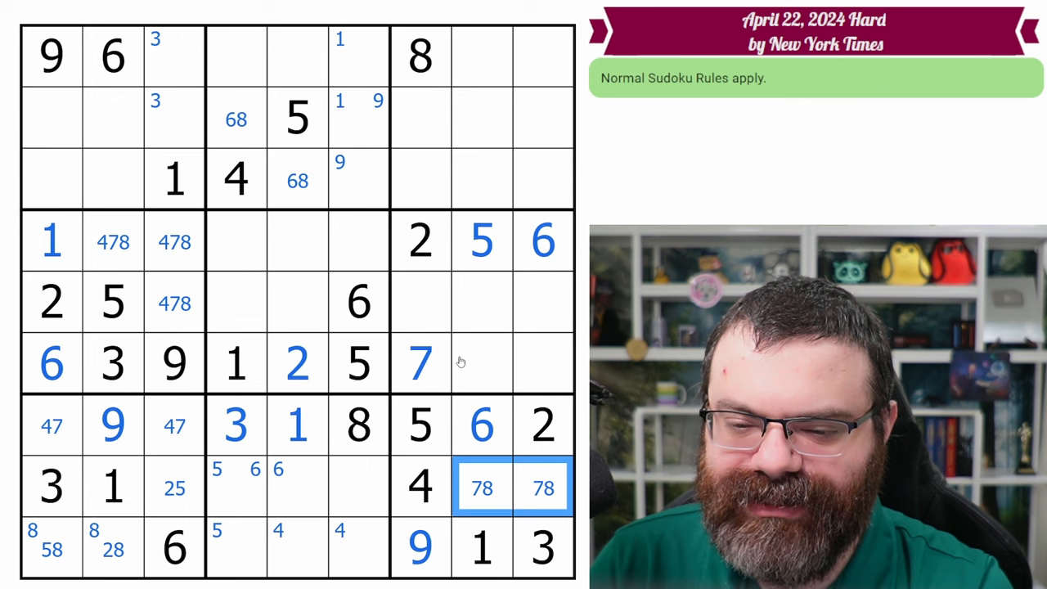
- Place 7 in r6c7 and 9 in r9c7, and centre-mark 78, 48 and 139 in the right-side boxes
click(511, 364)
text(48)
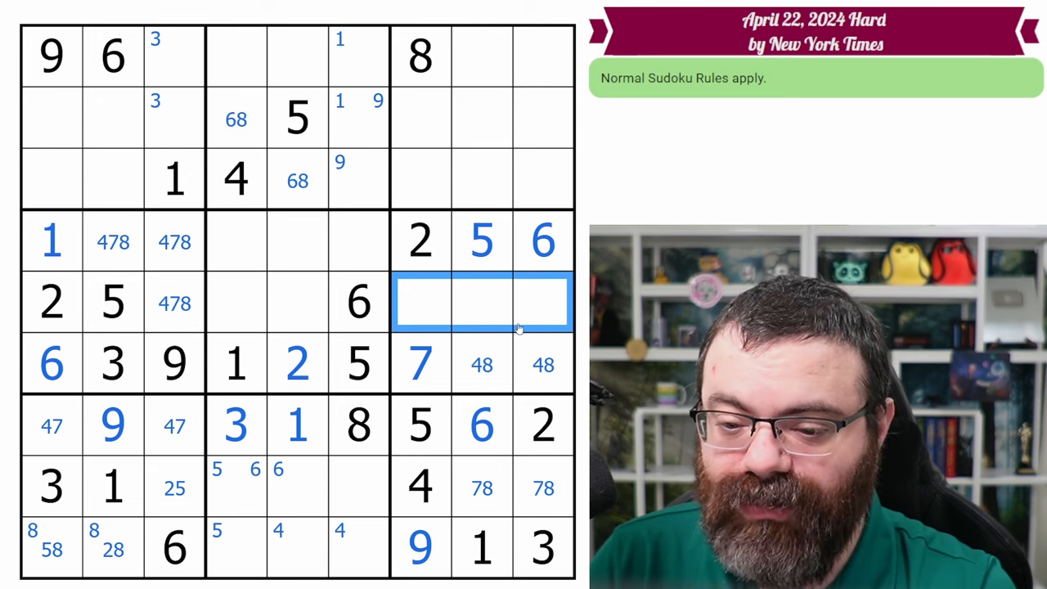
text(139)
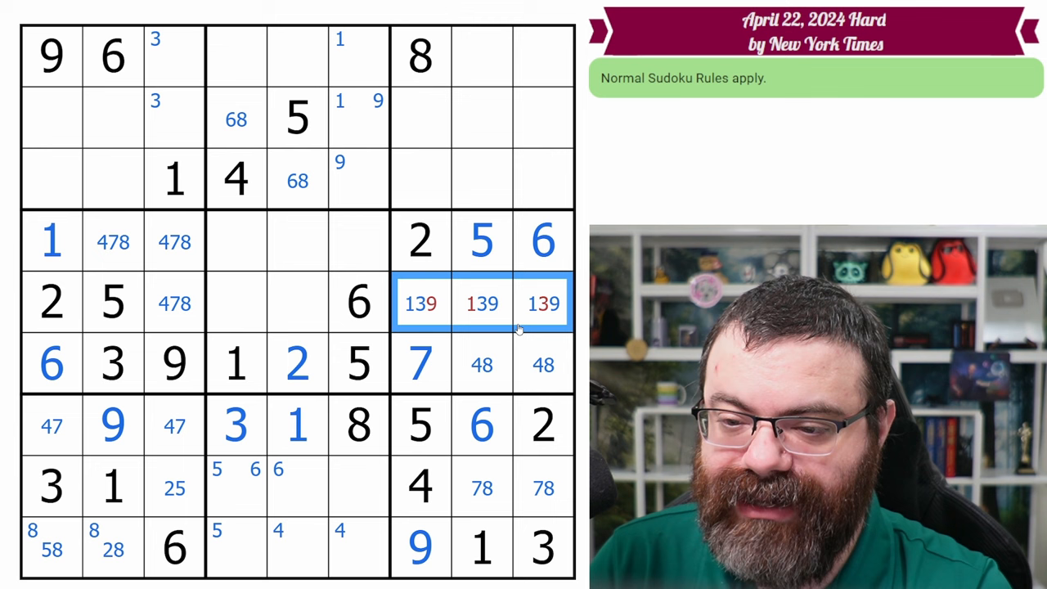
click(543, 303)
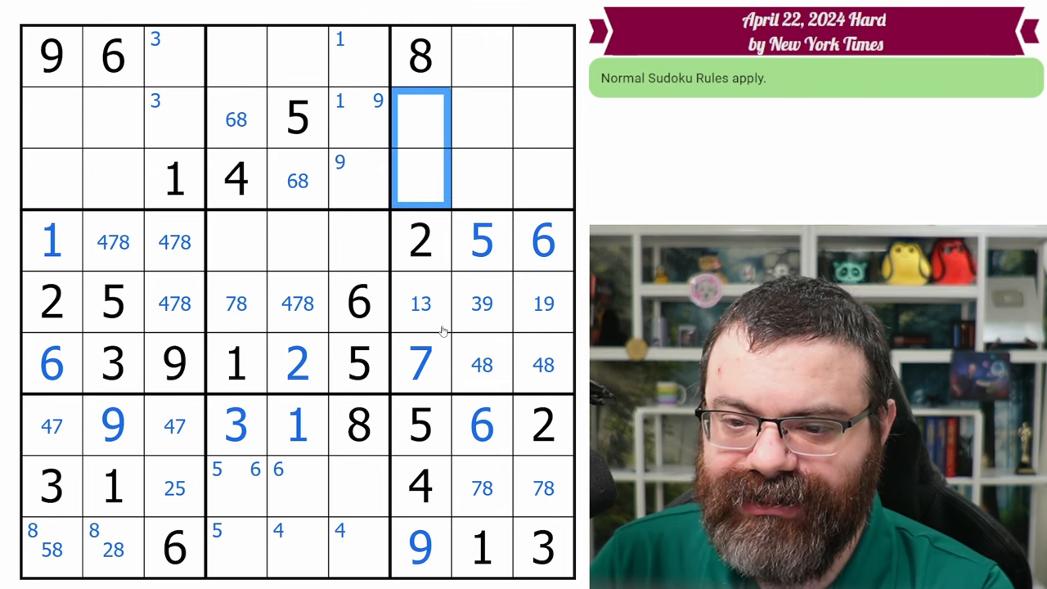
mouse_move(434, 322)
text(6 136)
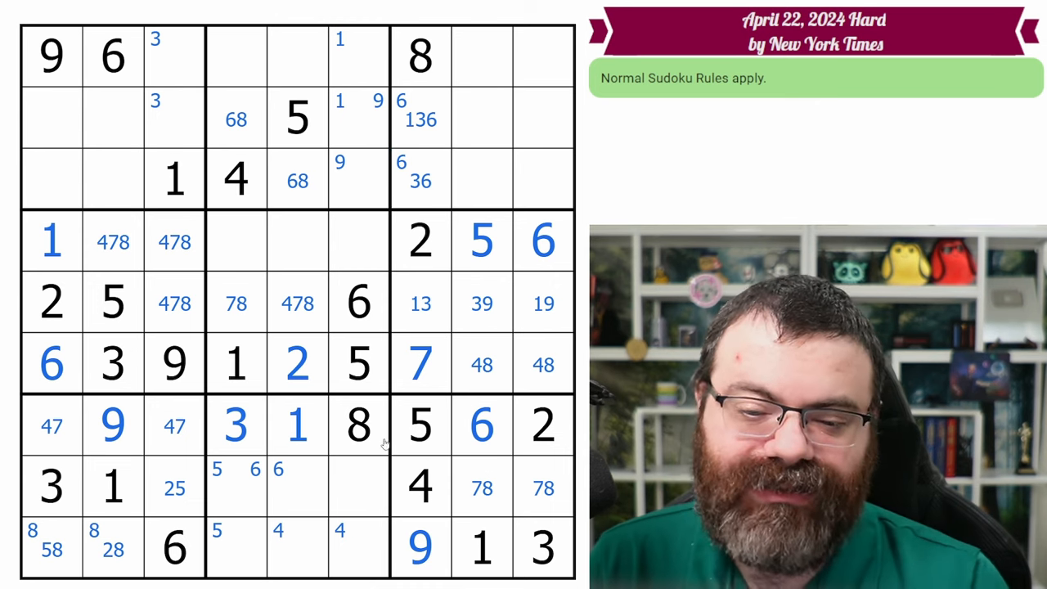
mouse_move(487, 497)
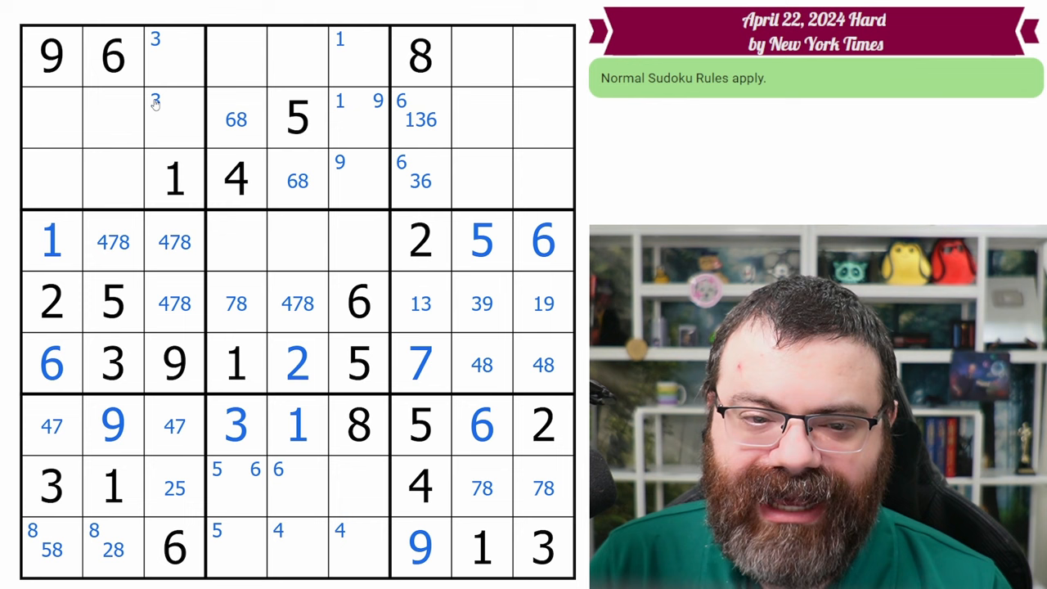
- Centre-mark 78 and 478 in r5c4-5, refine r5c7-9 to 13/39/19, and mark 6, 136, 36 in column 7
click(51, 364)
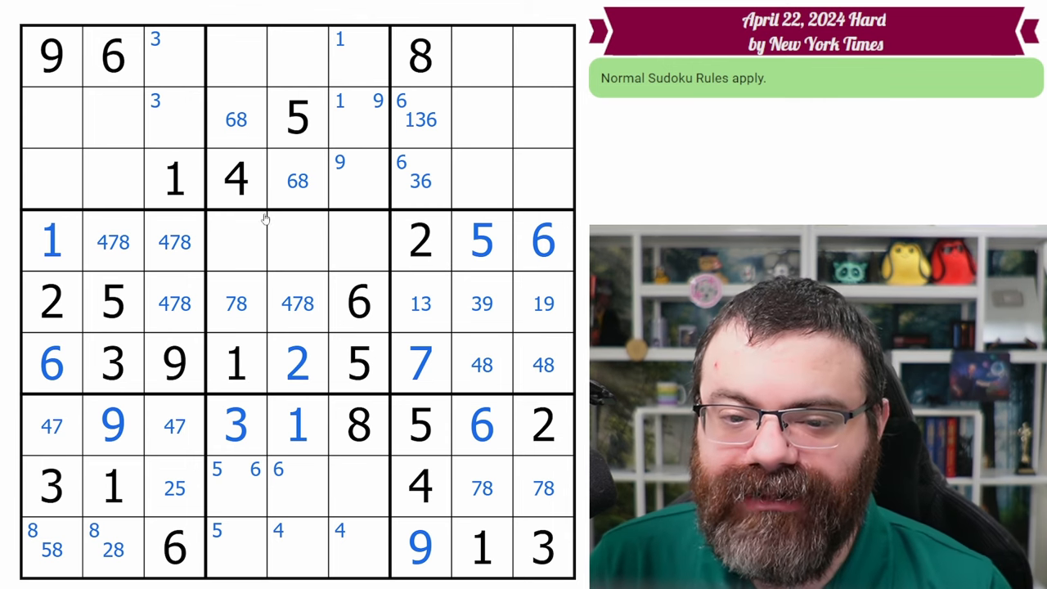
- Corner-mark 2 in r1-3c8 and 5 in r1c9 and r3c9
click(297, 119)
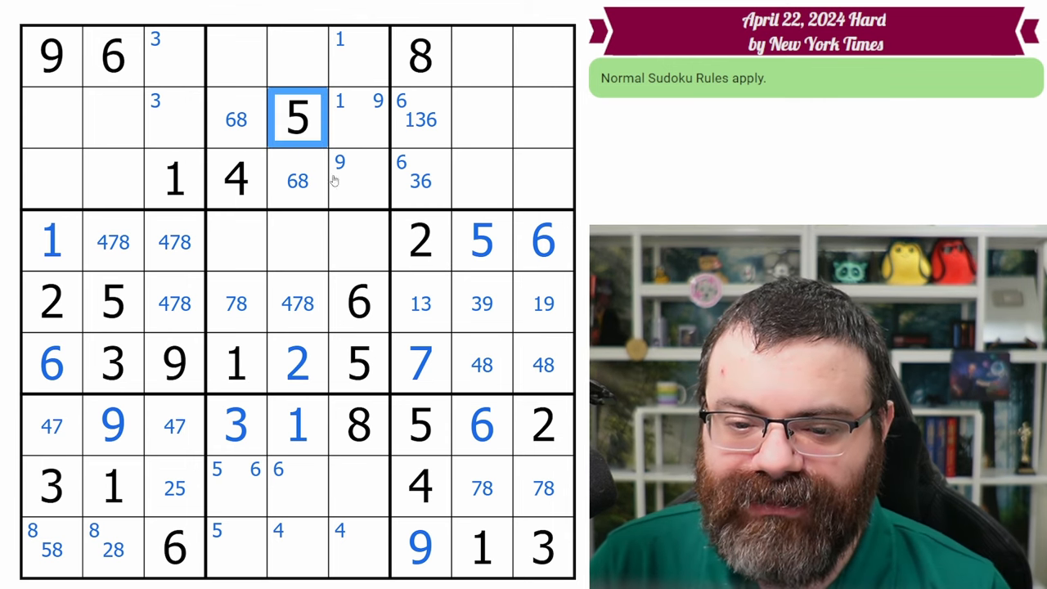
click(236, 179)
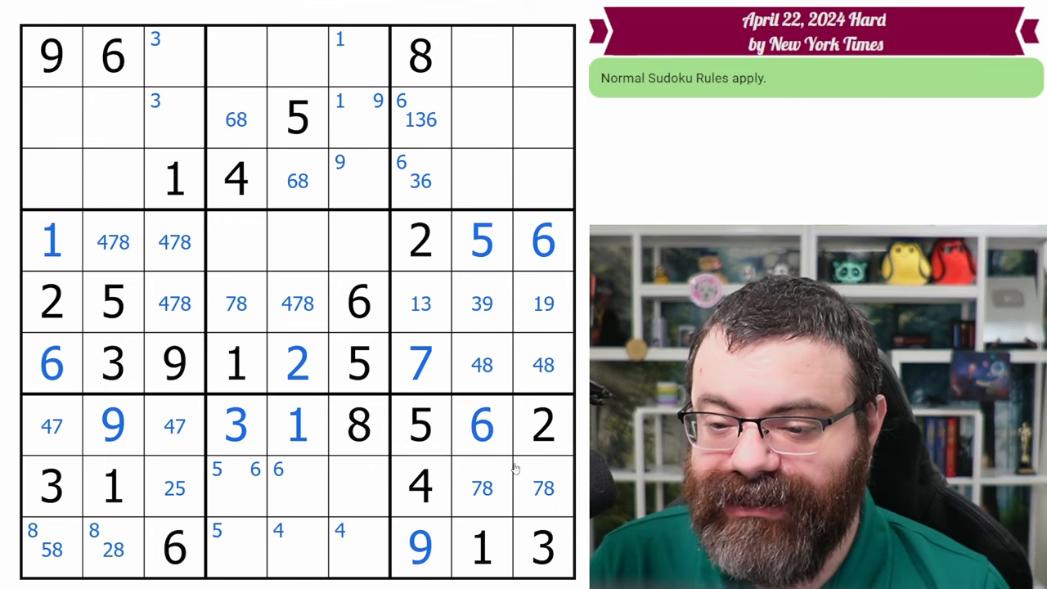
mouse_move(453, 173)
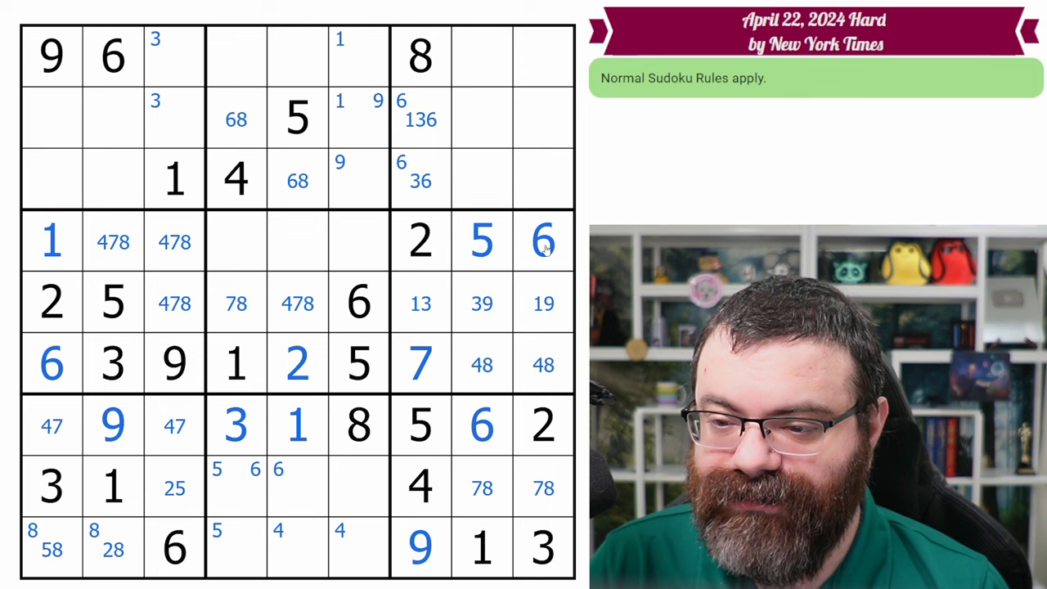
mouse_move(446, 315)
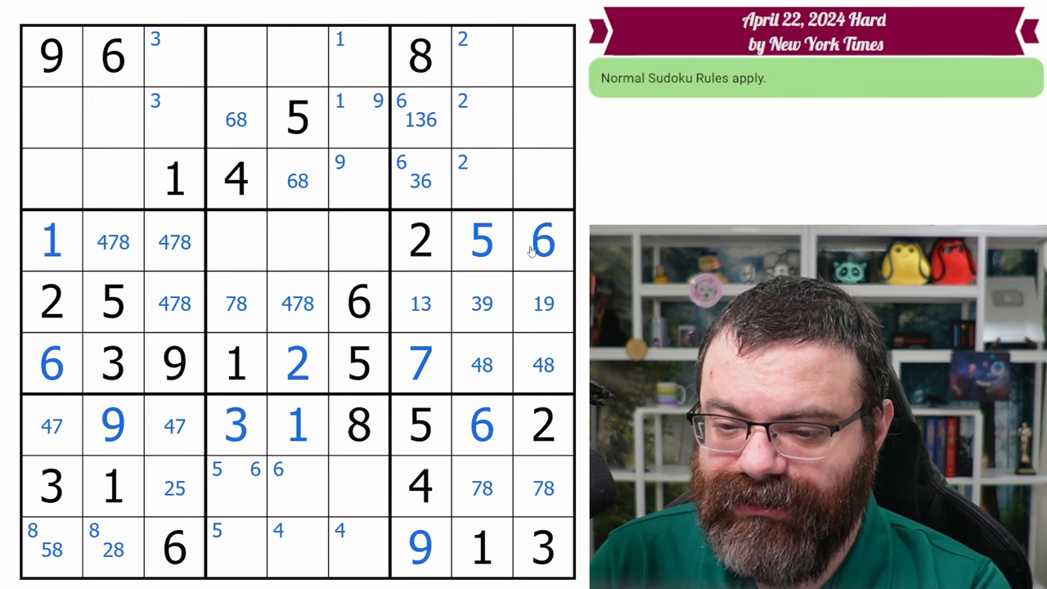
mouse_move(518, 248)
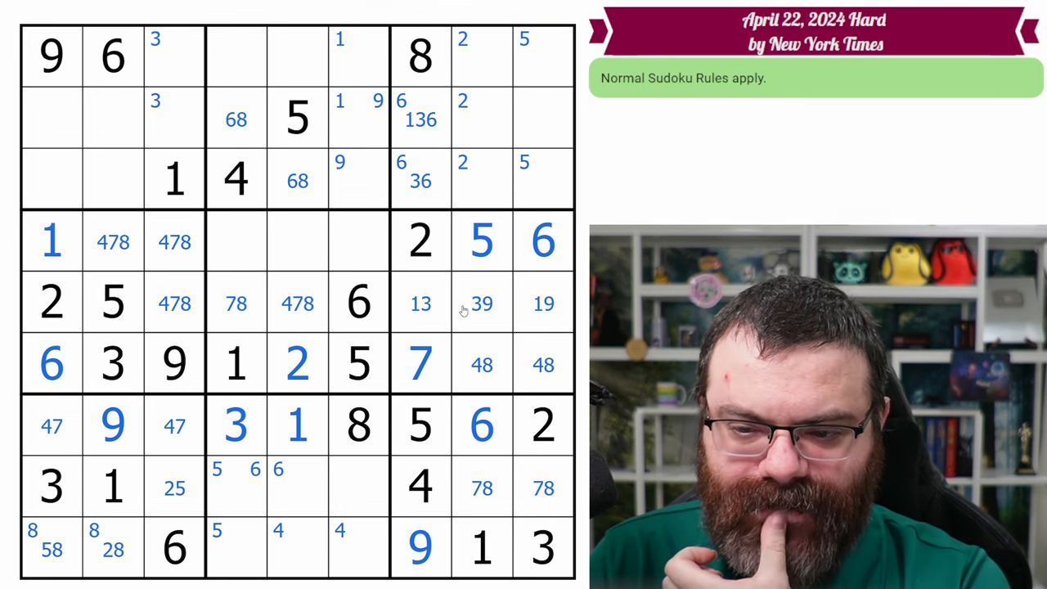
mouse_move(466, 309)
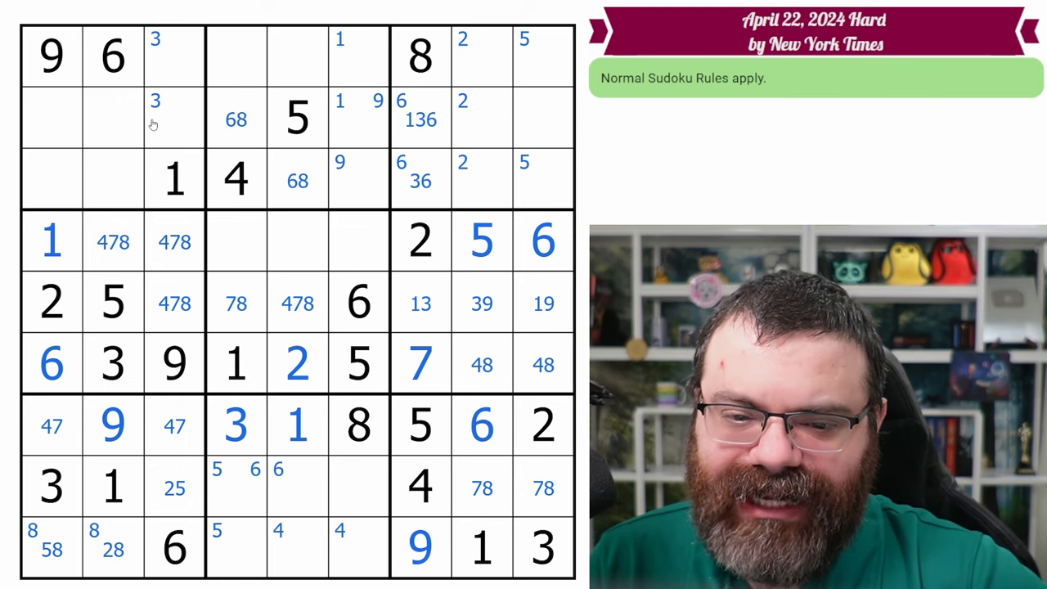
mouse_move(138, 258)
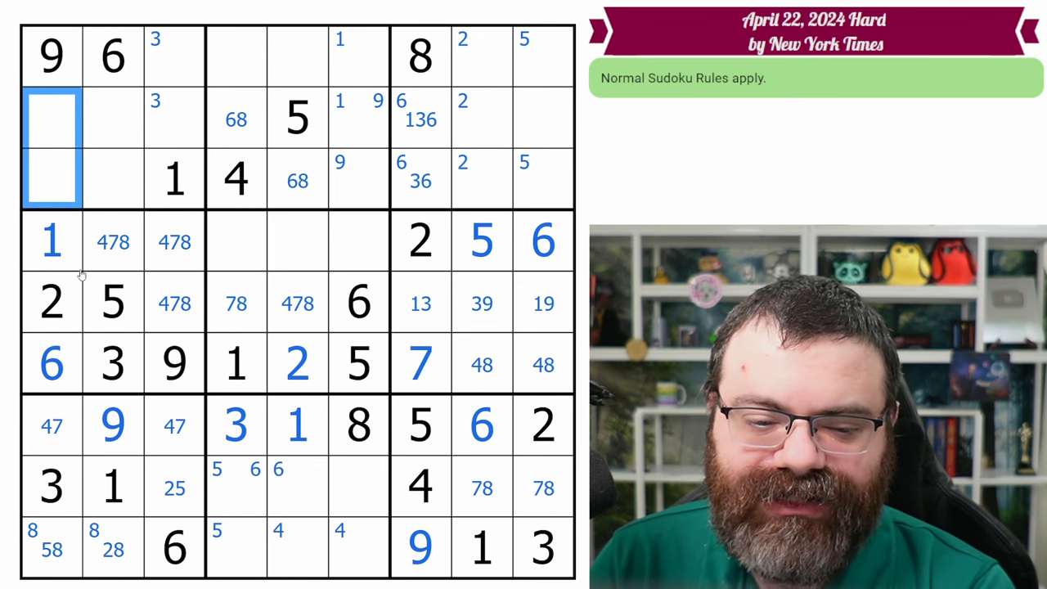
mouse_move(72, 167)
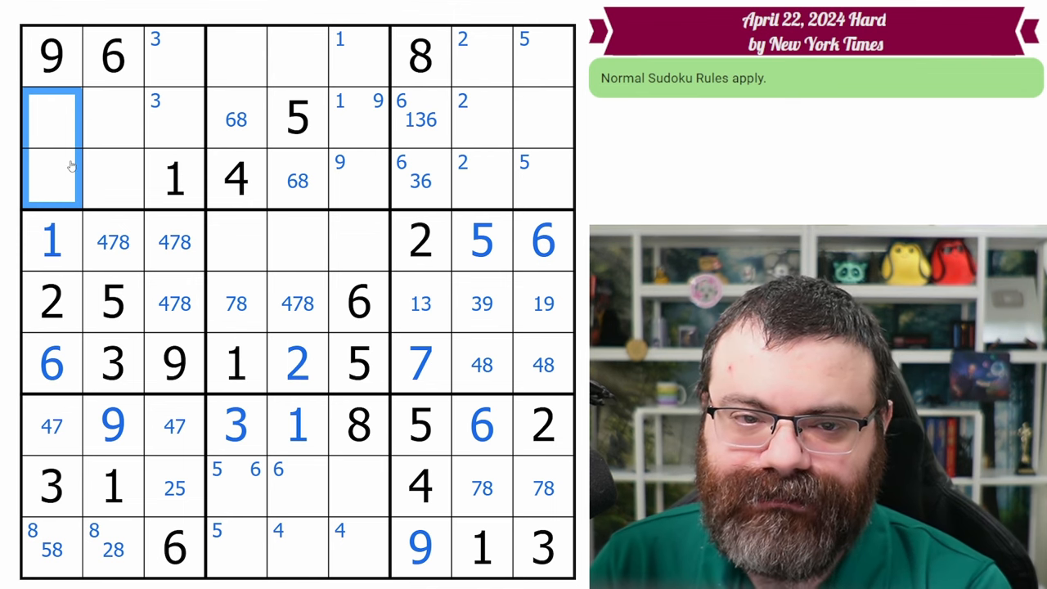
- Centre-mark 2, 7, 8 in r3c2, next to the 478 and 578 candidates in column 1
click(237, 179)
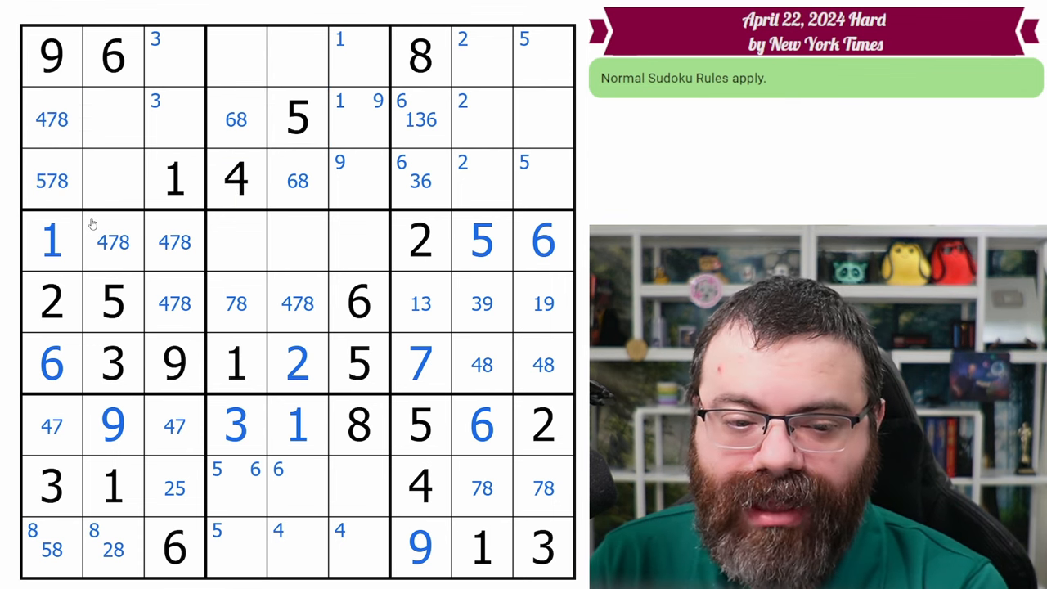
click(113, 119)
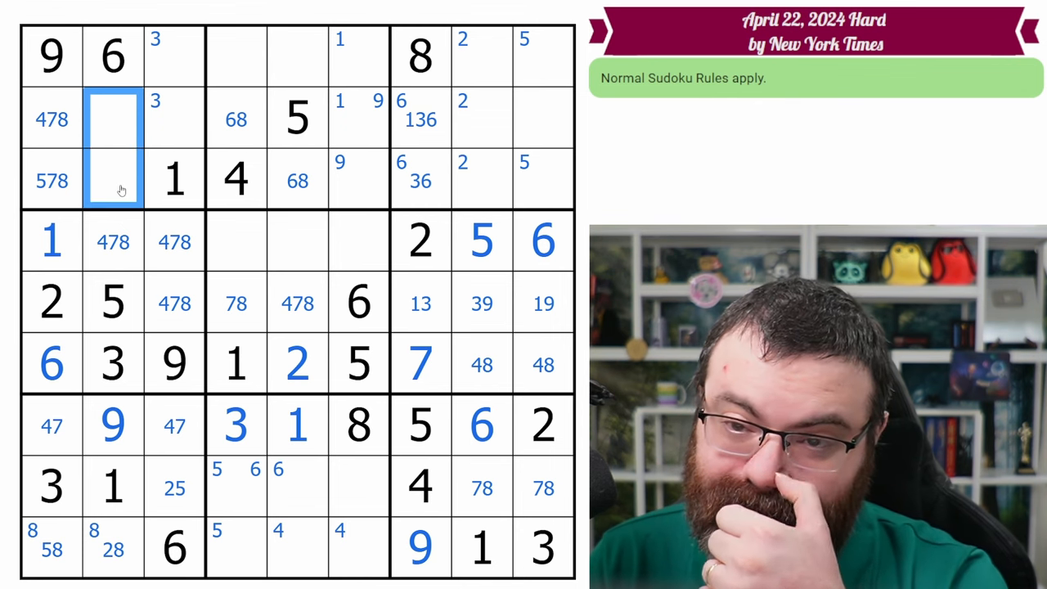
click(113, 180)
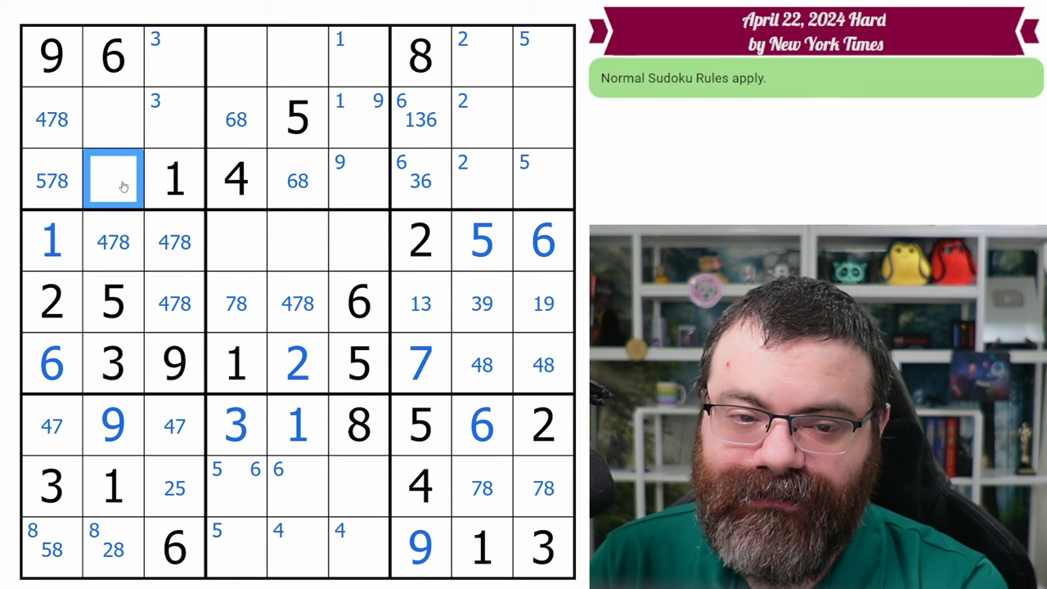
text(278)
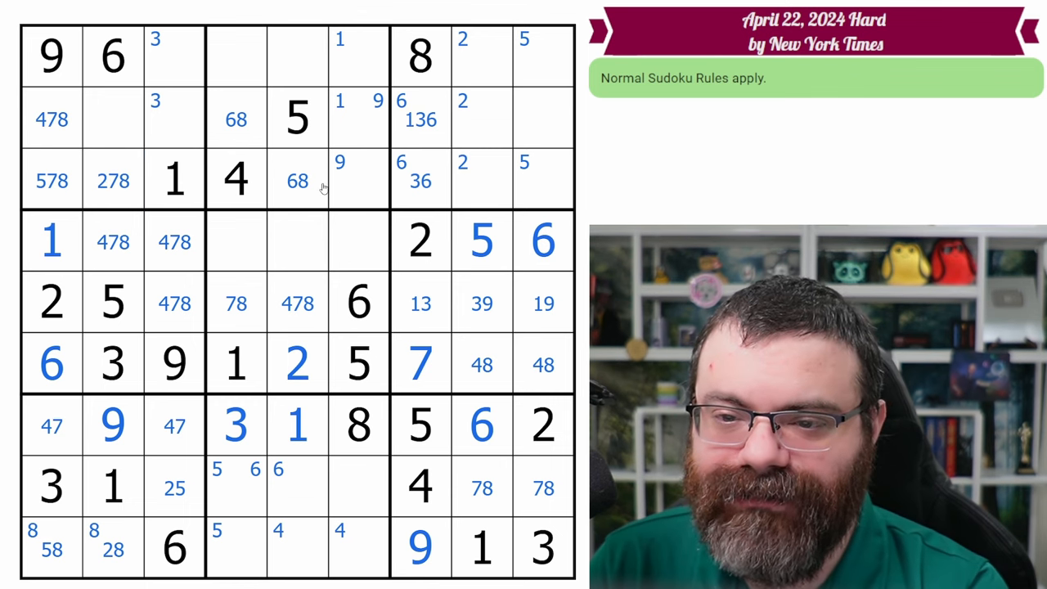
click(297, 180)
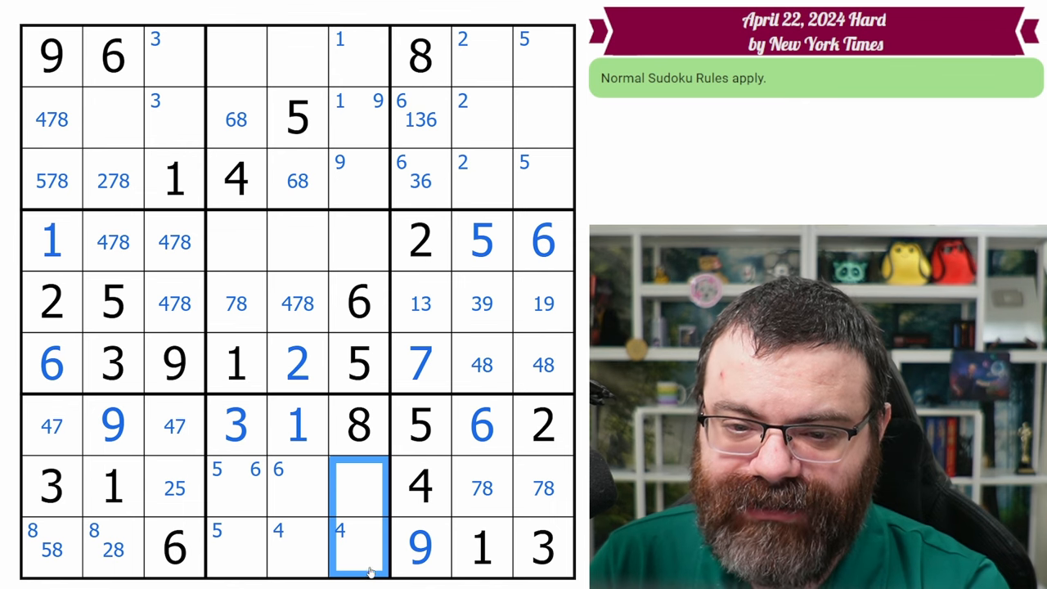
- Highlight the central box's 9s and corner-mark 9 in r4c4 and r4c5
click(297, 364)
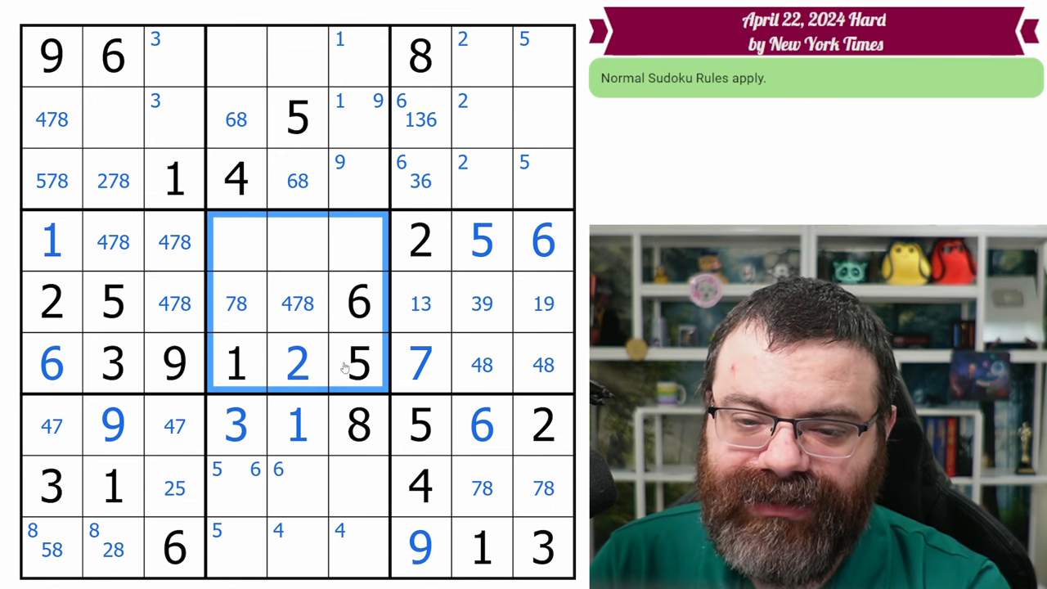
click(174, 364)
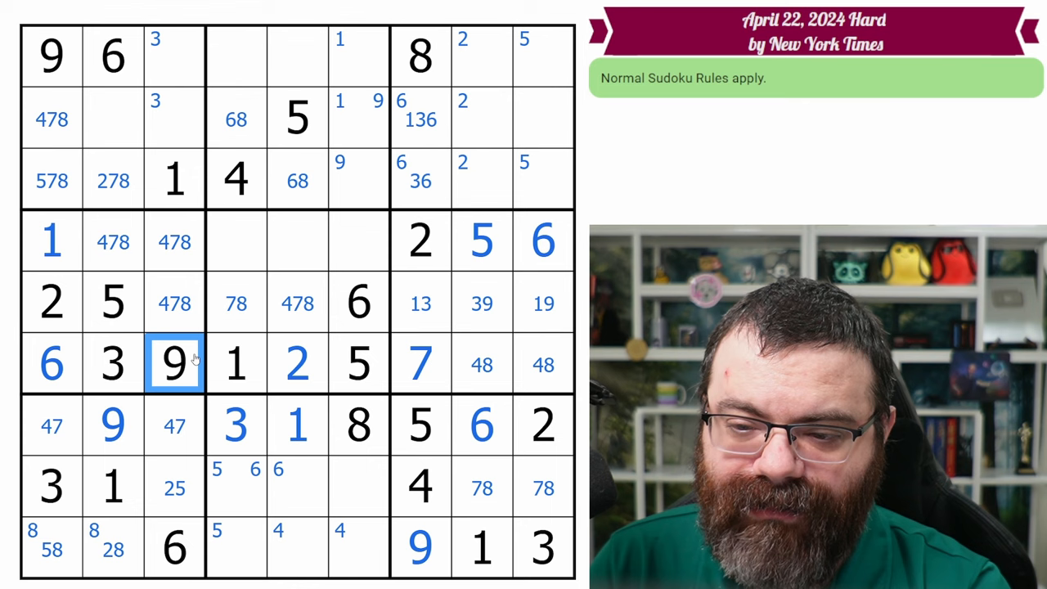
click(358, 303)
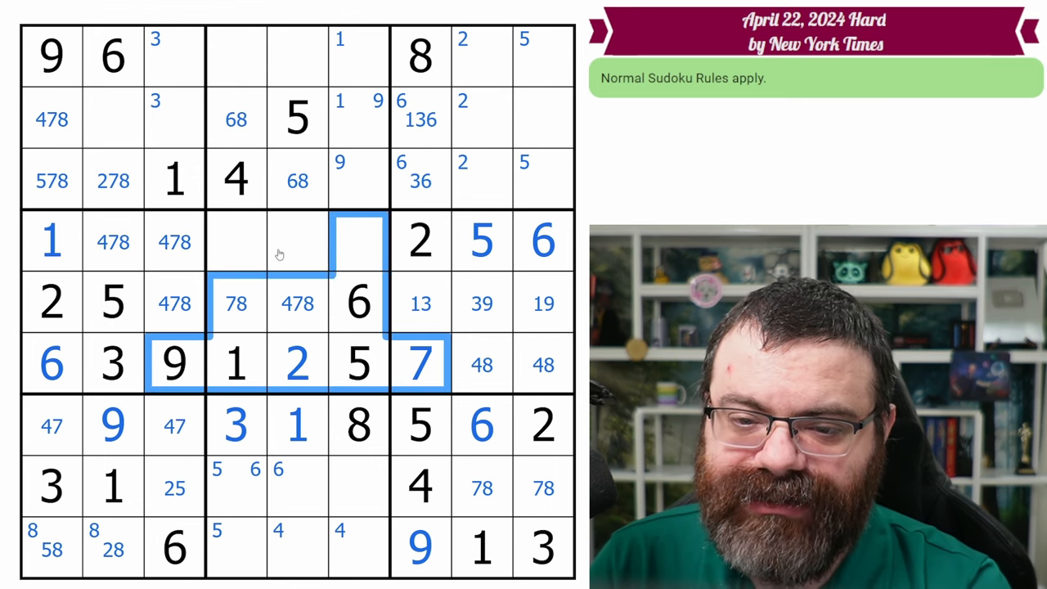
click(297, 241)
text(9)
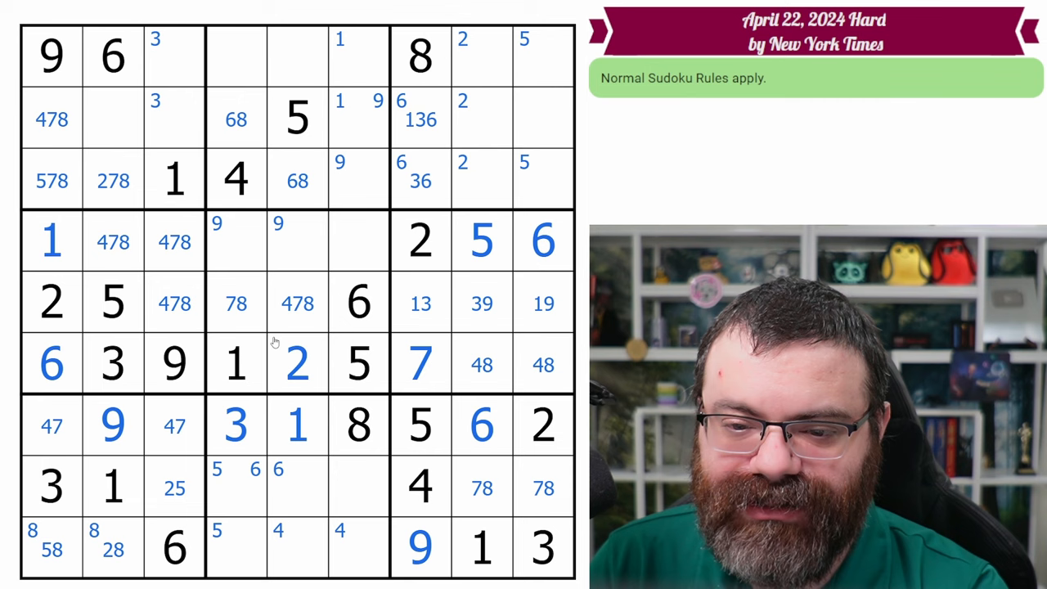
mouse_move(370, 327)
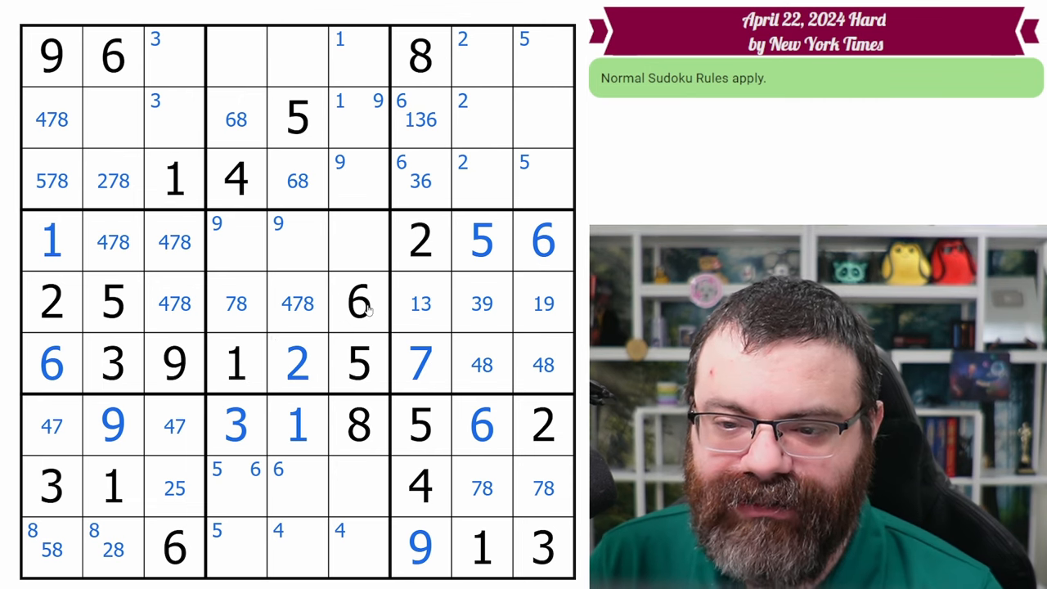
mouse_move(160, 315)
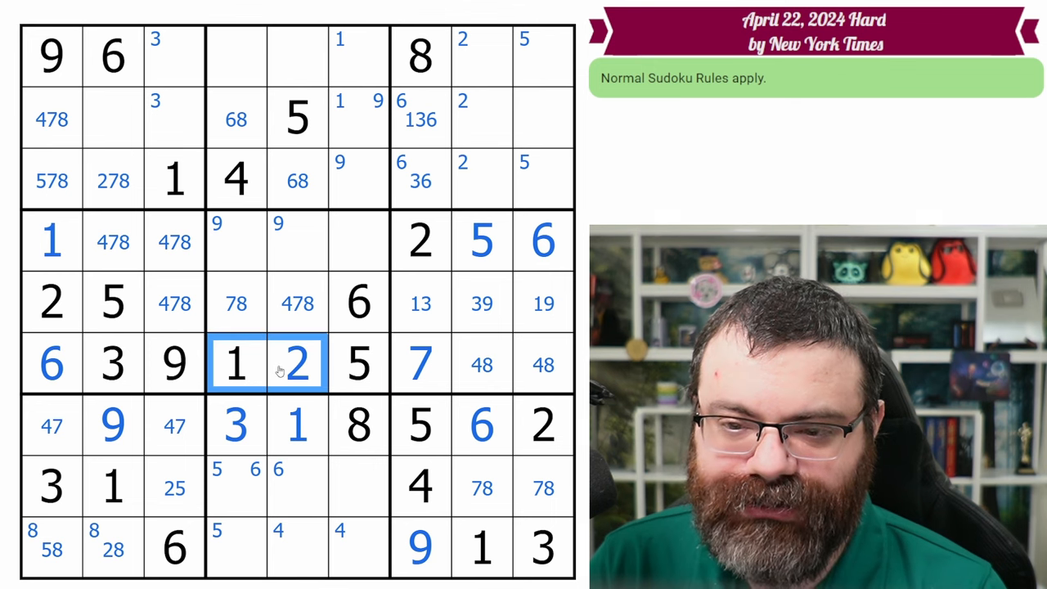
click(297, 364)
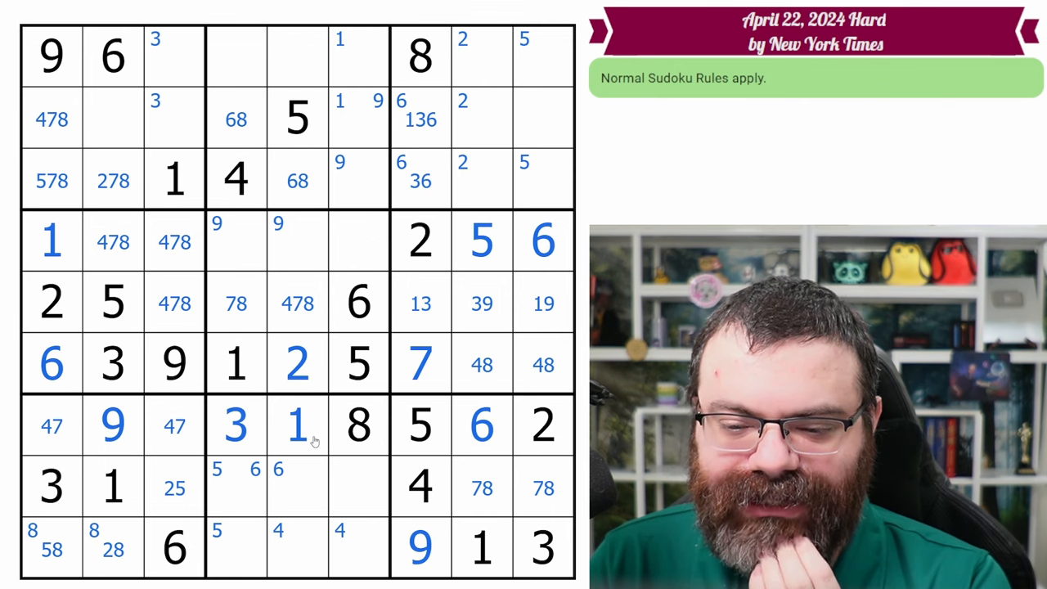
mouse_move(103, 450)
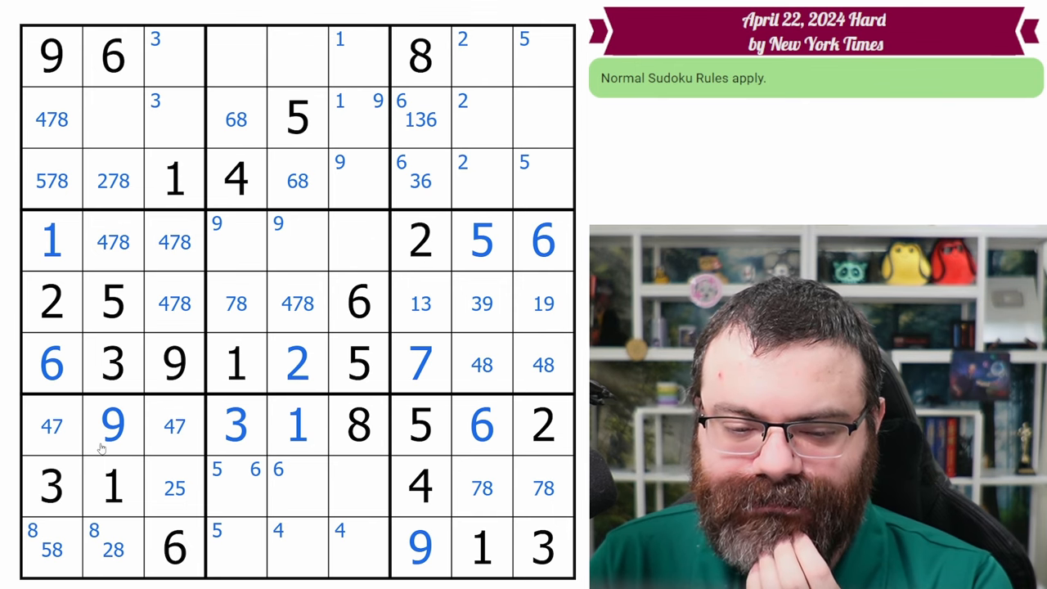
mouse_move(111, 487)
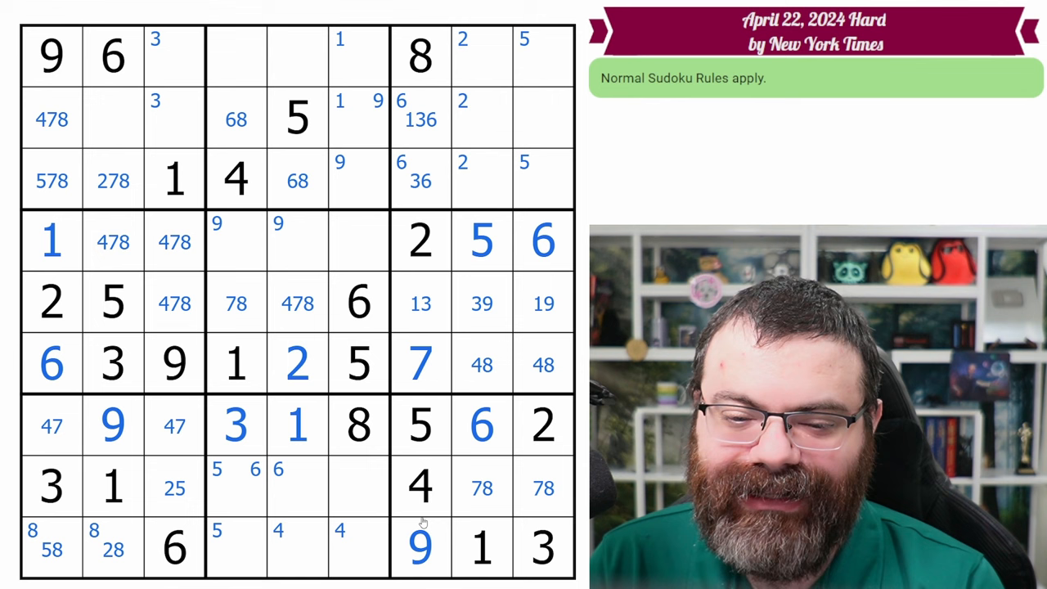
- Pencil 29 in r8c6, corner-mark 7 in r9c4-6, and mark 69 in r8c5
click(359, 487)
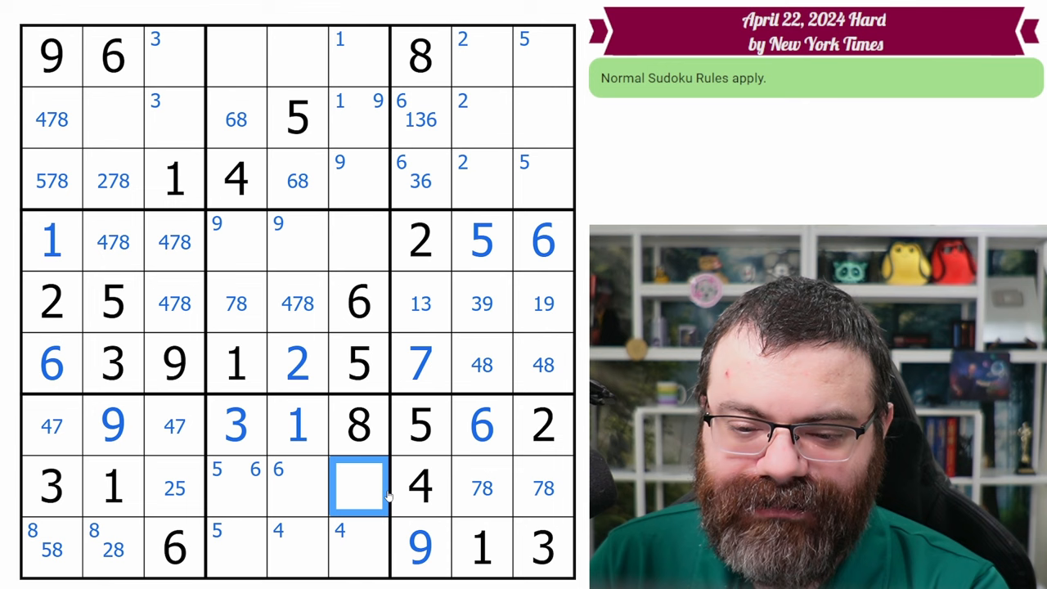
text(29)
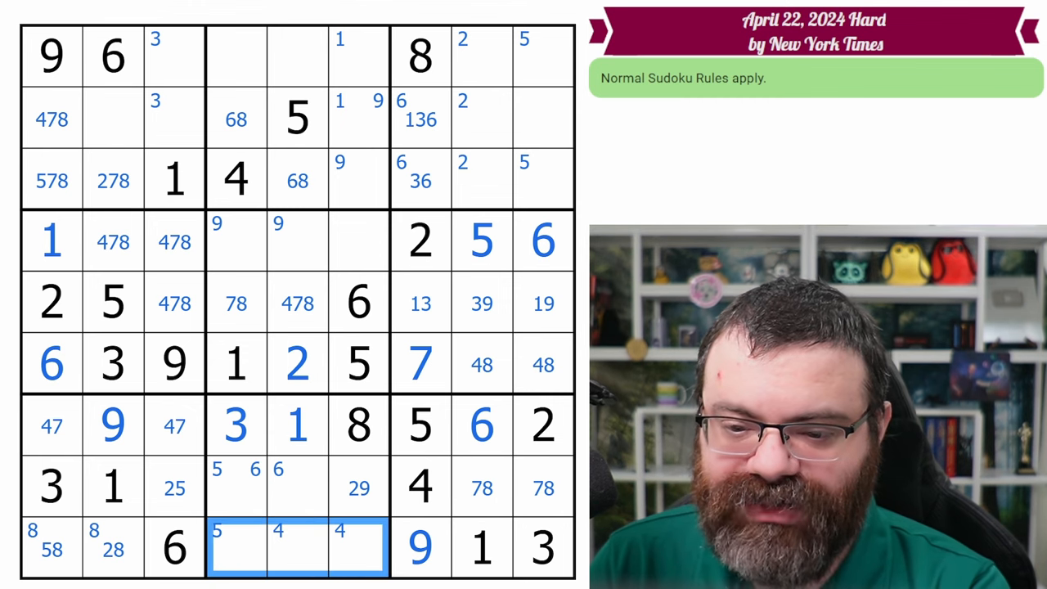
click(359, 487)
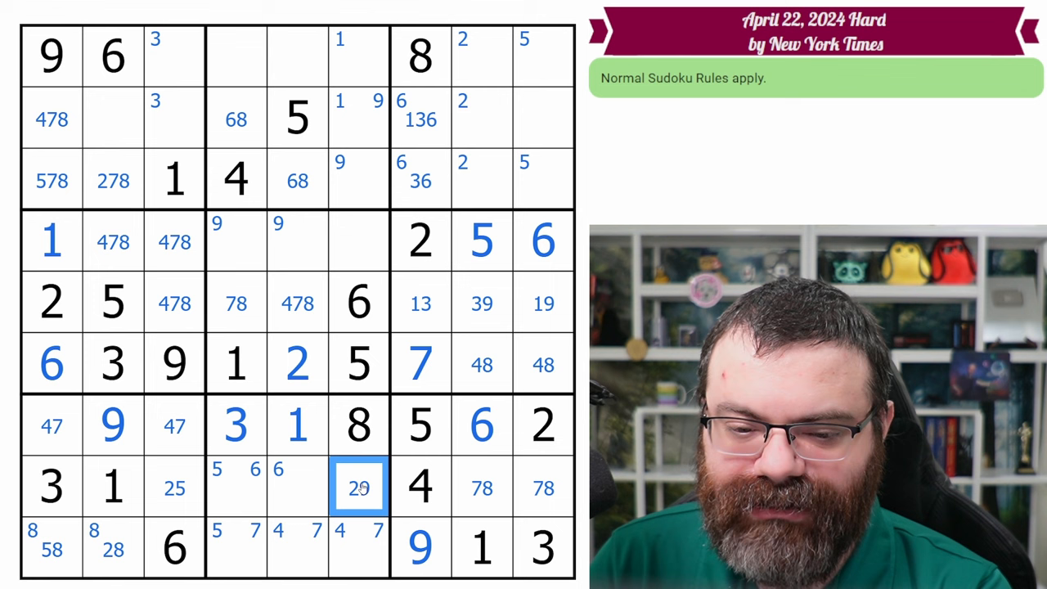
click(236, 487)
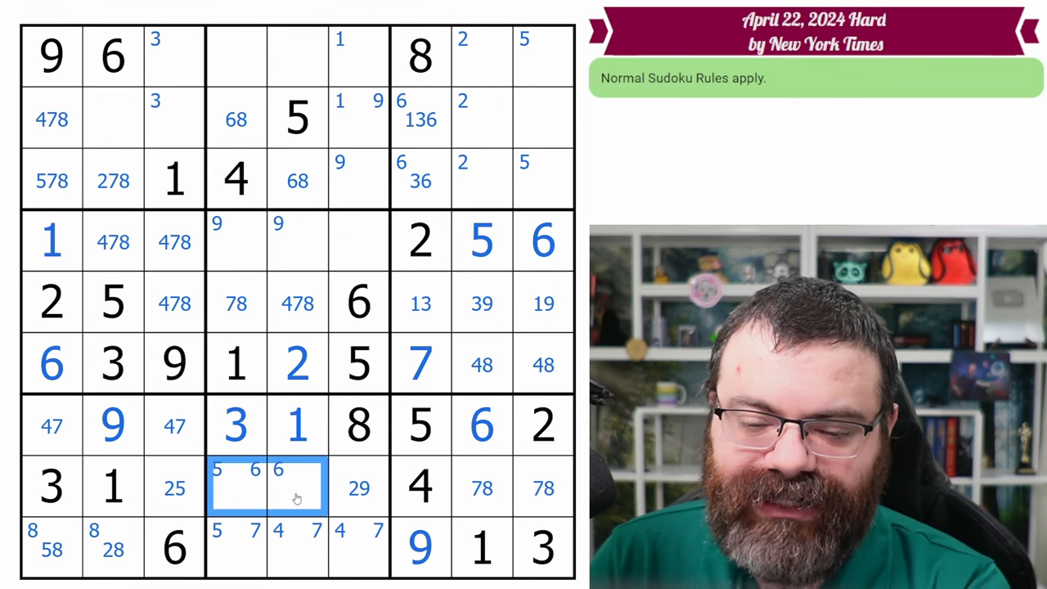
click(297, 118)
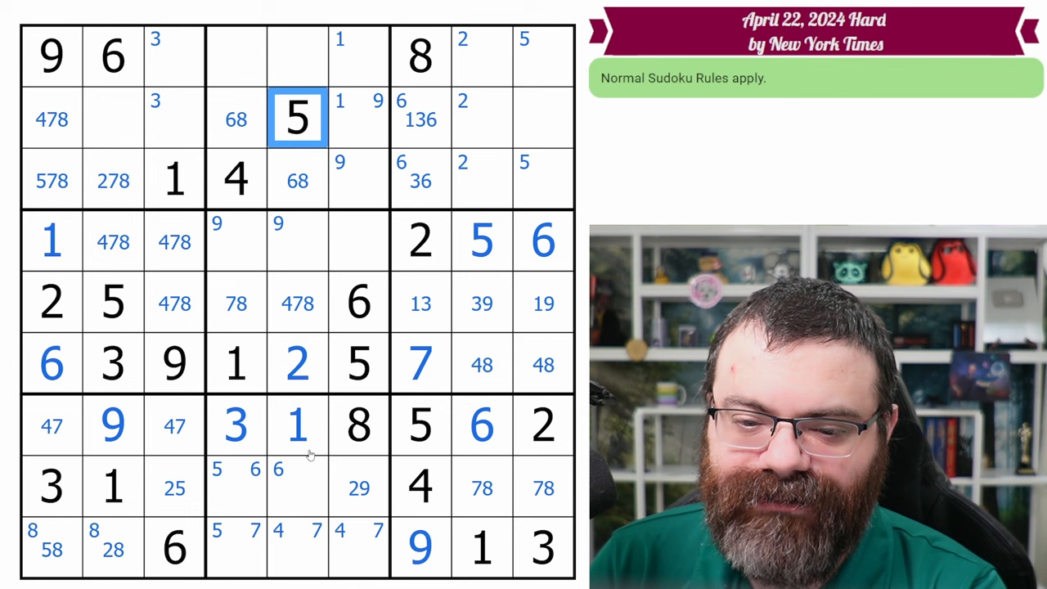
click(297, 487)
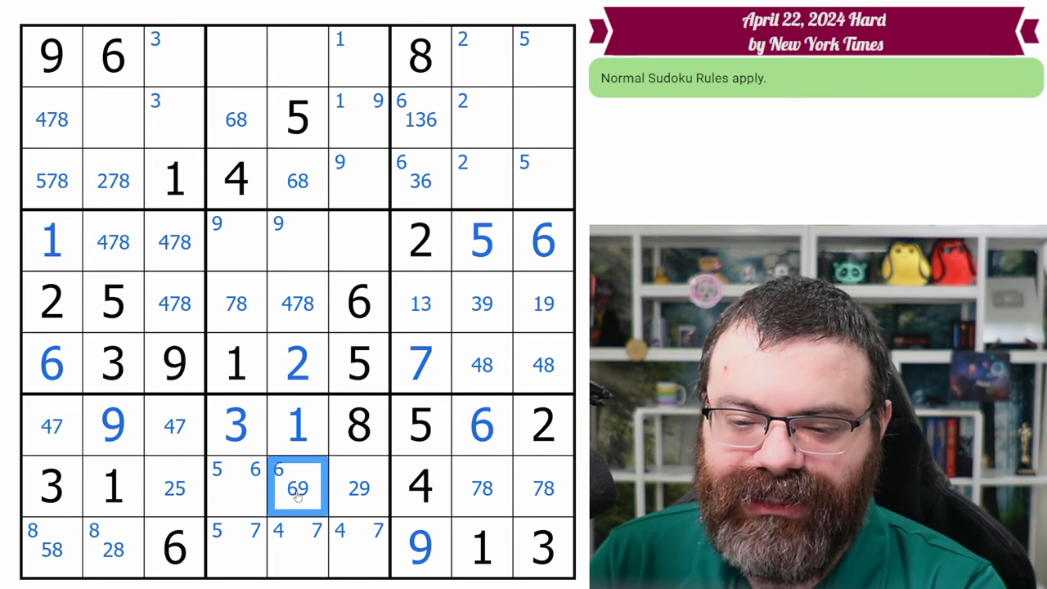
click(236, 487)
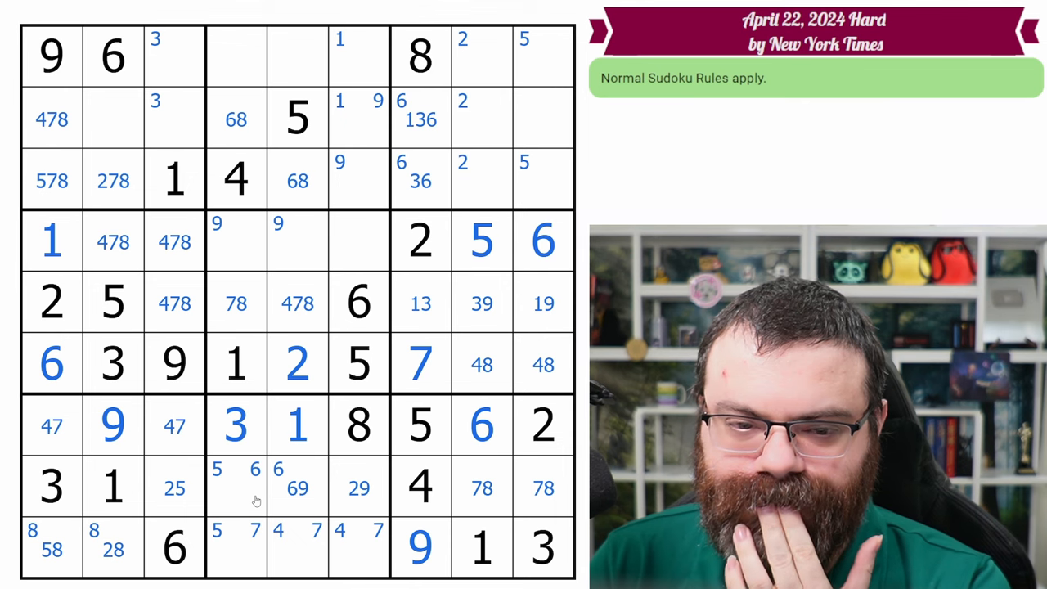
mouse_move(139, 419)
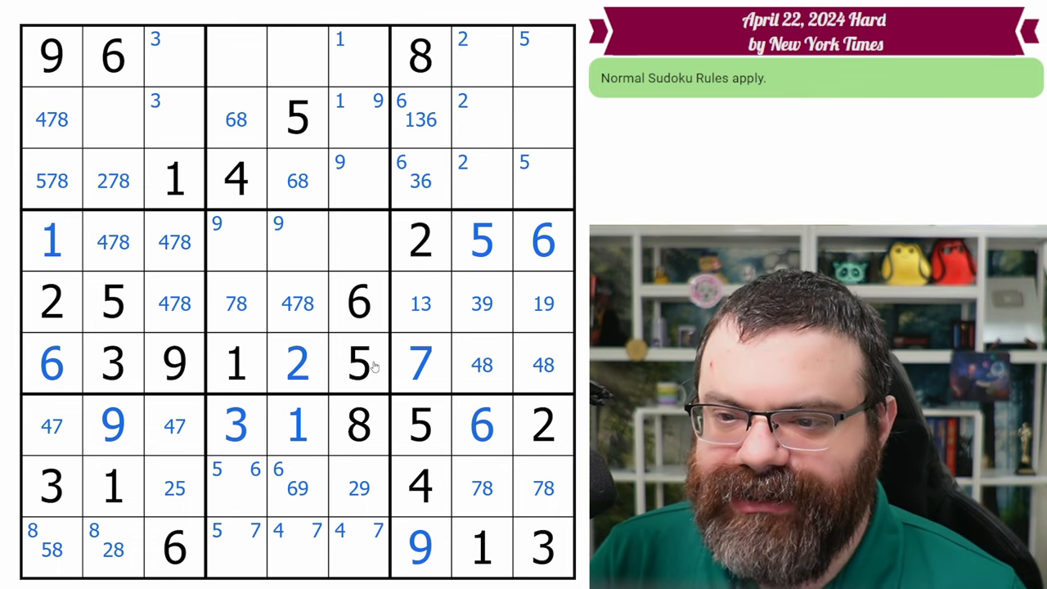
mouse_move(397, 343)
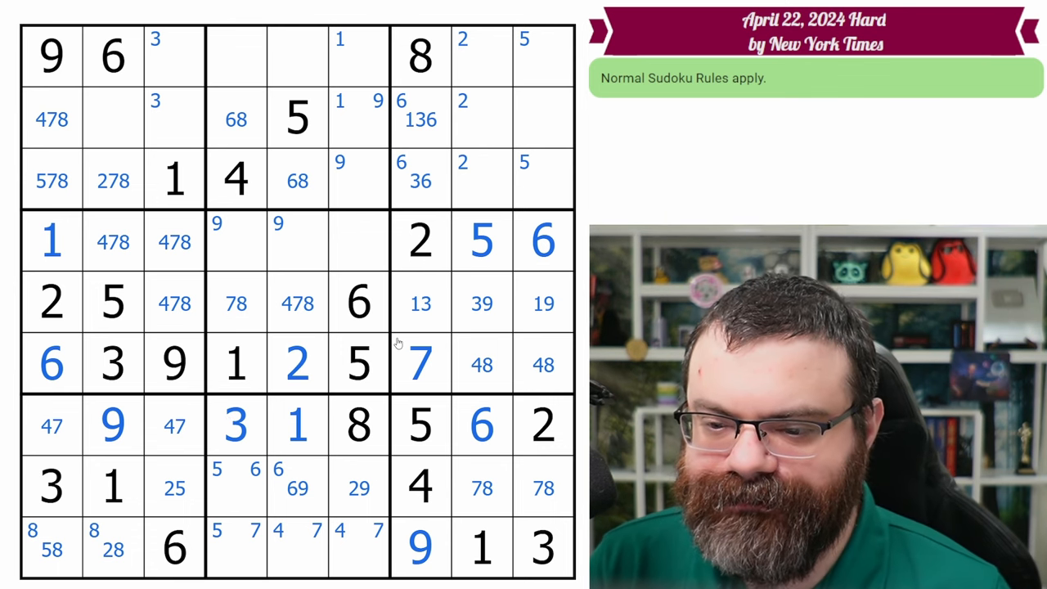
mouse_move(454, 355)
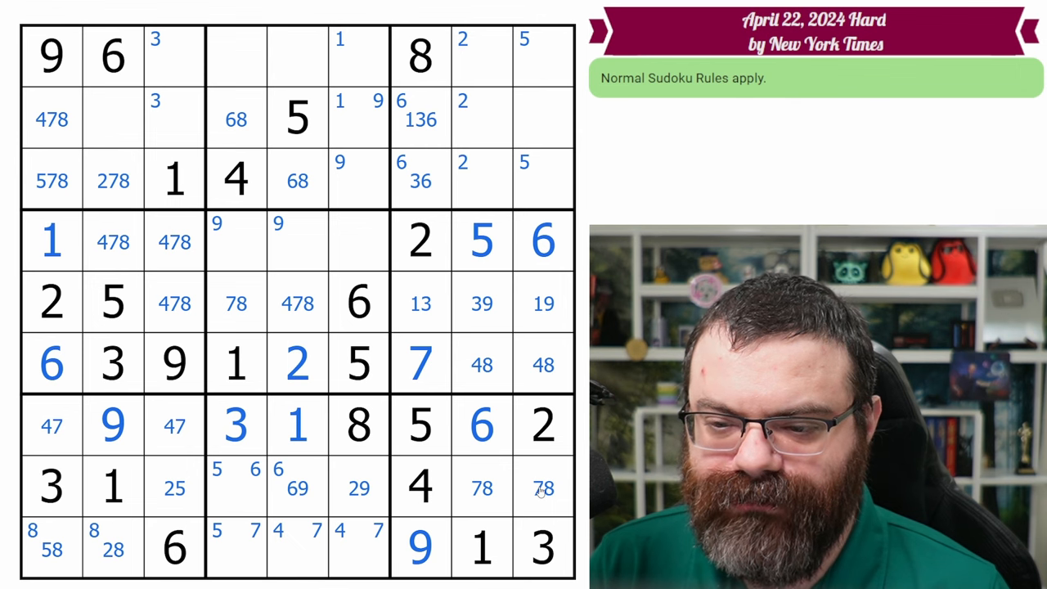
mouse_move(493, 336)
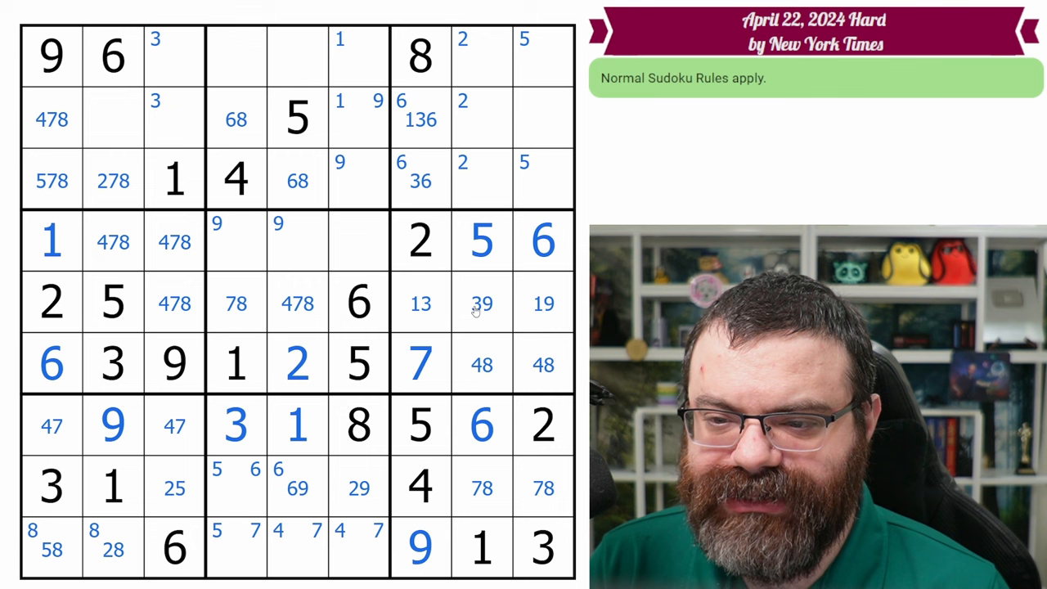
mouse_move(340, 297)
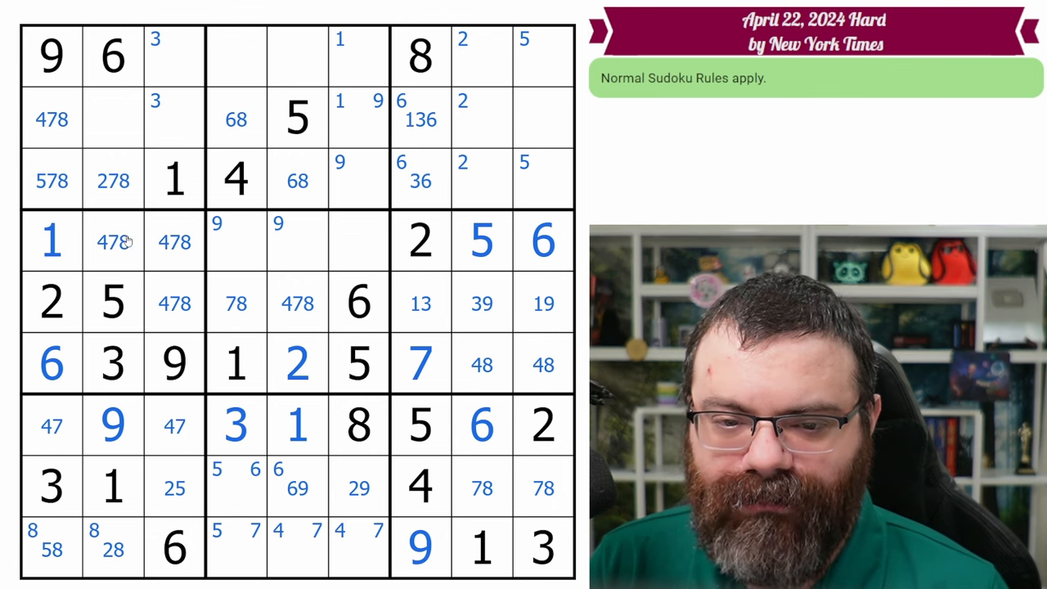
- Pencil 347 into r4c6 and place 2 in r8c6
click(358, 241)
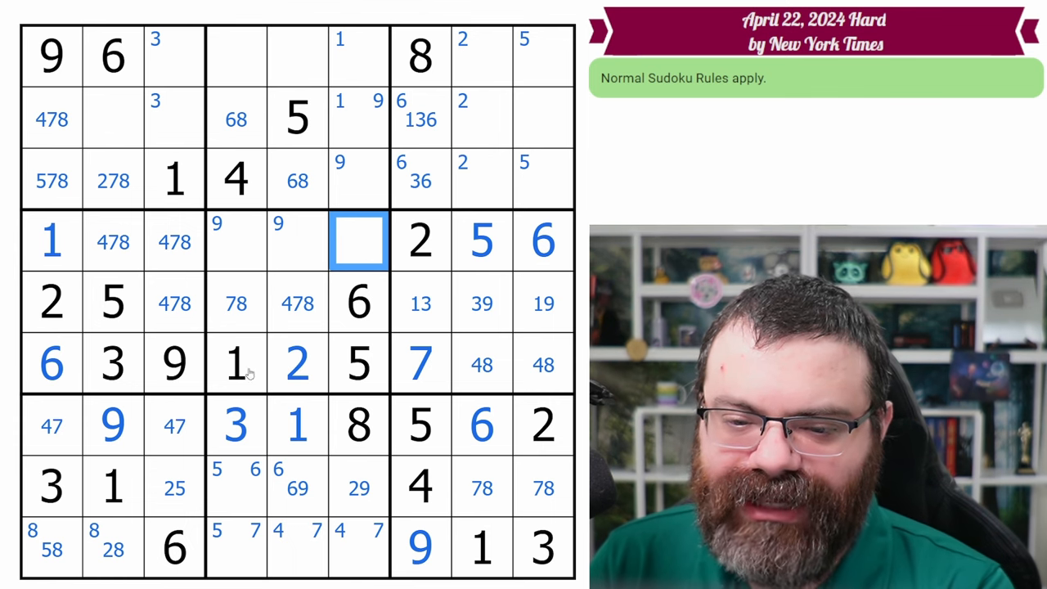
text(347)
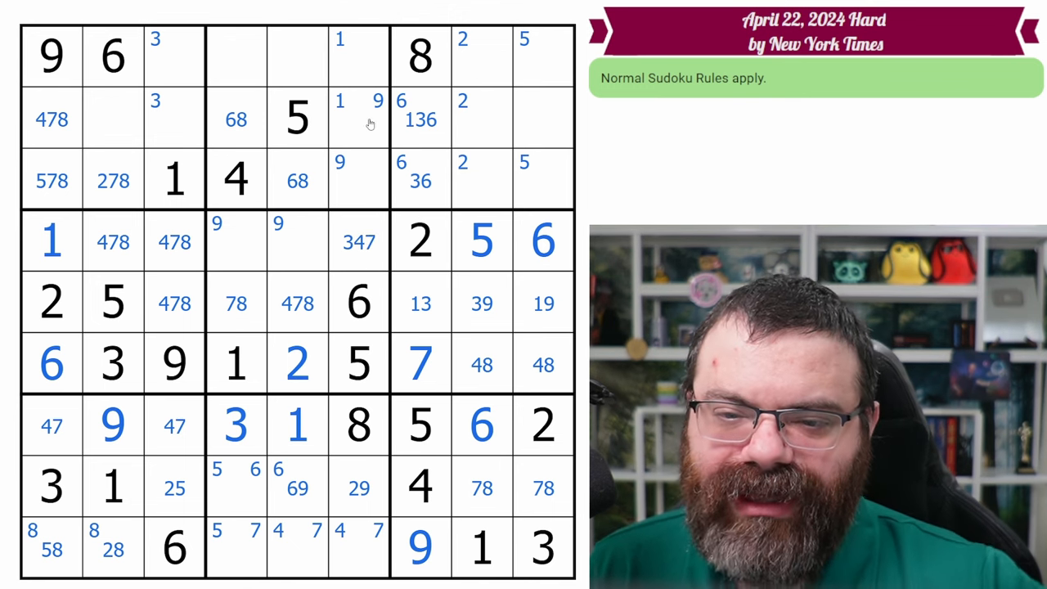
click(358, 488)
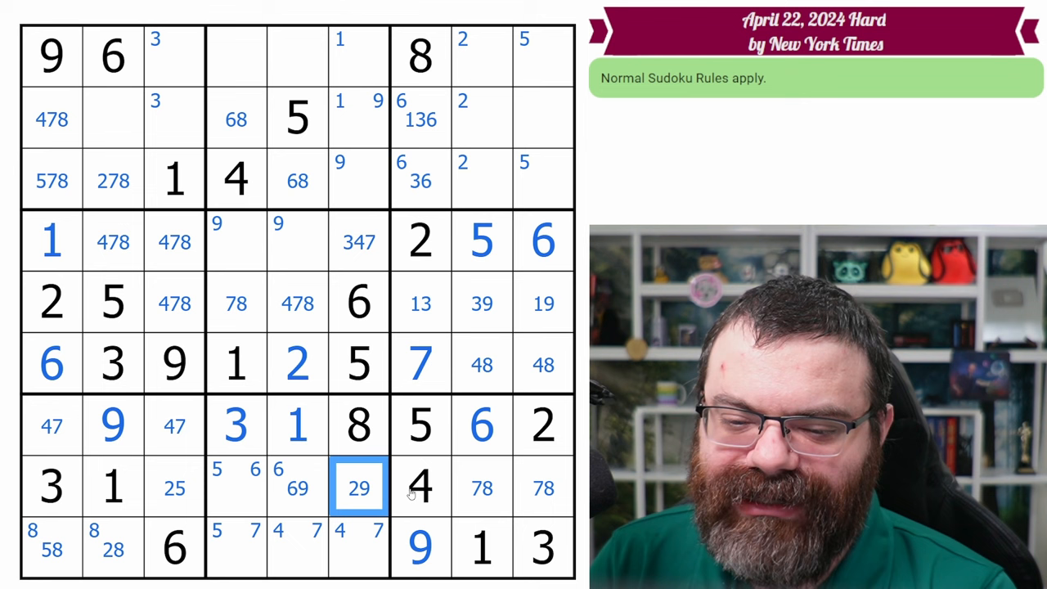
text(2)
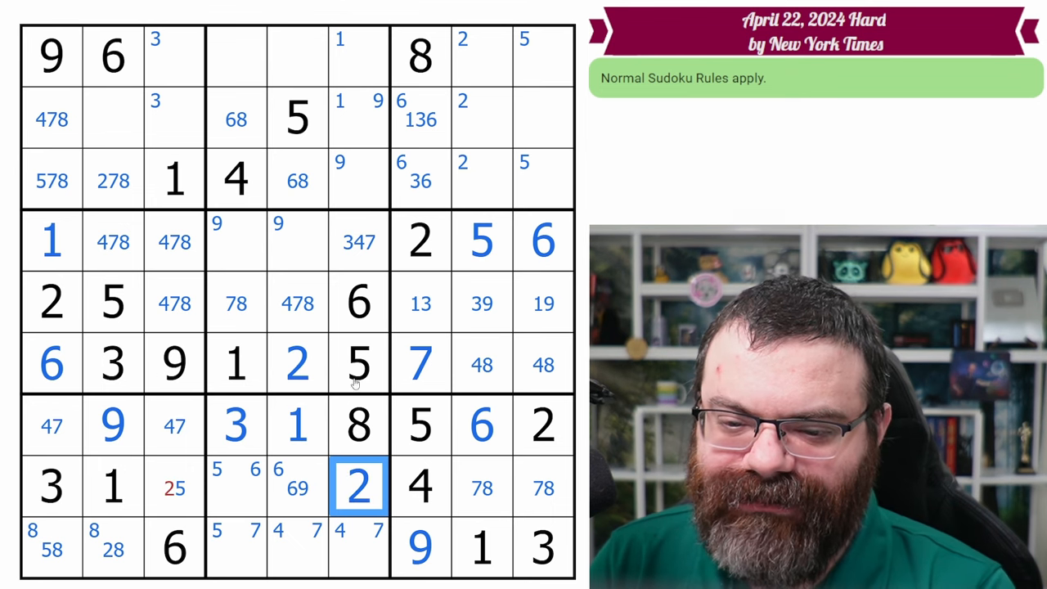
click(175, 487)
text(5)
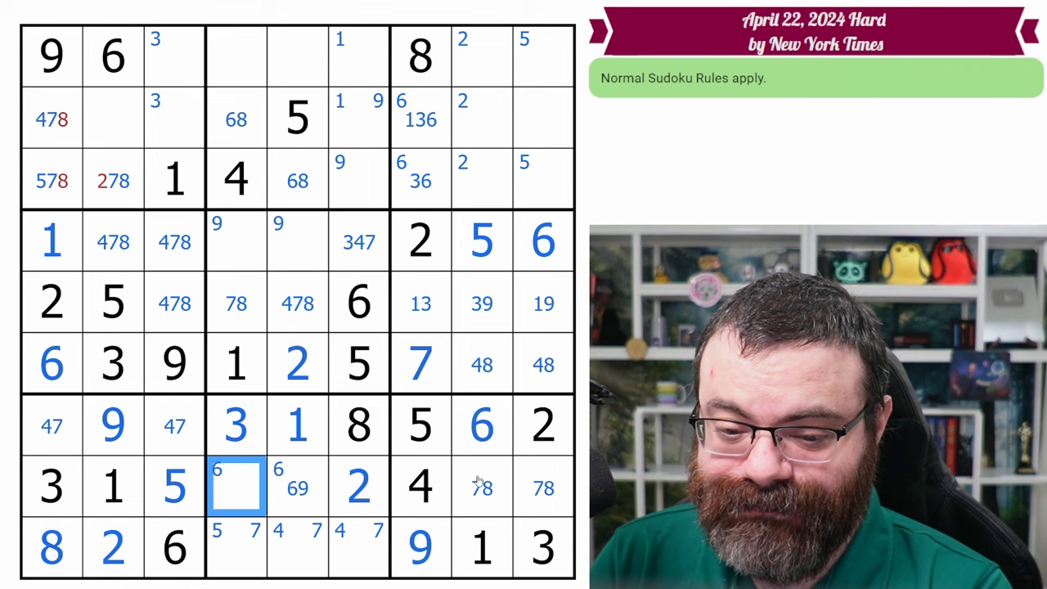
click(236, 548)
text(5)
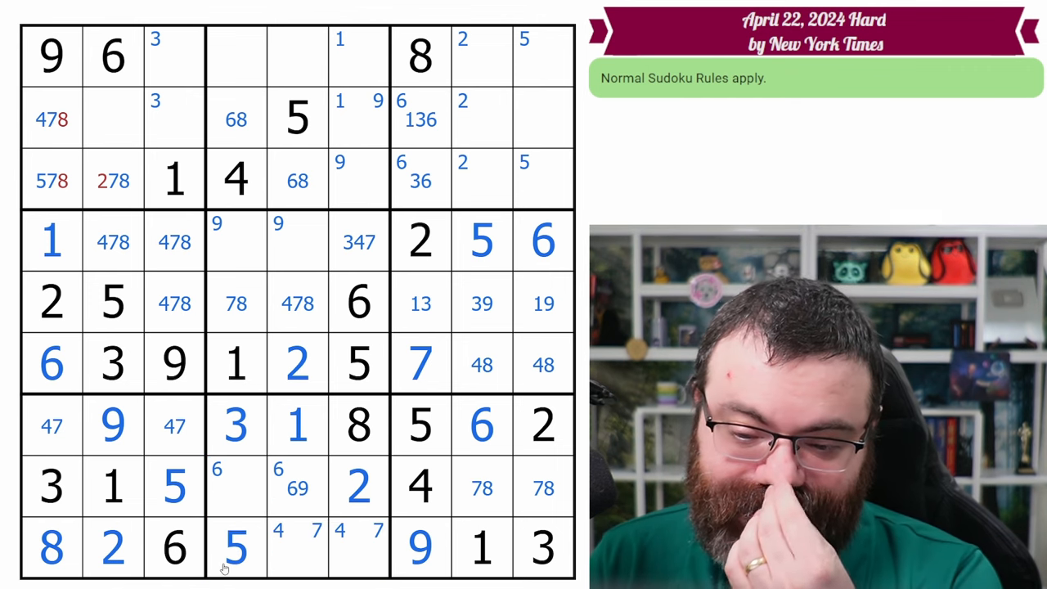
click(236, 487)
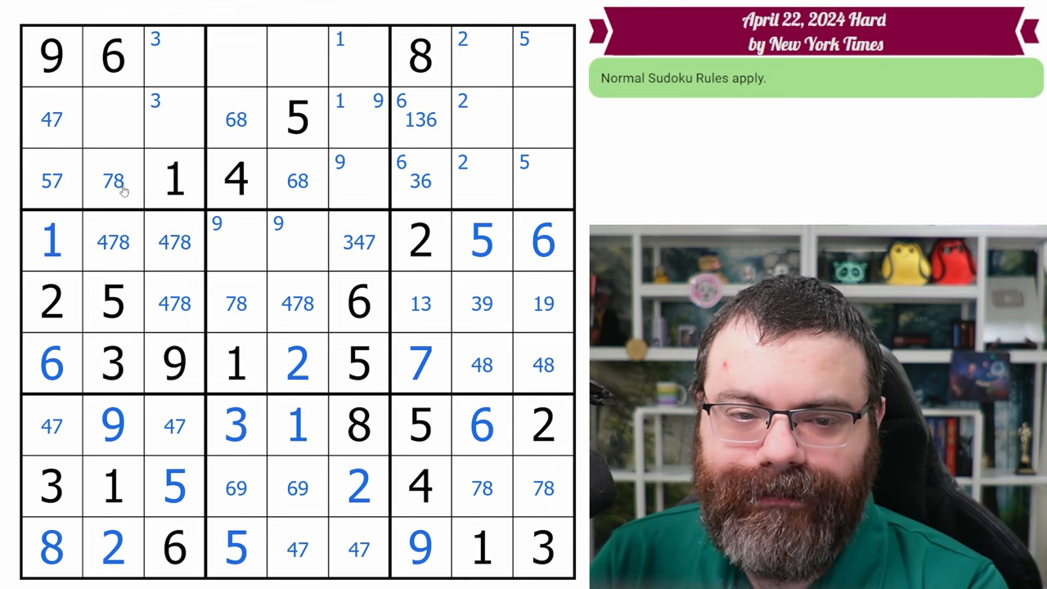
click(52, 425)
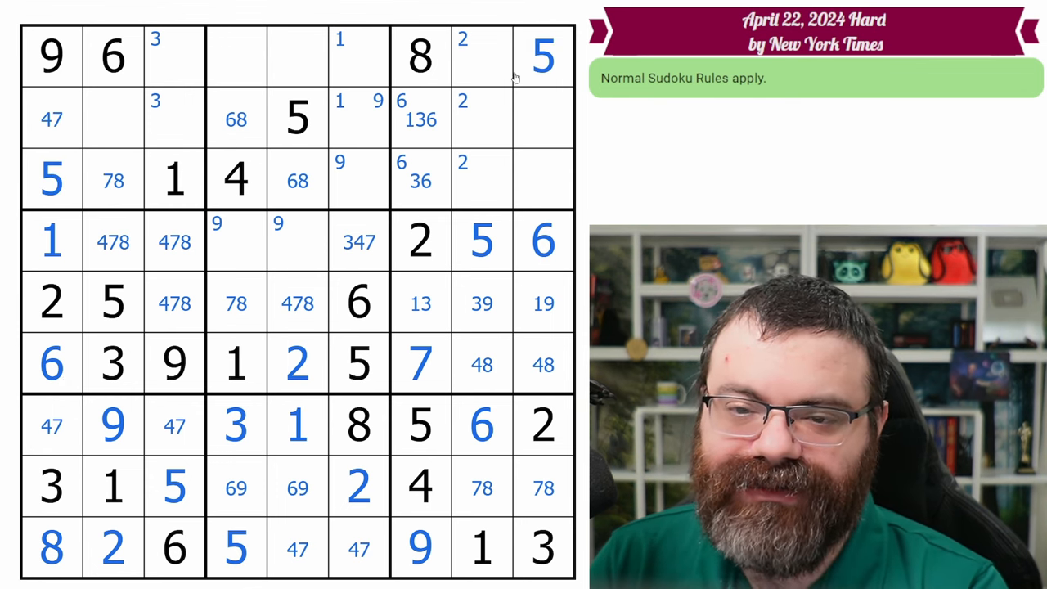
mouse_move(67, 213)
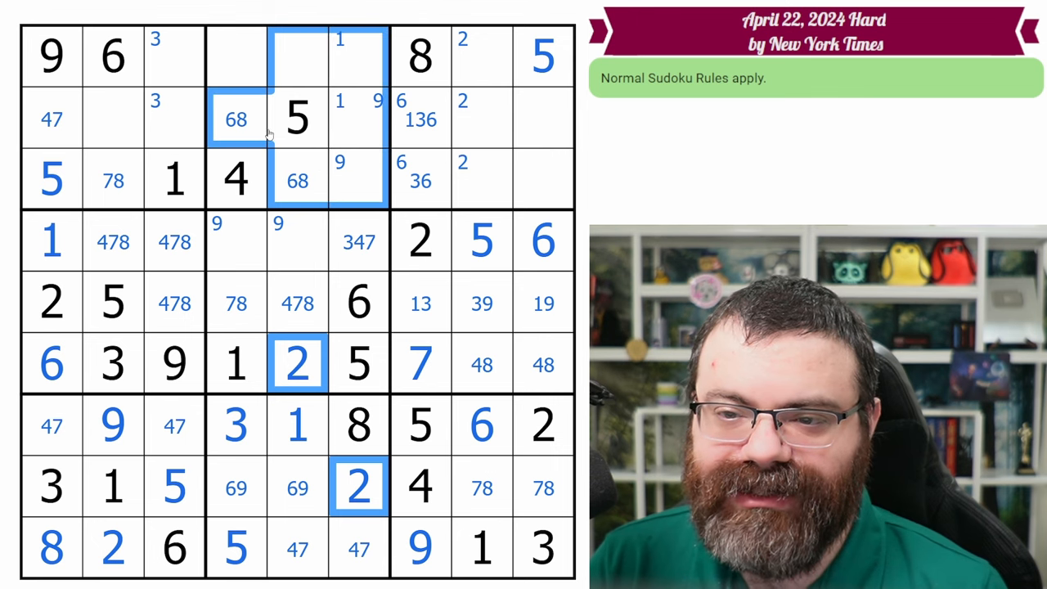
click(237, 56)
text(2)
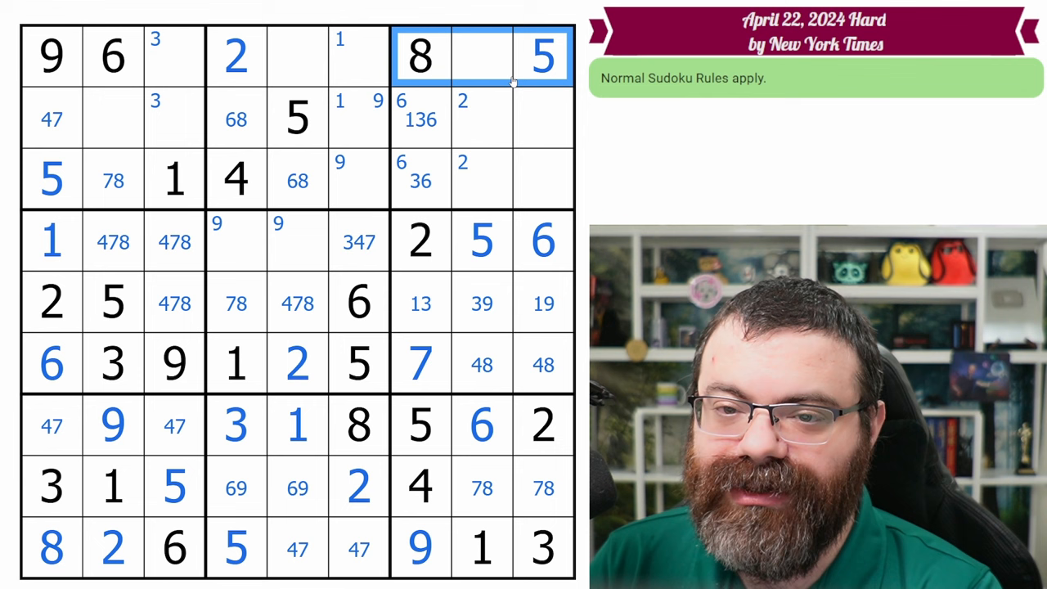
mouse_move(258, 78)
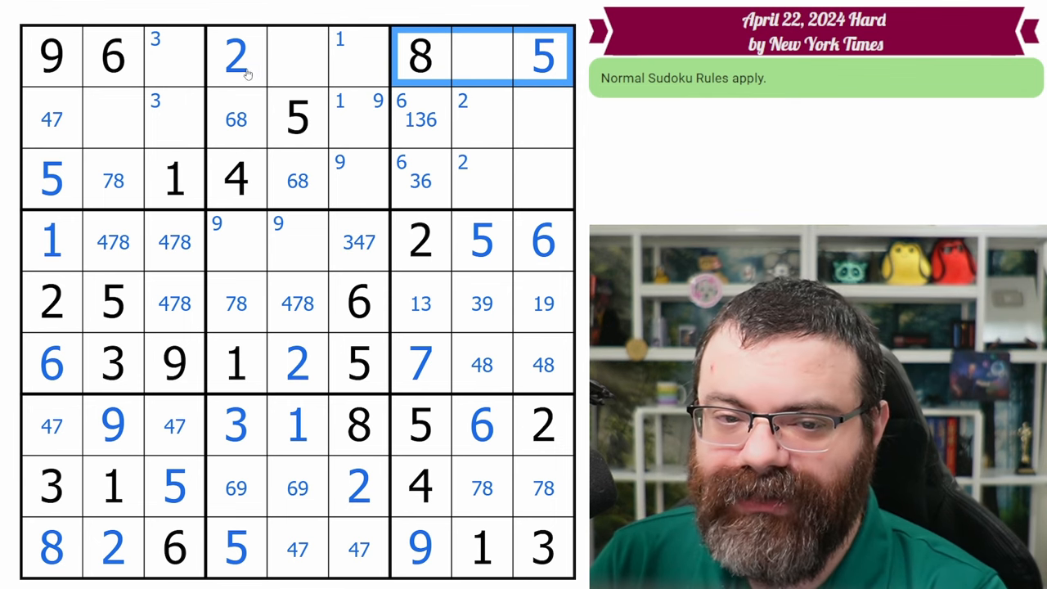
- Place a 3 and 2s up top, corner-mark 8s in columns 2–3, centre-mark 789 in r4c4
click(113, 119)
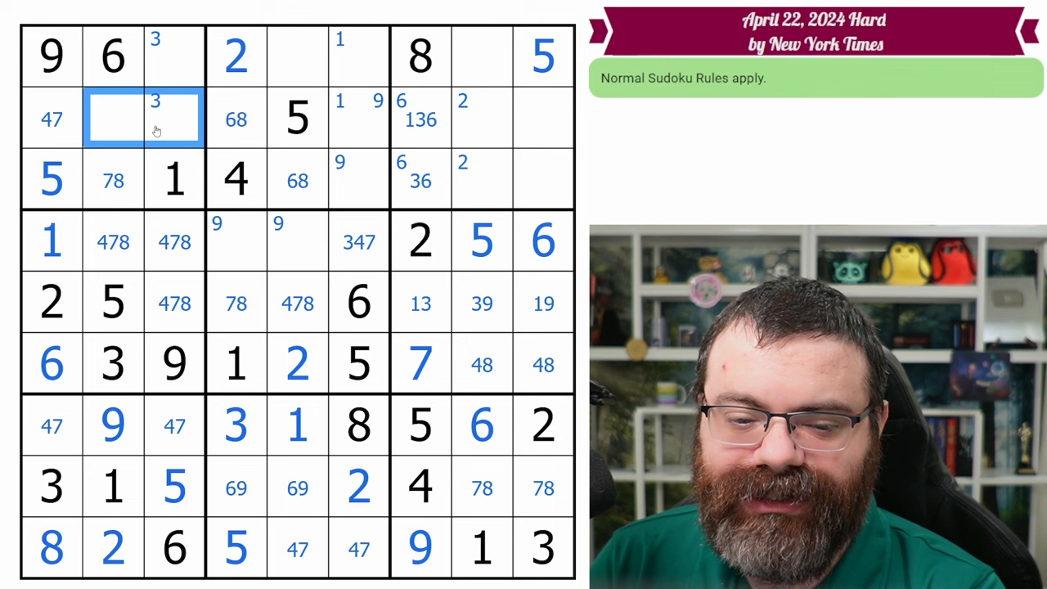
click(174, 119)
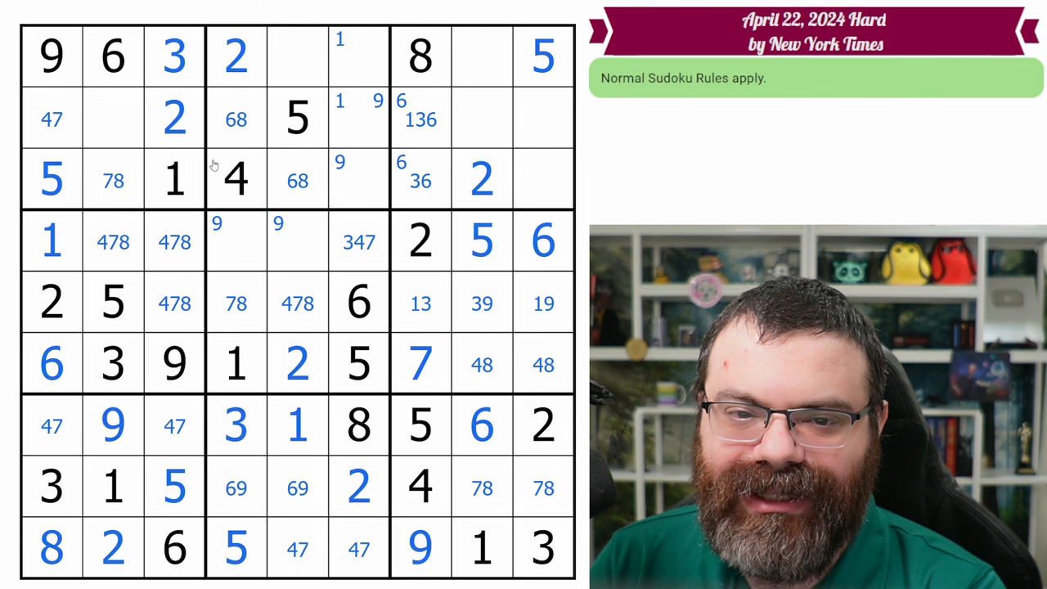
click(113, 118)
text(8 478)
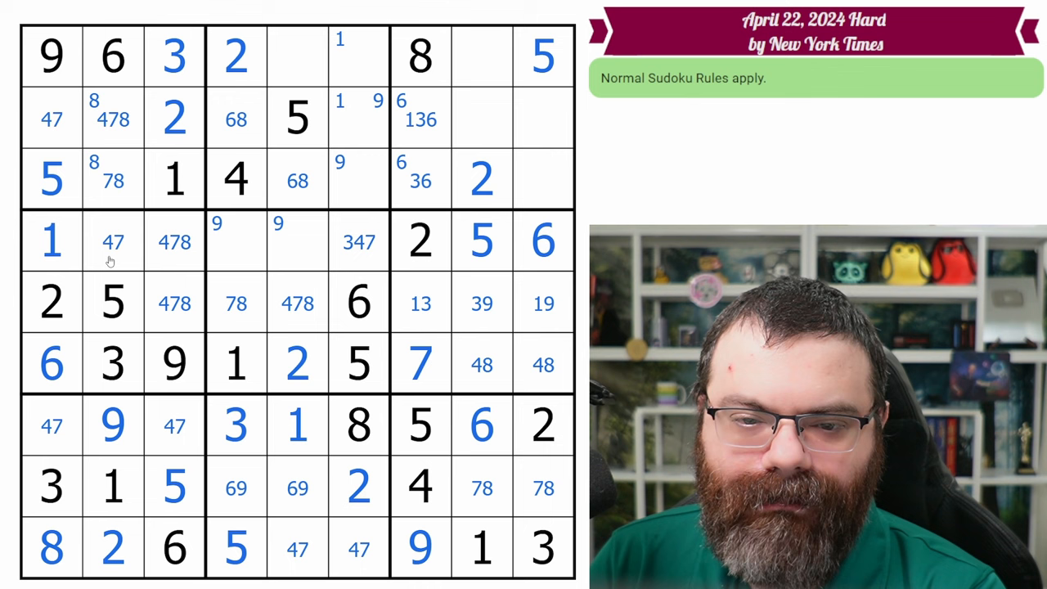
click(175, 304)
text(8 )
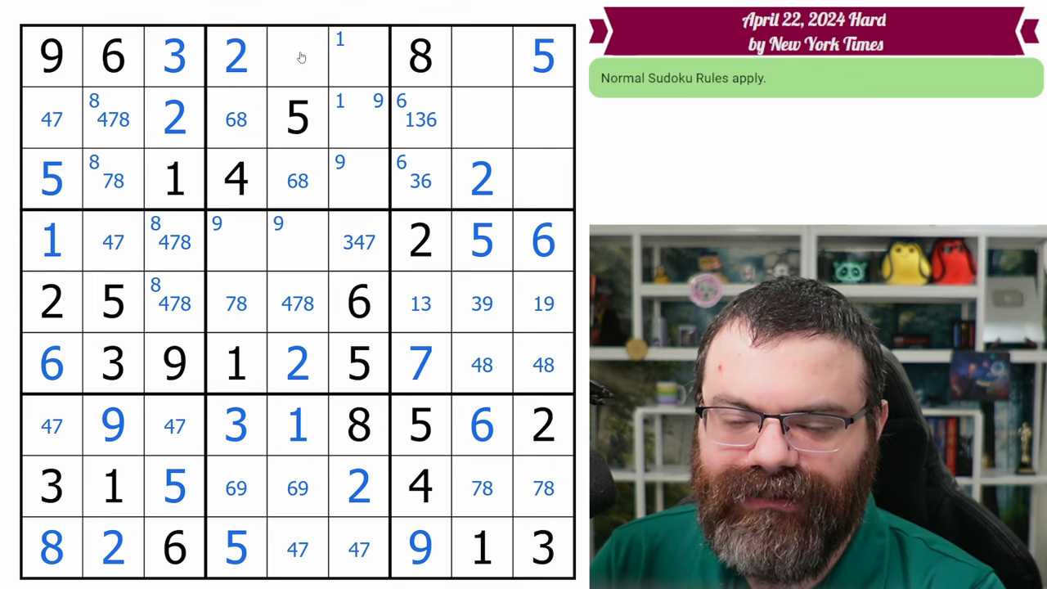
click(236, 241)
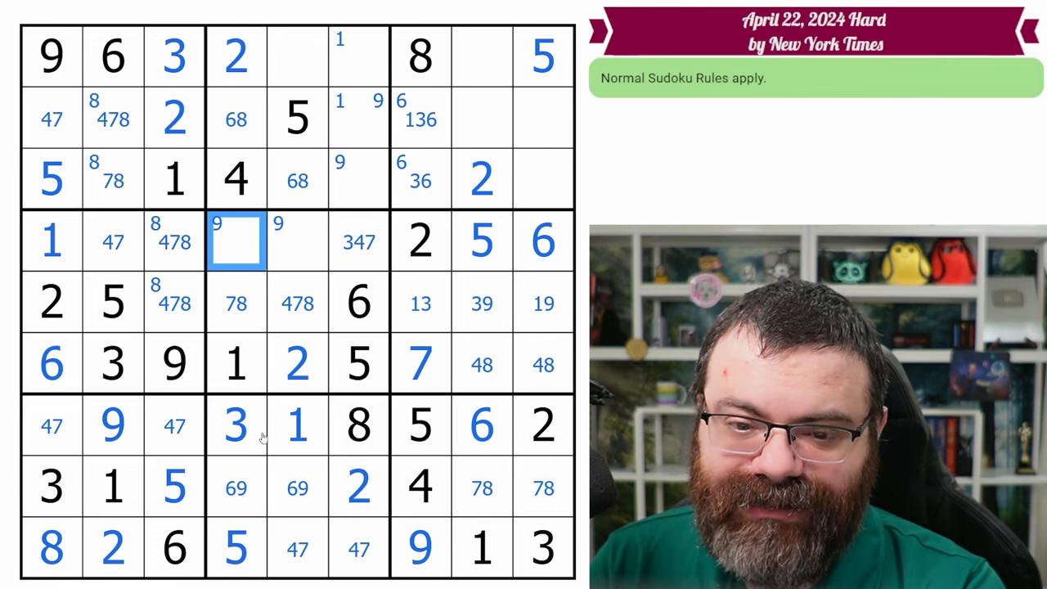
mouse_move(391, 283)
text( 789)
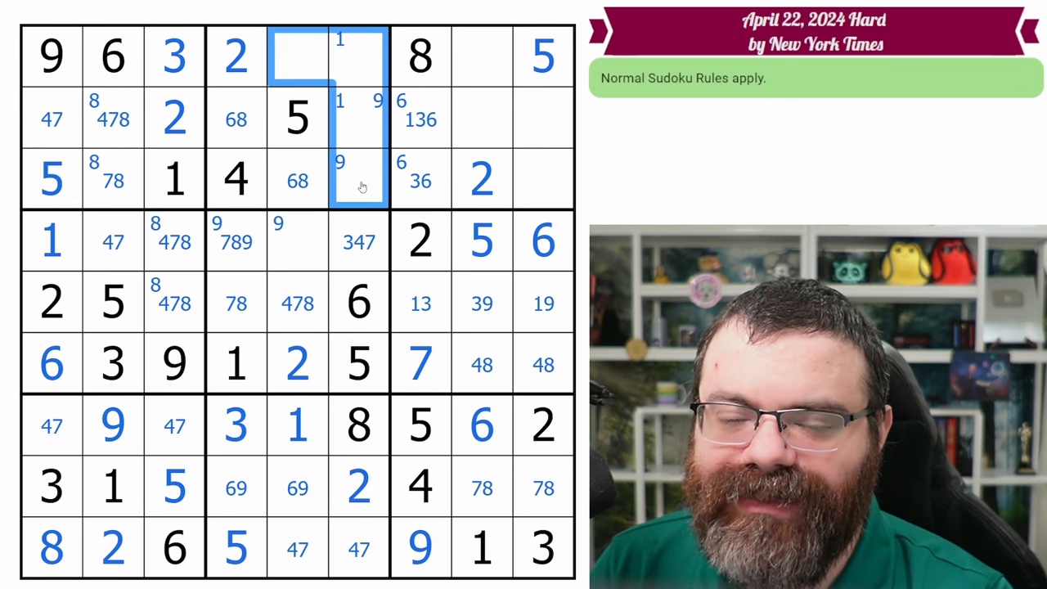
- Fill the top-middle and centre boxes with 1, 7, 3, 9, 8, 6, 4, plus 4 and 7 in row 9
click(359, 56)
text(3 )
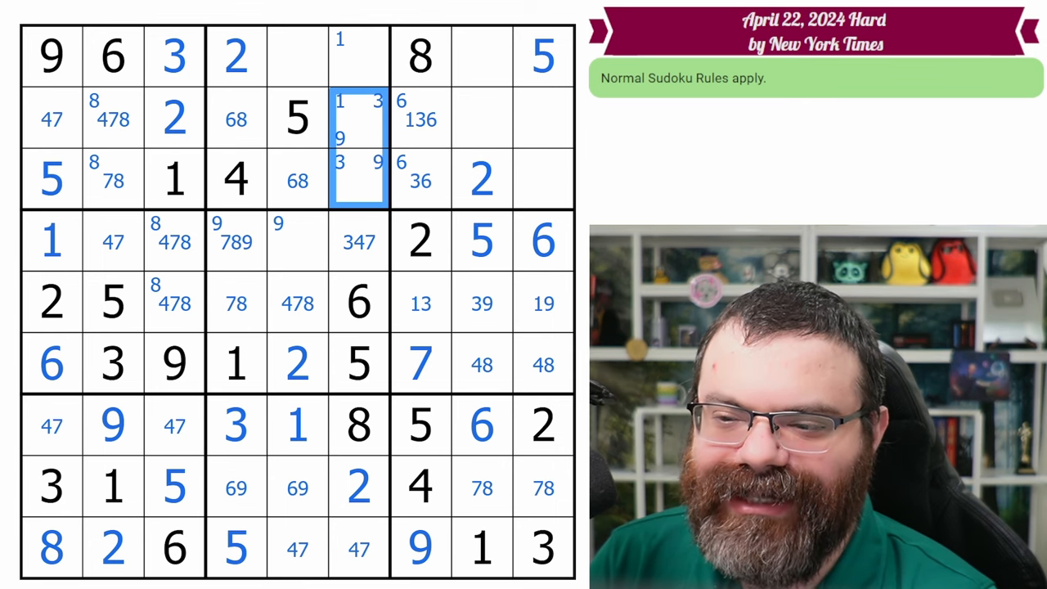
click(357, 119)
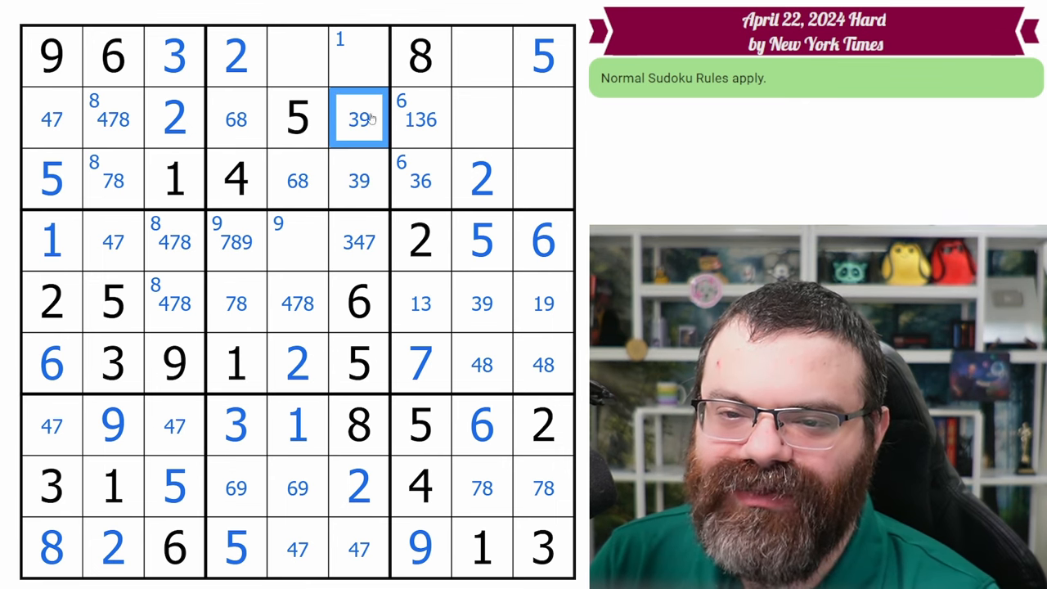
click(358, 55)
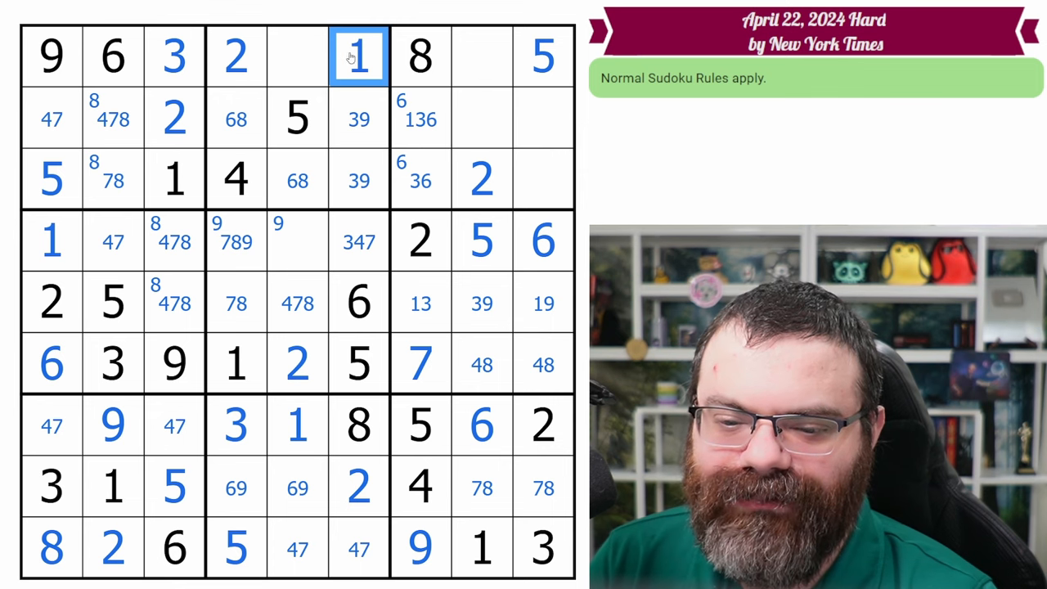
click(359, 241)
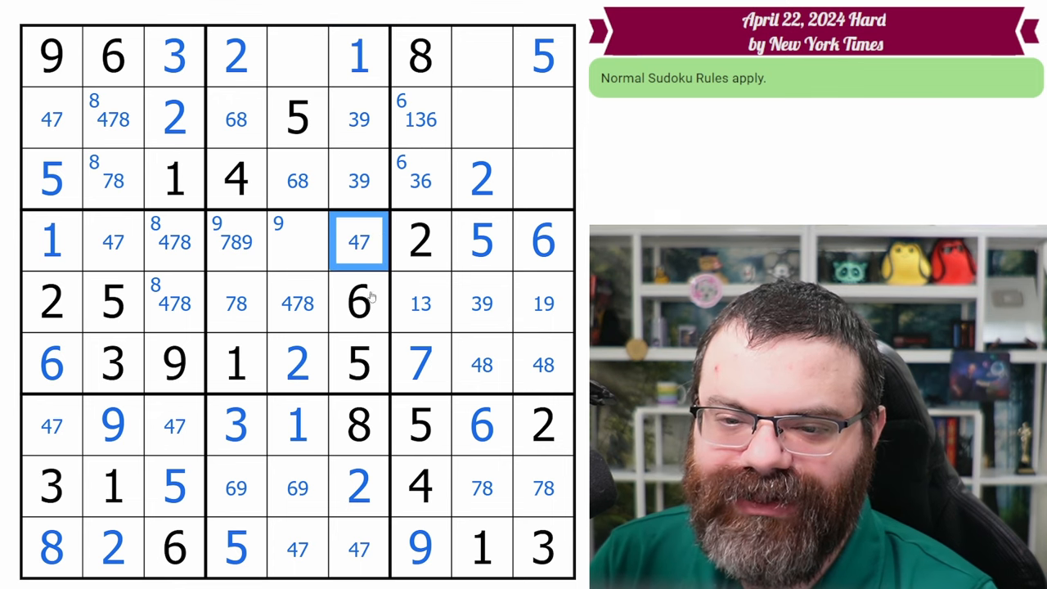
click(297, 56)
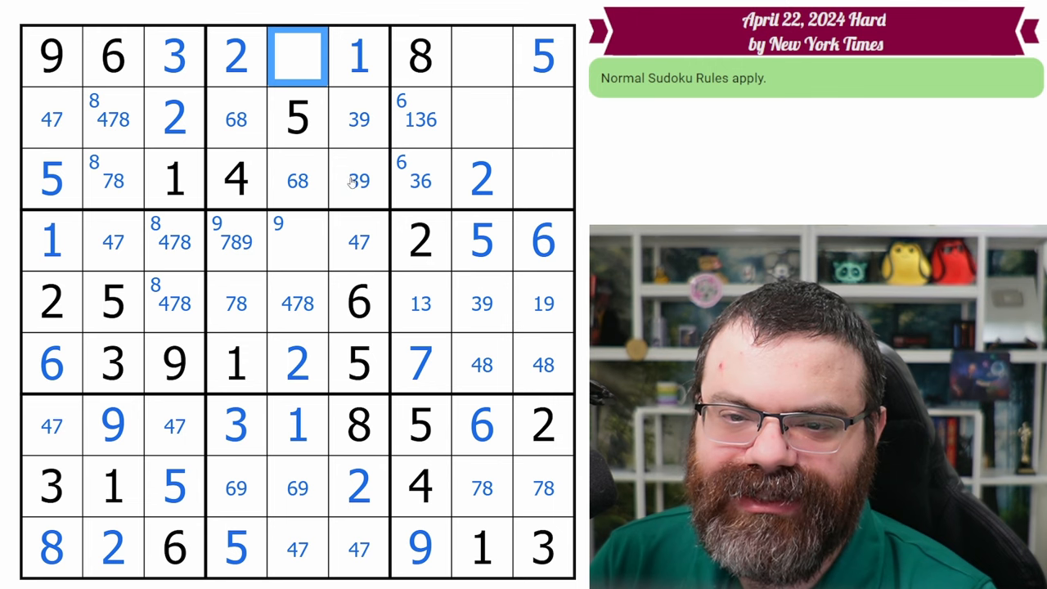
text(7)
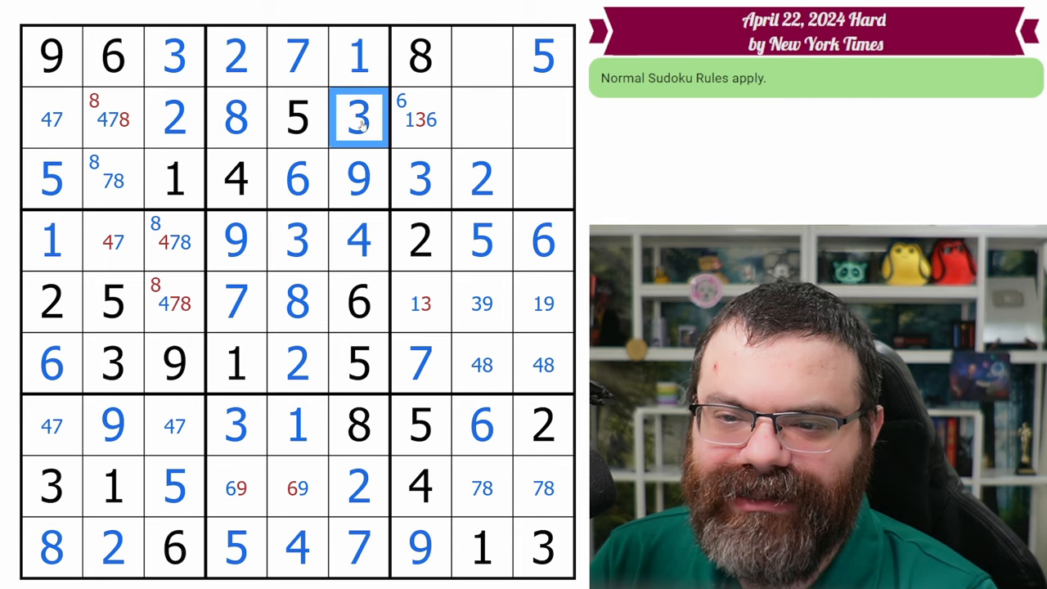
- Fill the last cells, including the 4s and a 9, and dismiss the 'Yey, Congrats!' dialog
click(113, 179)
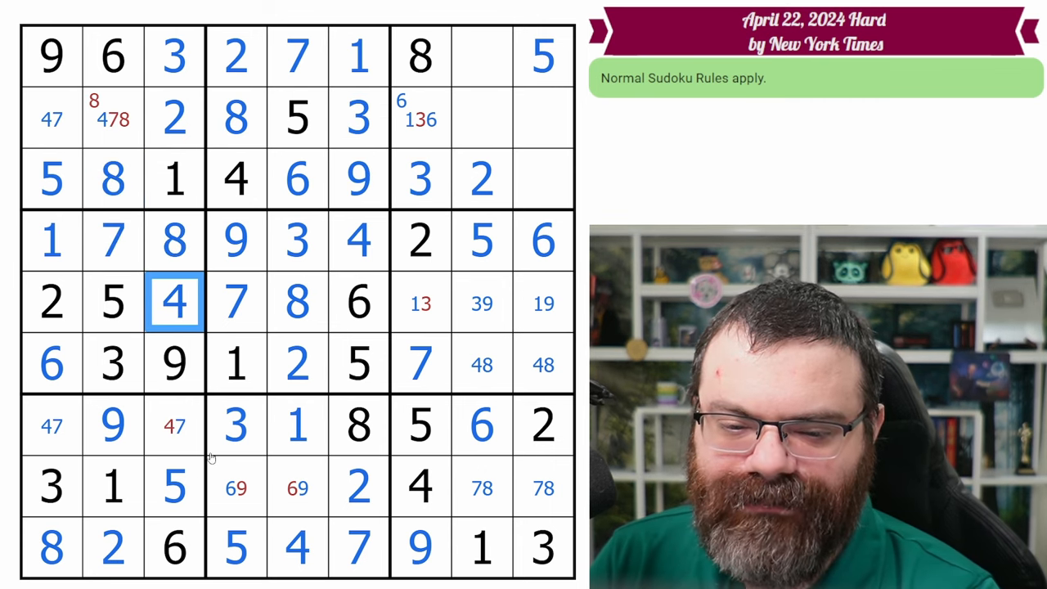
click(297, 487)
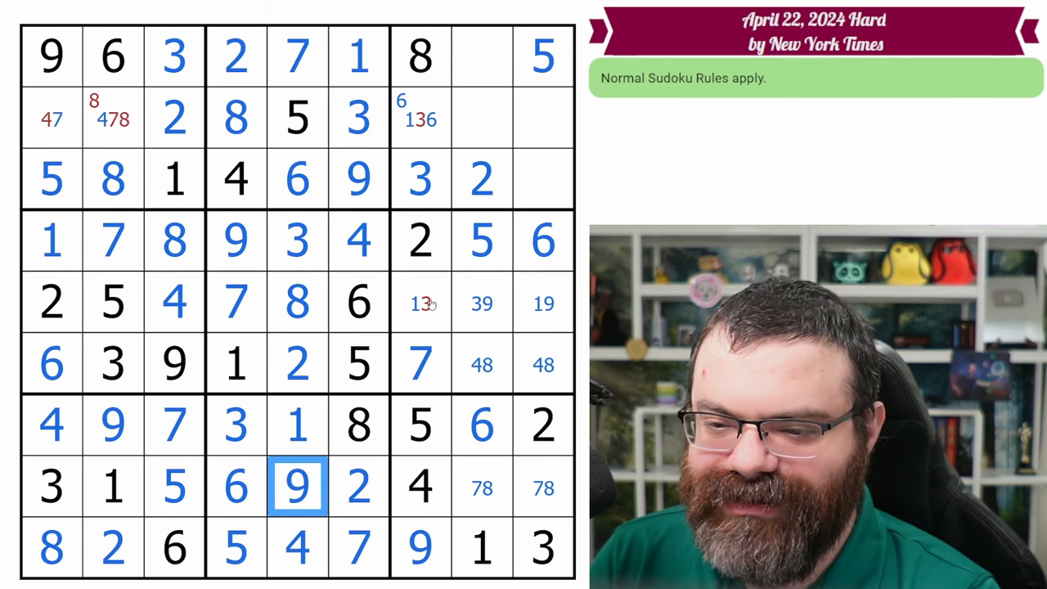
click(481, 303)
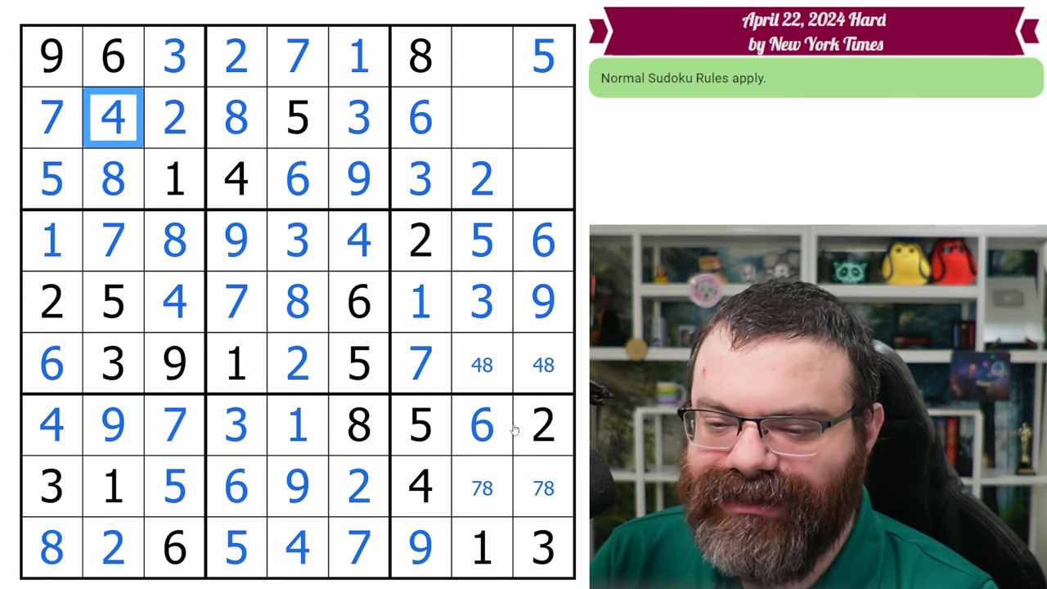
click(542, 179)
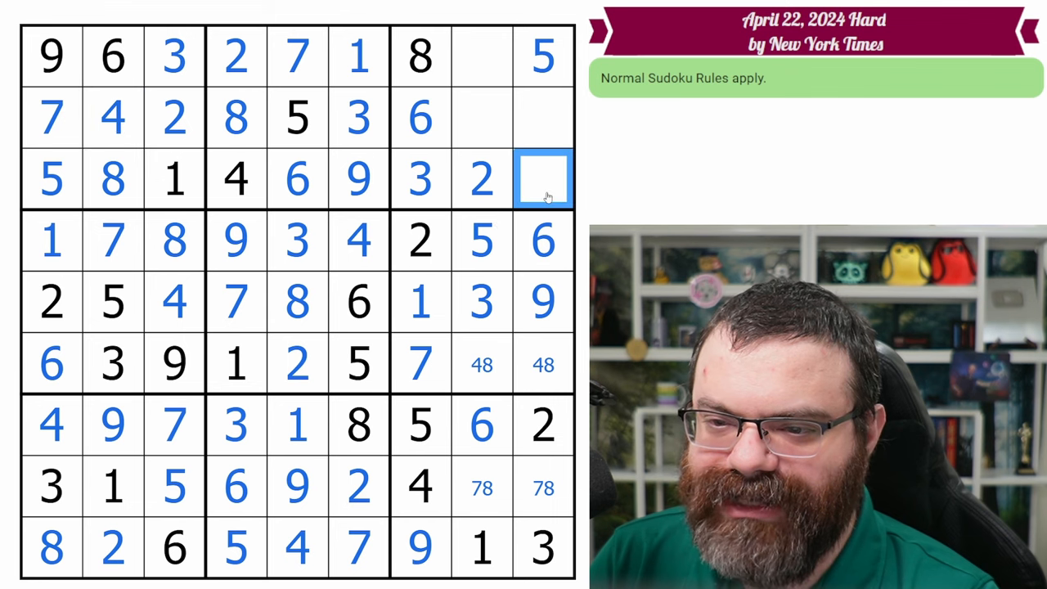
mouse_move(310, 192)
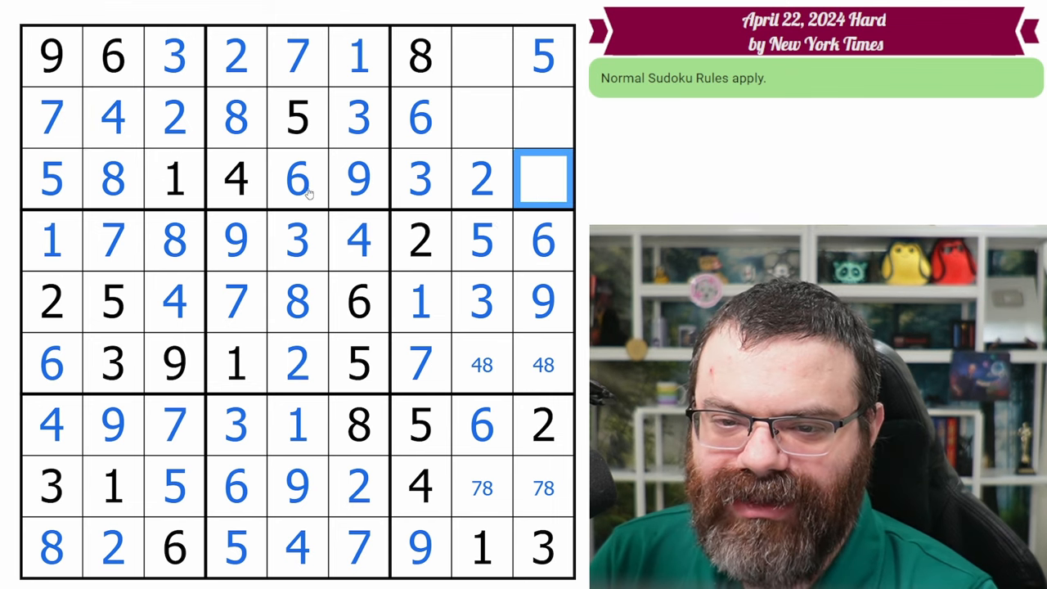
mouse_move(363, 207)
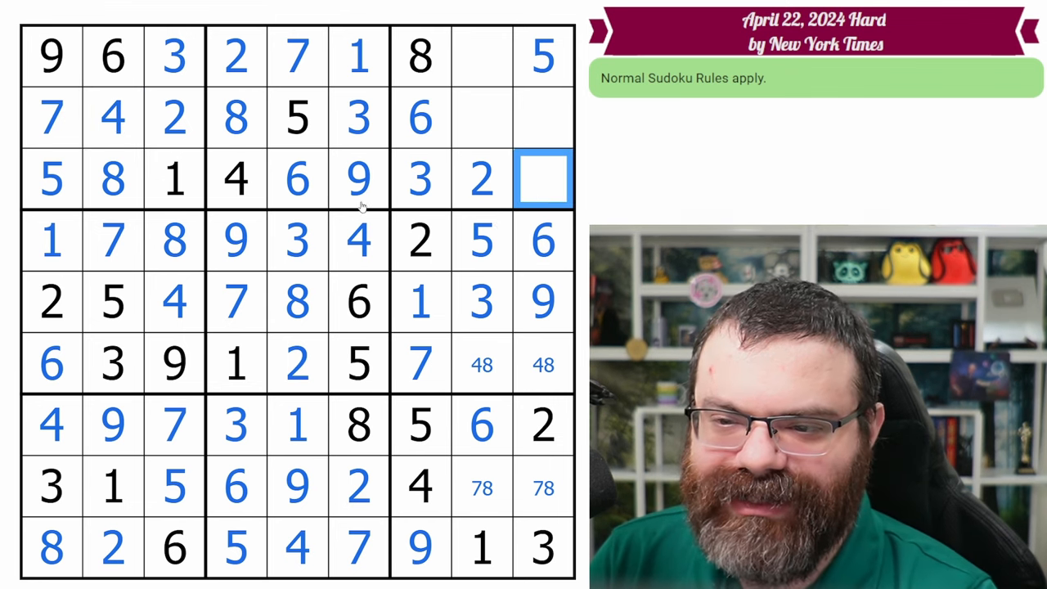
click(482, 364)
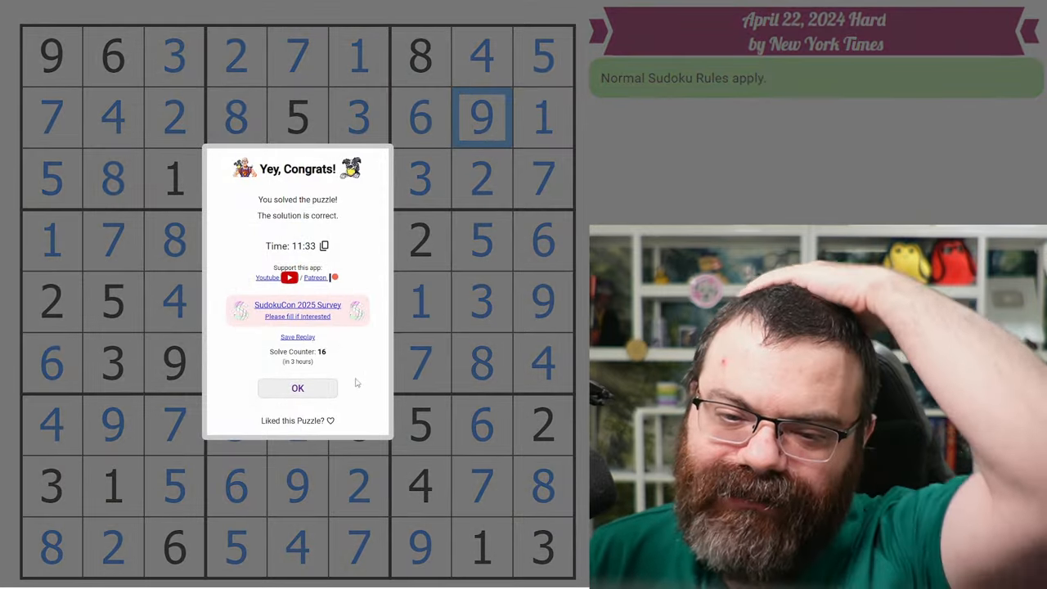
click(297, 387)
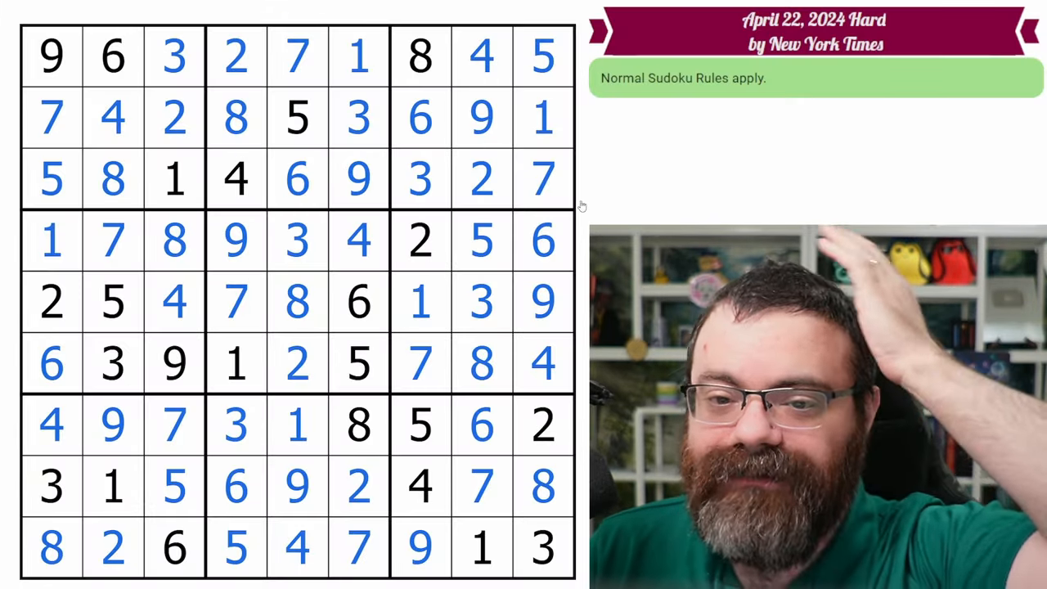
click(297, 178)
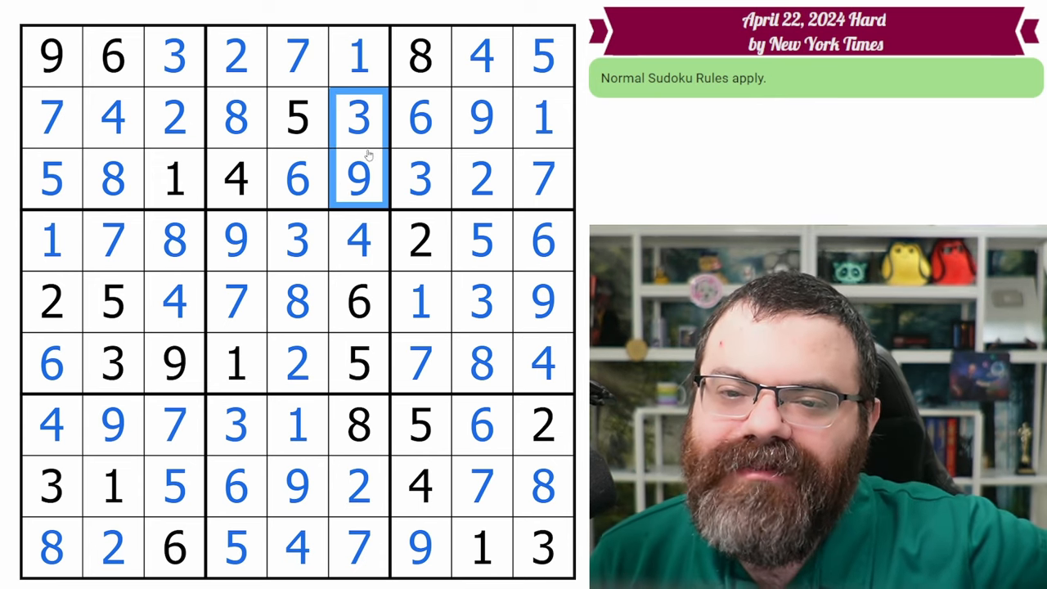
click(358, 487)
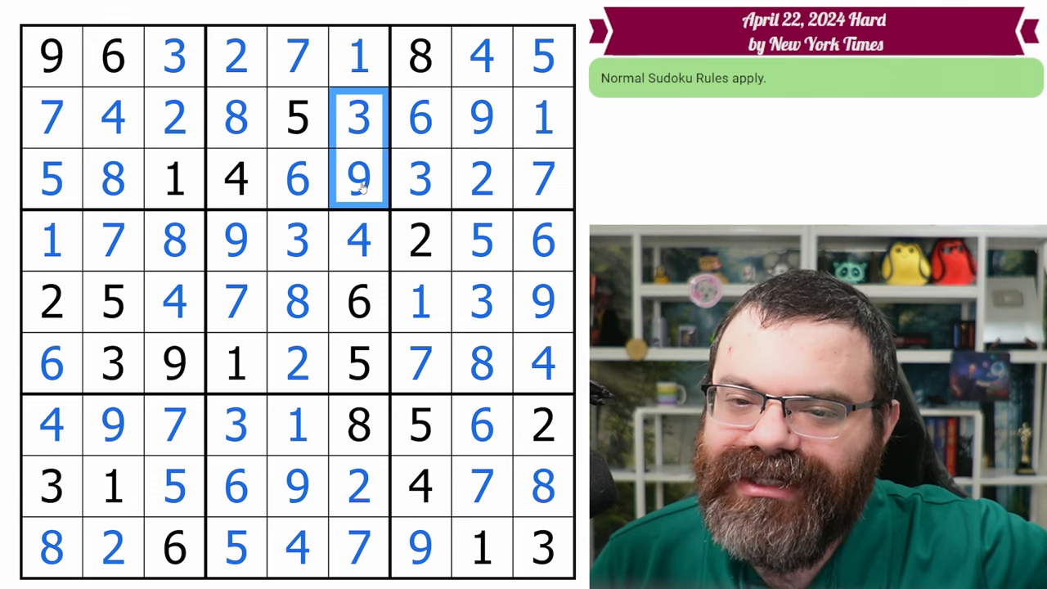
mouse_move(381, 493)
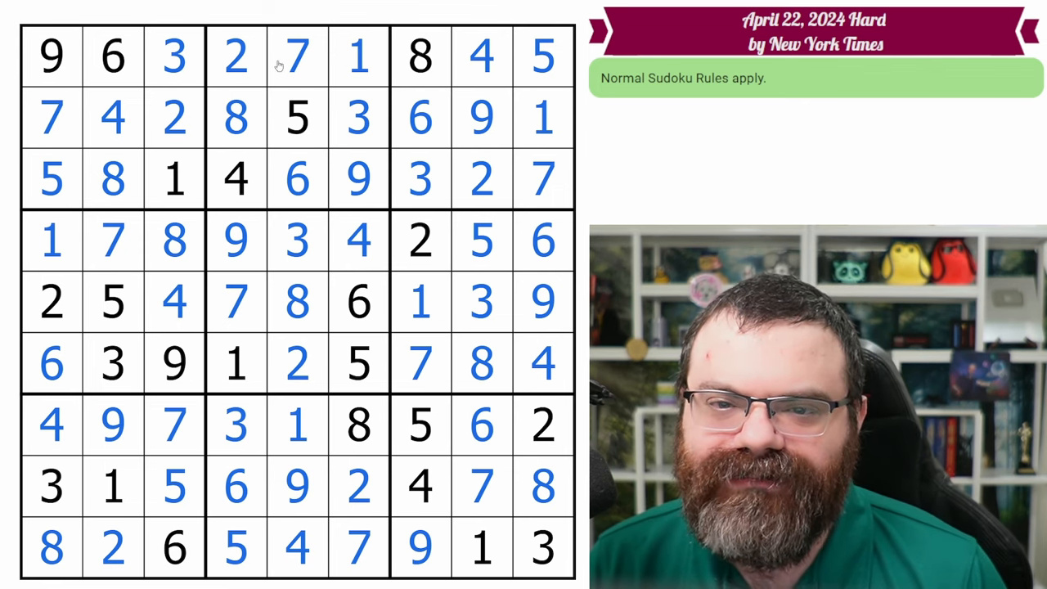
click(297, 178)
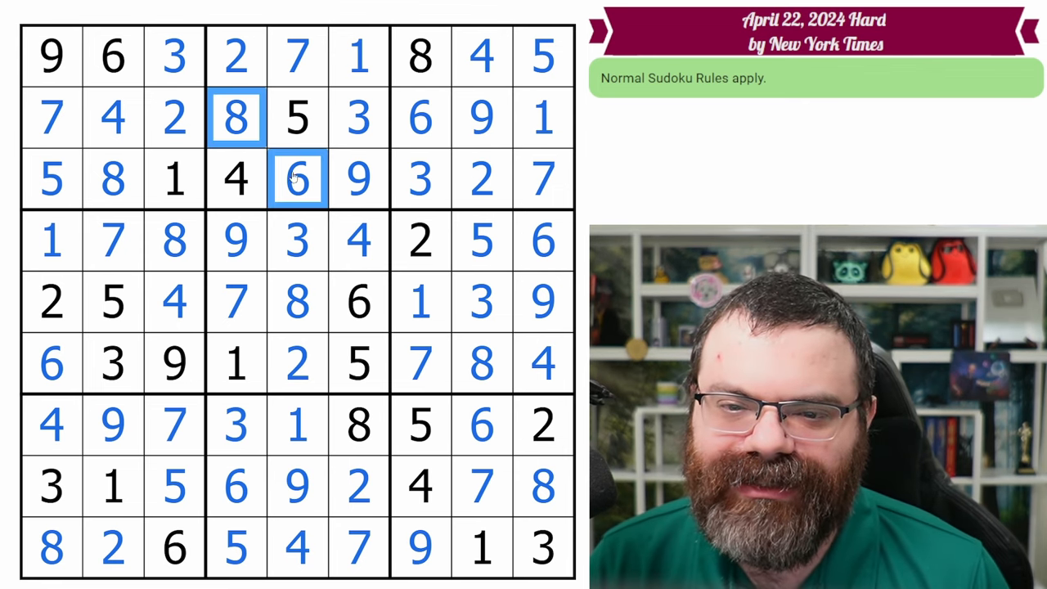
click(358, 180)
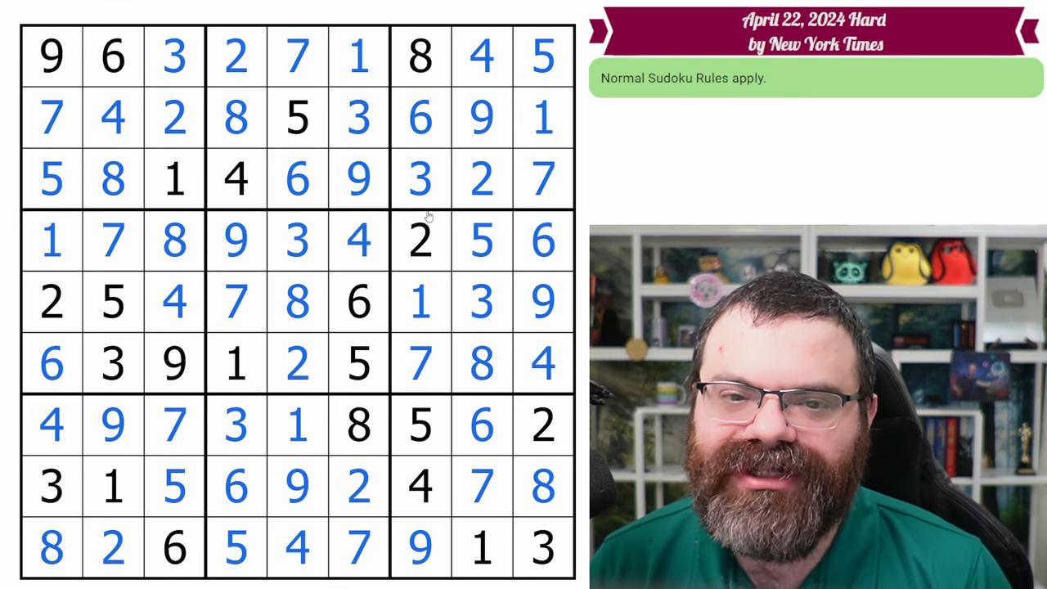
mouse_move(293, 330)
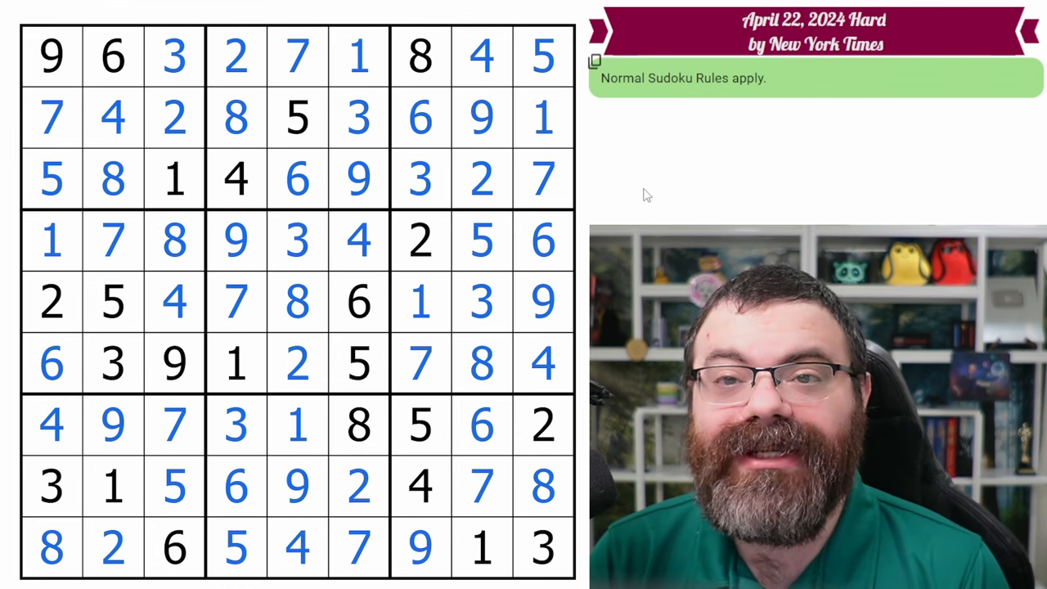
mouse_move(660, 200)
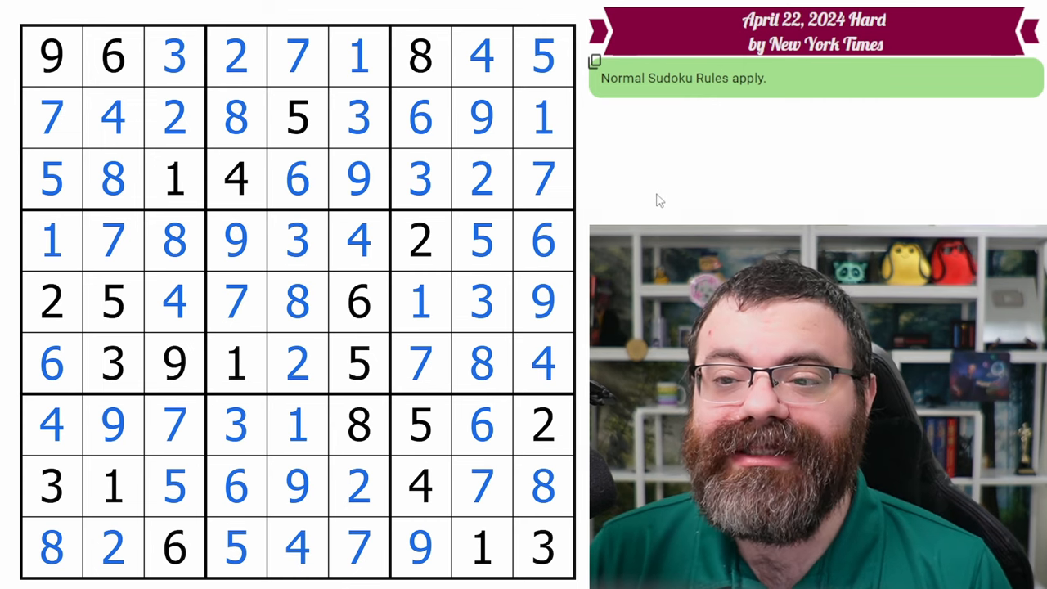